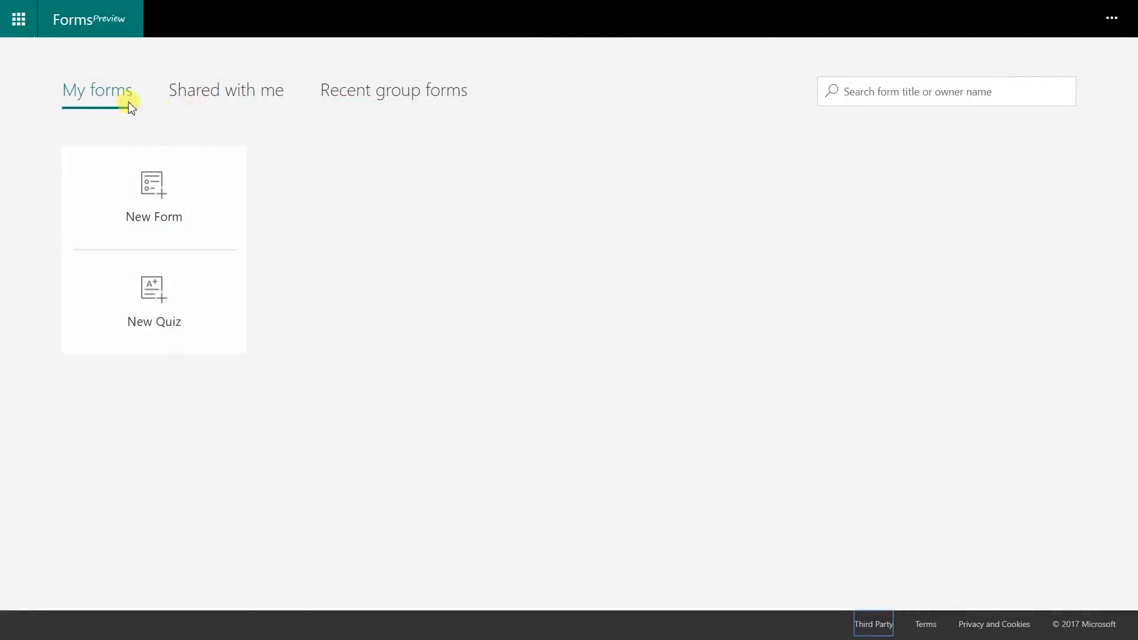
- Create a new blank form and title it 'Customer Satisfaction Survey'
click(19, 19)
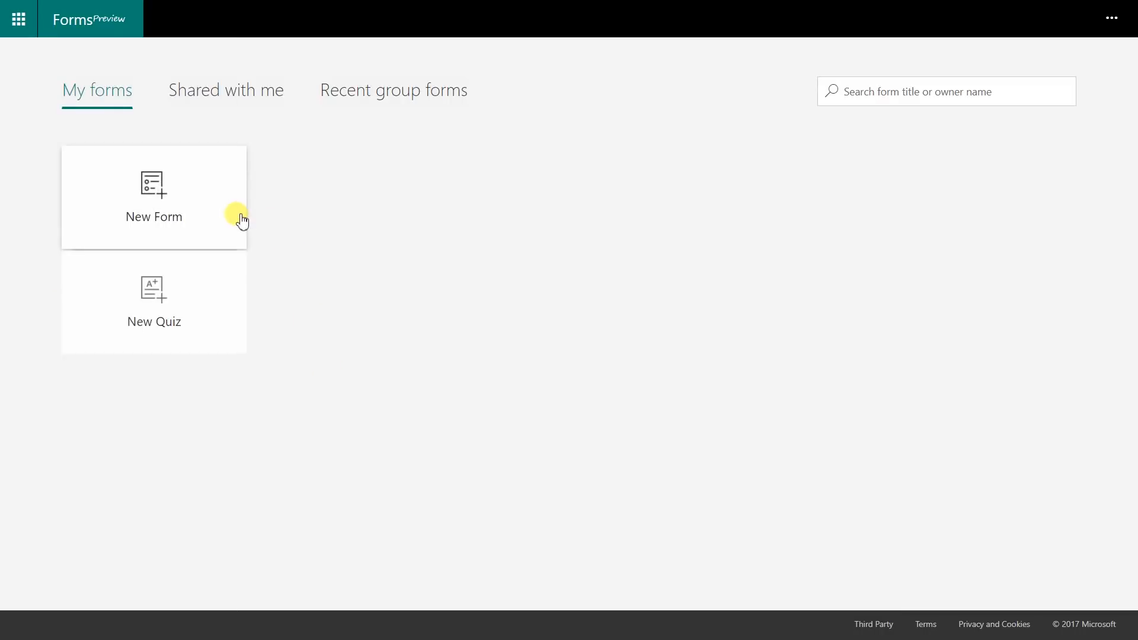
mouse_move(241, 221)
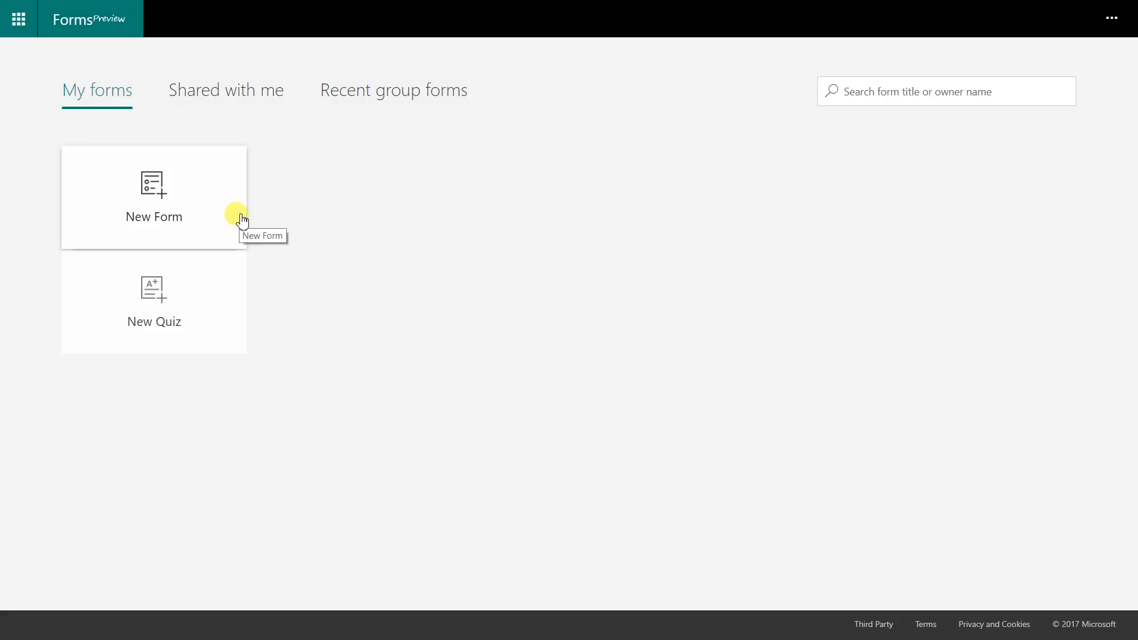
mouse_move(302, 203)
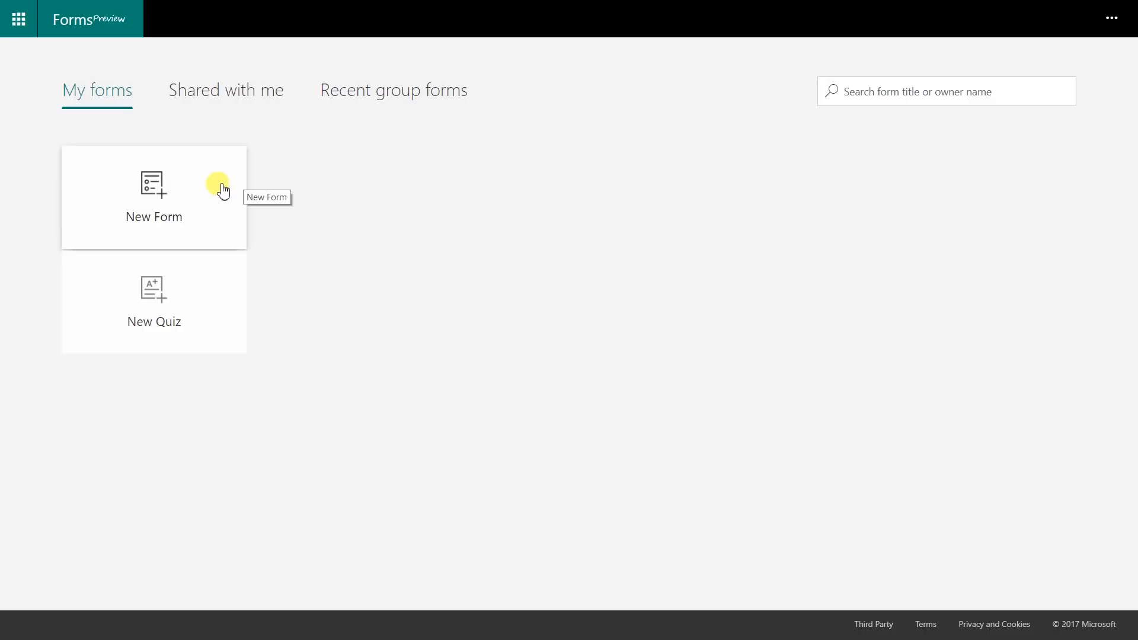
click(154, 196)
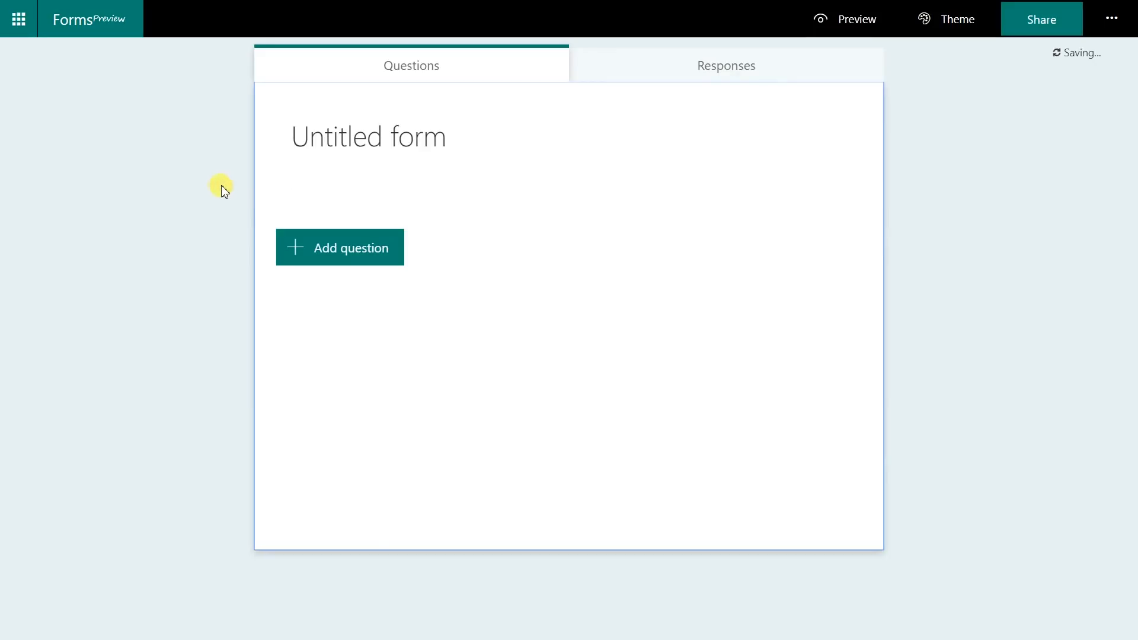
click(367, 135)
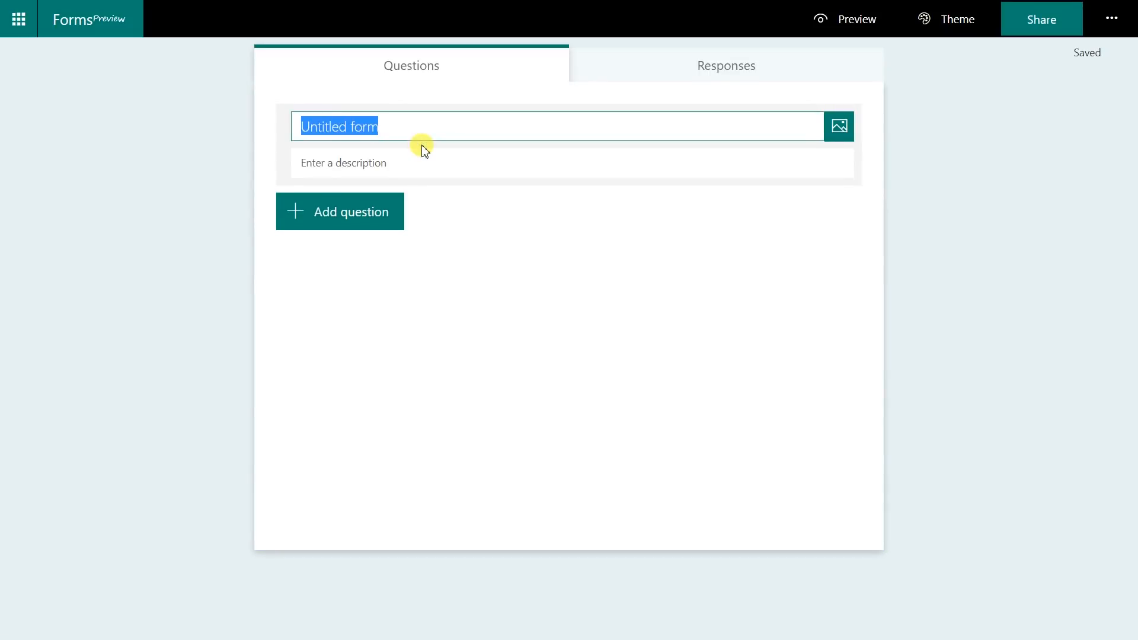
text(Customer S)
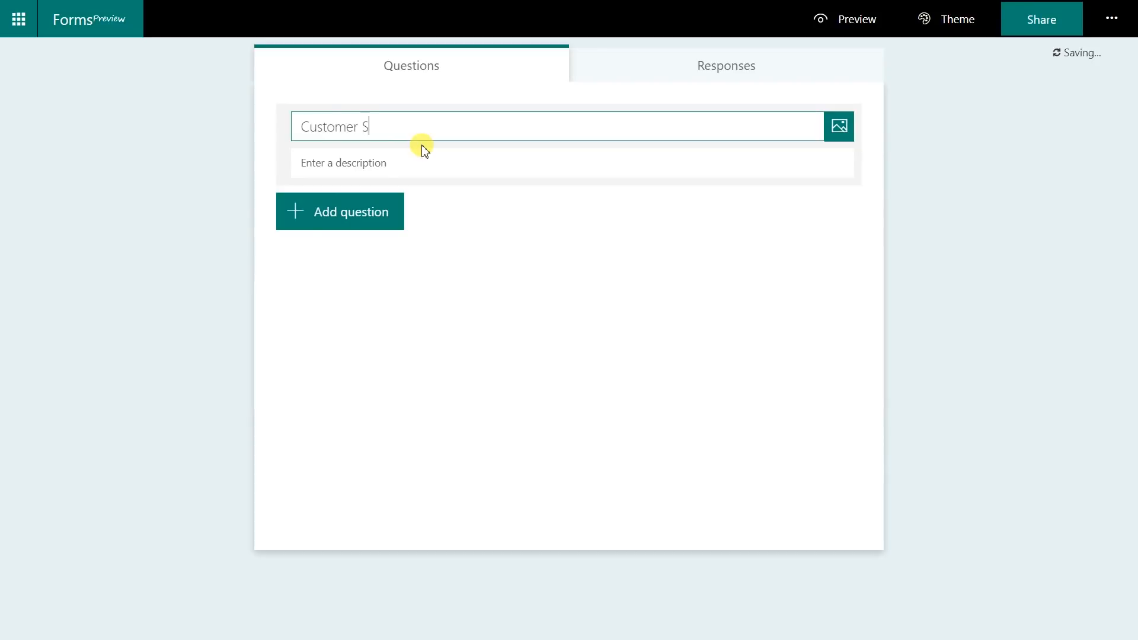
text(atisfaction Survey)
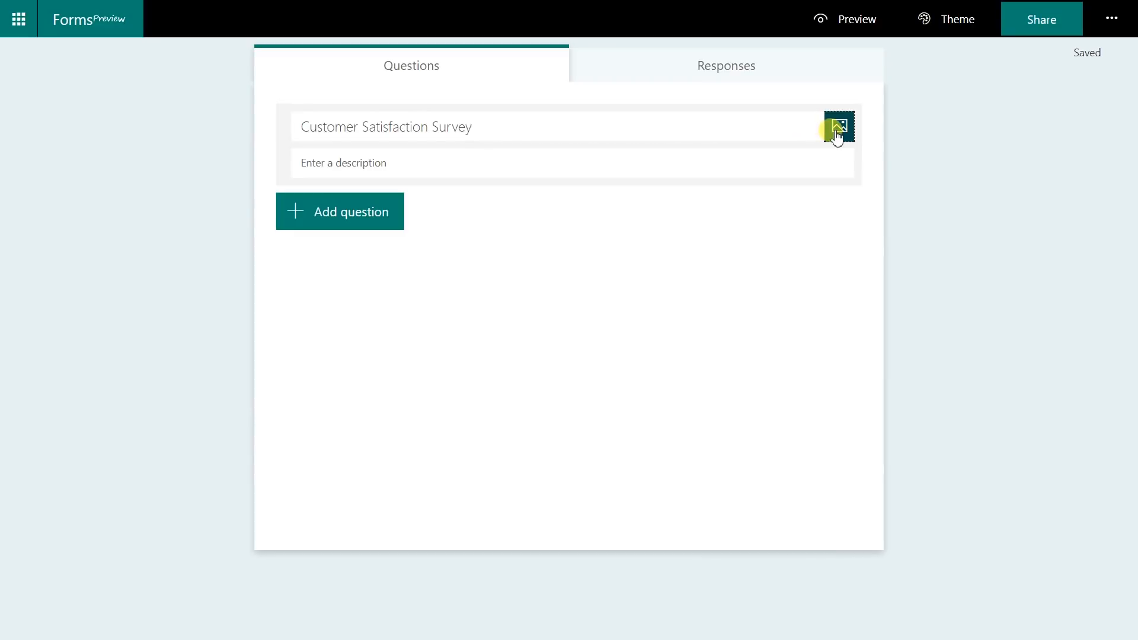
- Search Bing images for 'hamburger cartoon' to use as the title picture
click(839, 126)
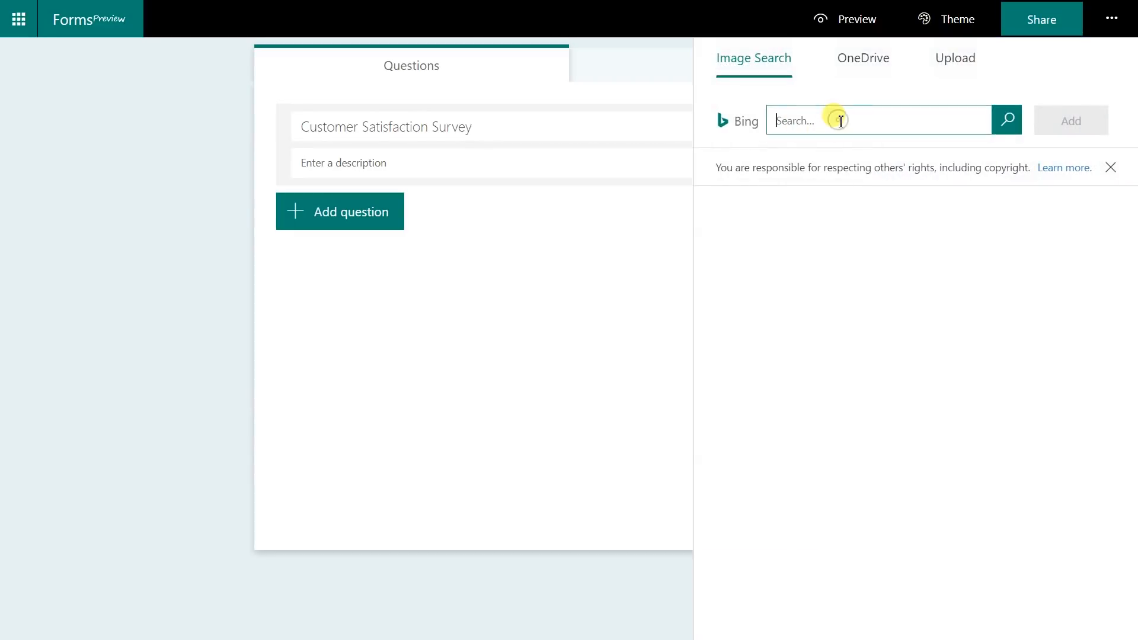
text(hamburger cartoon)
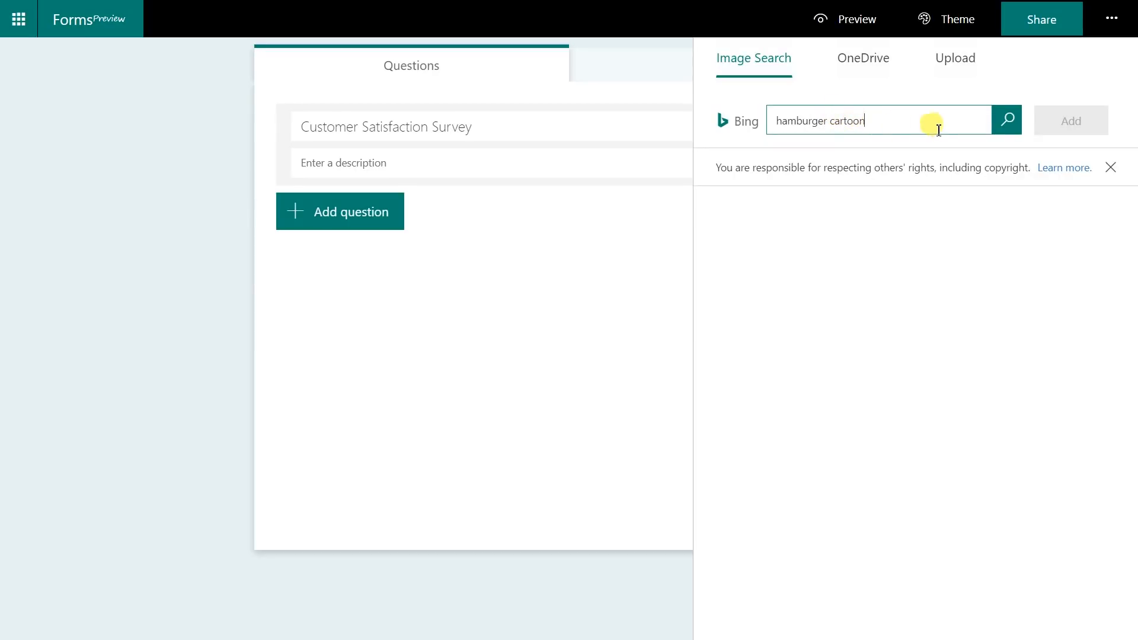
click(1007, 121)
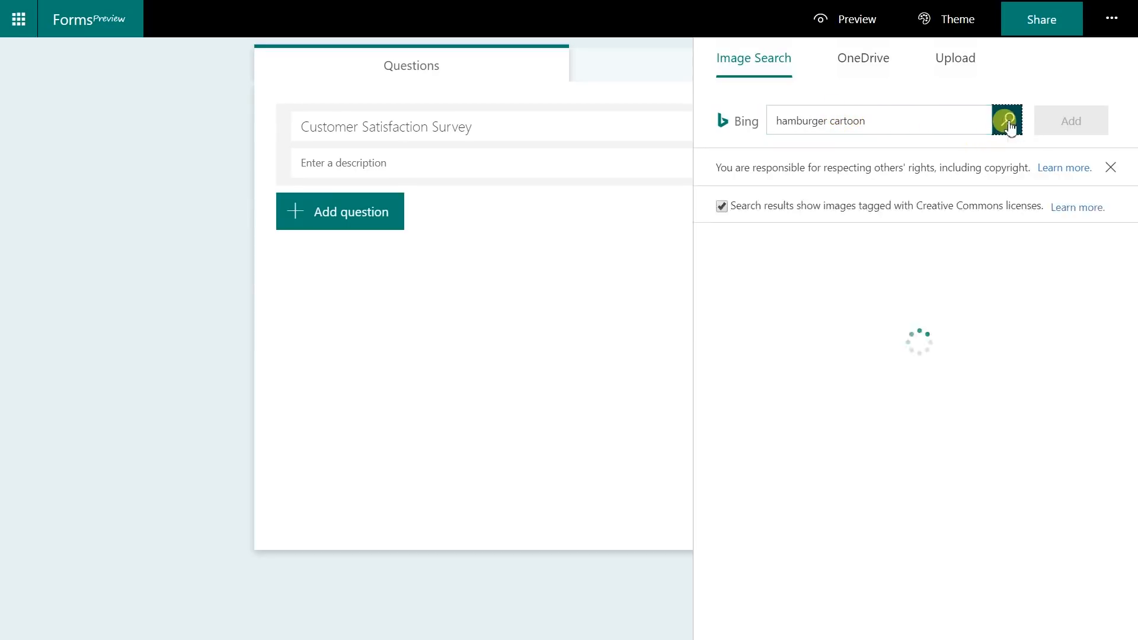
click(1006, 121)
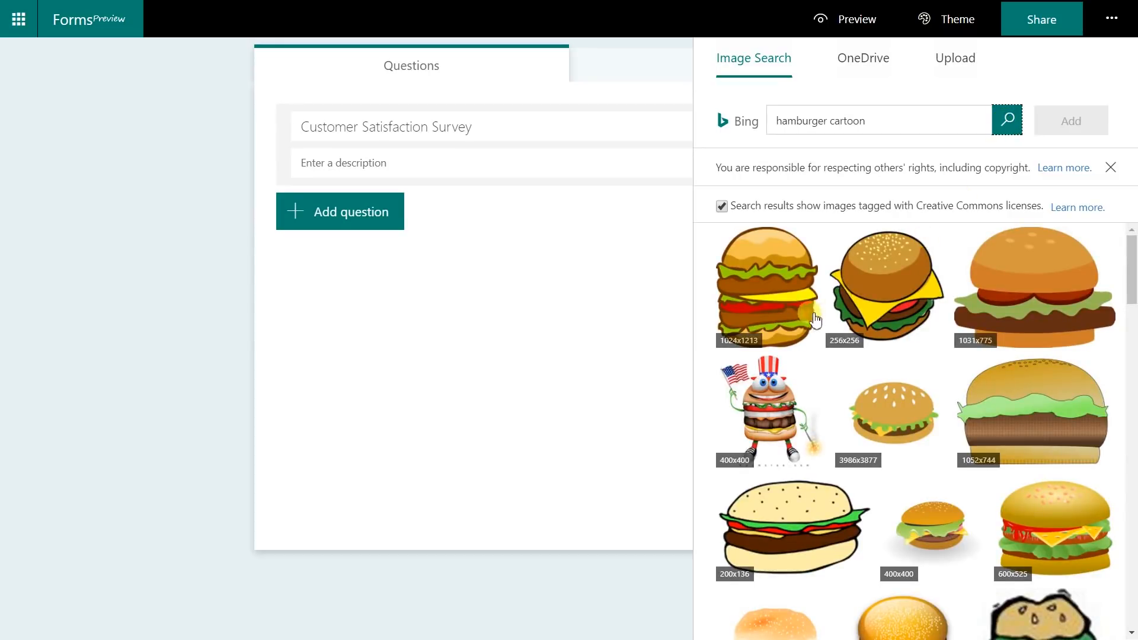
mouse_move(867, 288)
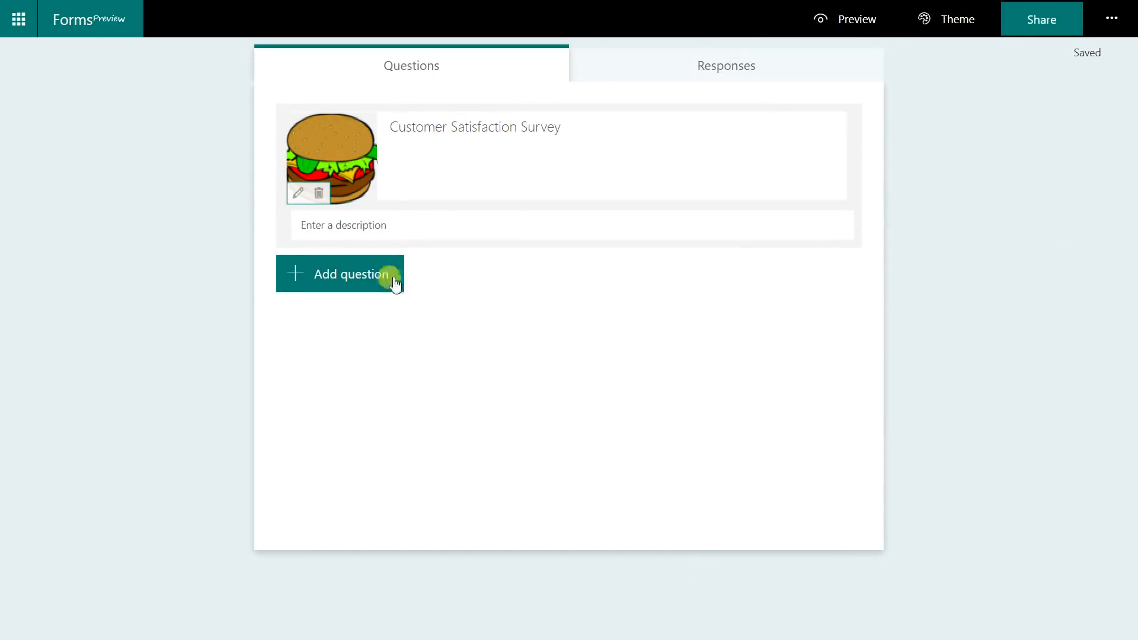
- Add a Choice question 'Was it good?' with the suggested answers Yes, No and Maybe
click(339, 273)
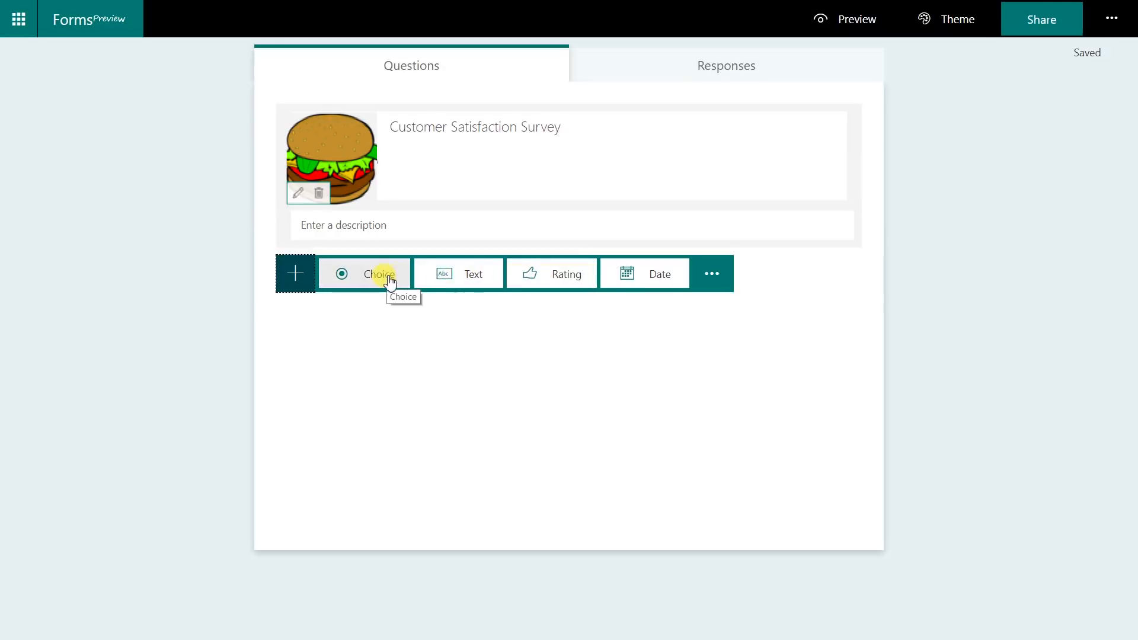
click(379, 274)
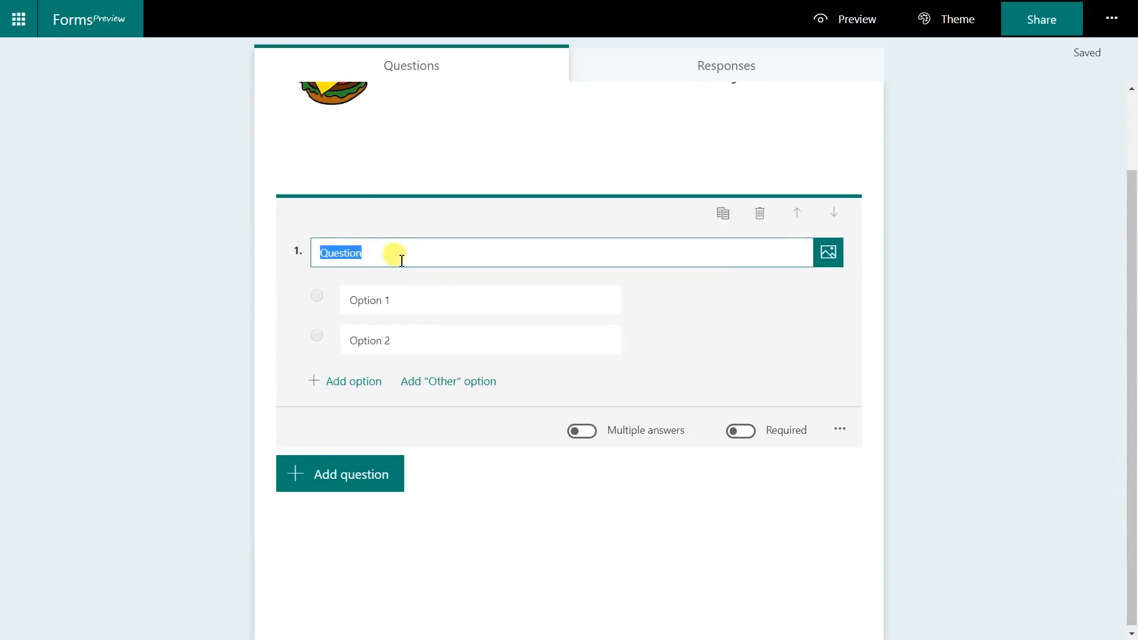
text(W)
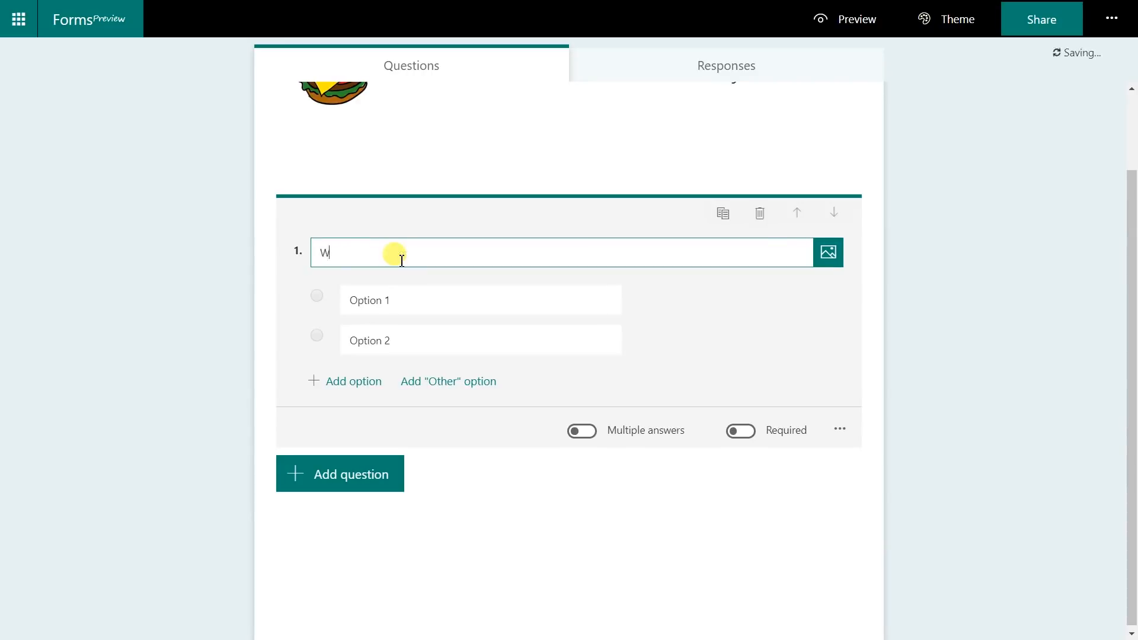
text(as it good?)
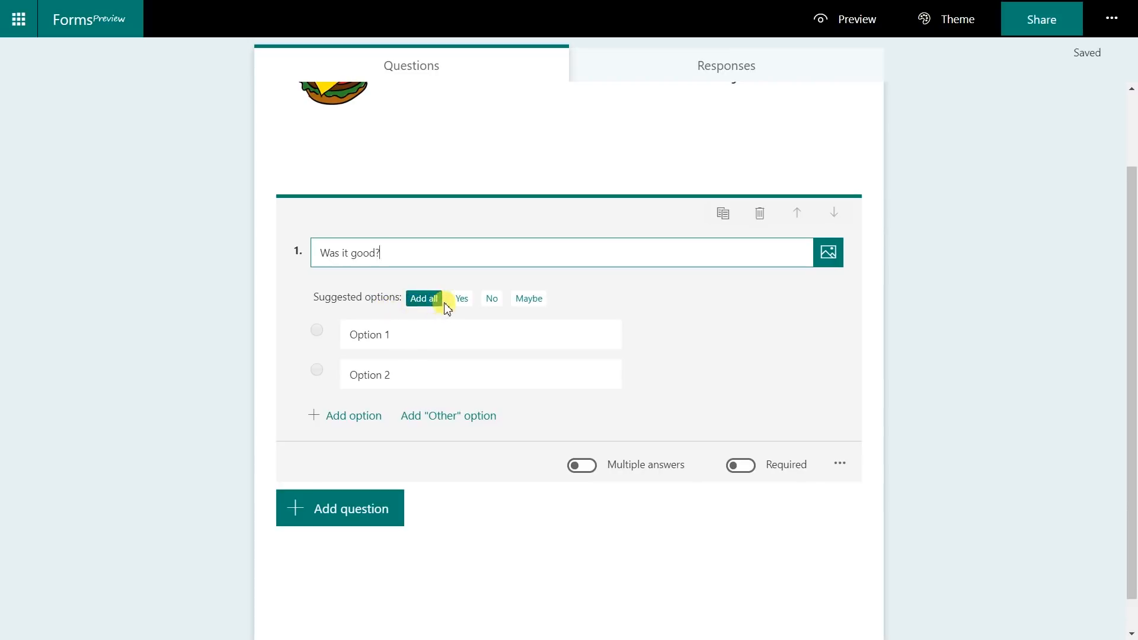
mouse_move(418, 320)
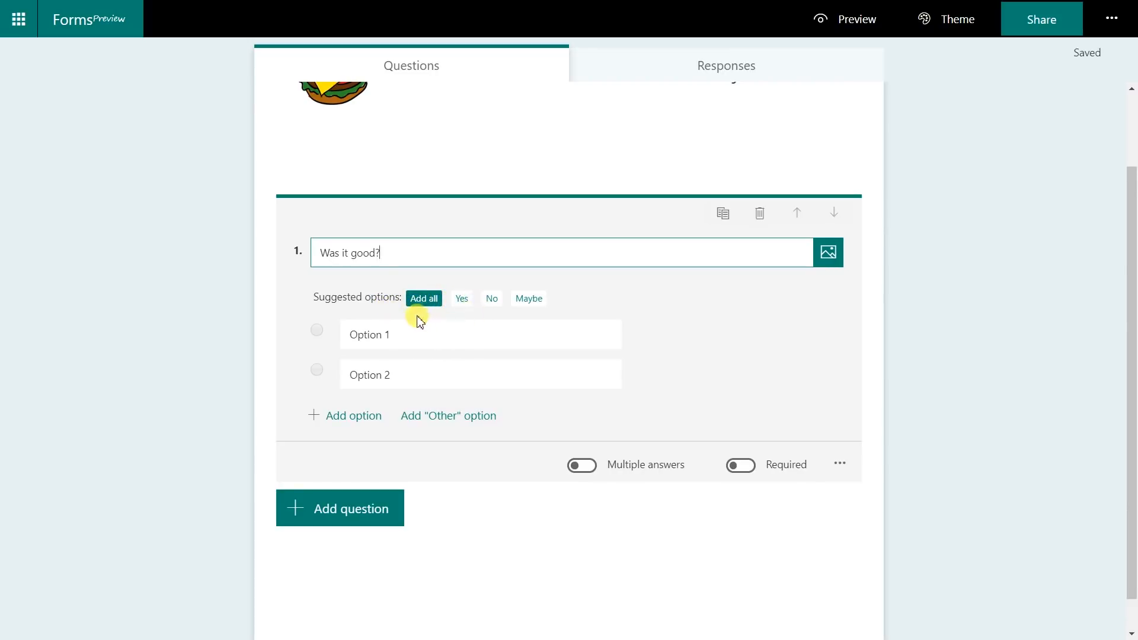
click(423, 299)
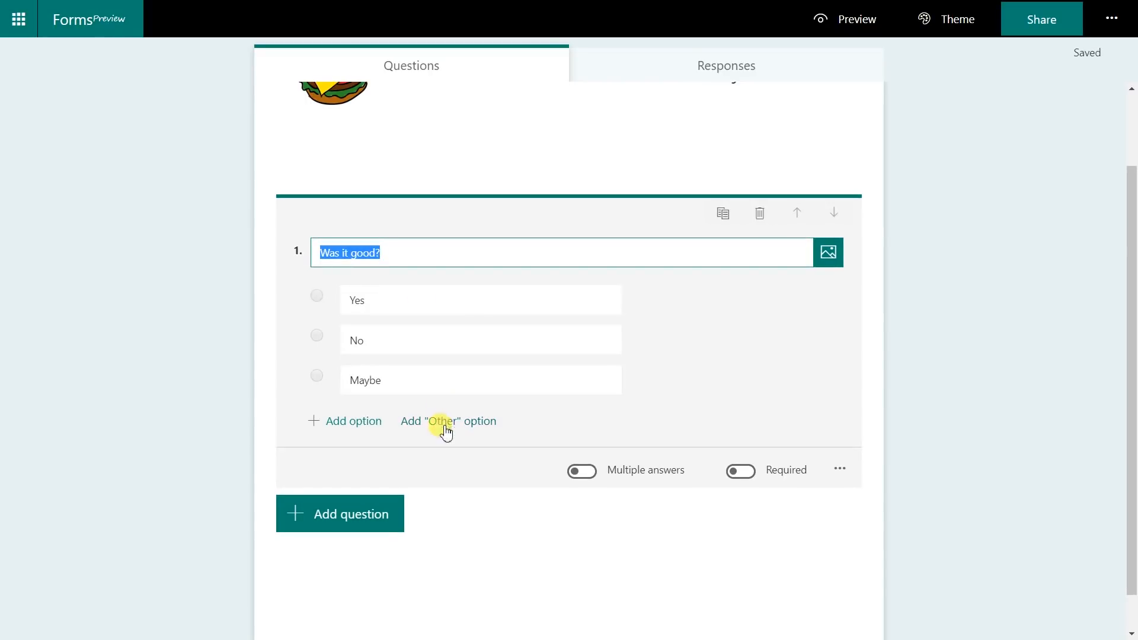
mouse_move(446, 427)
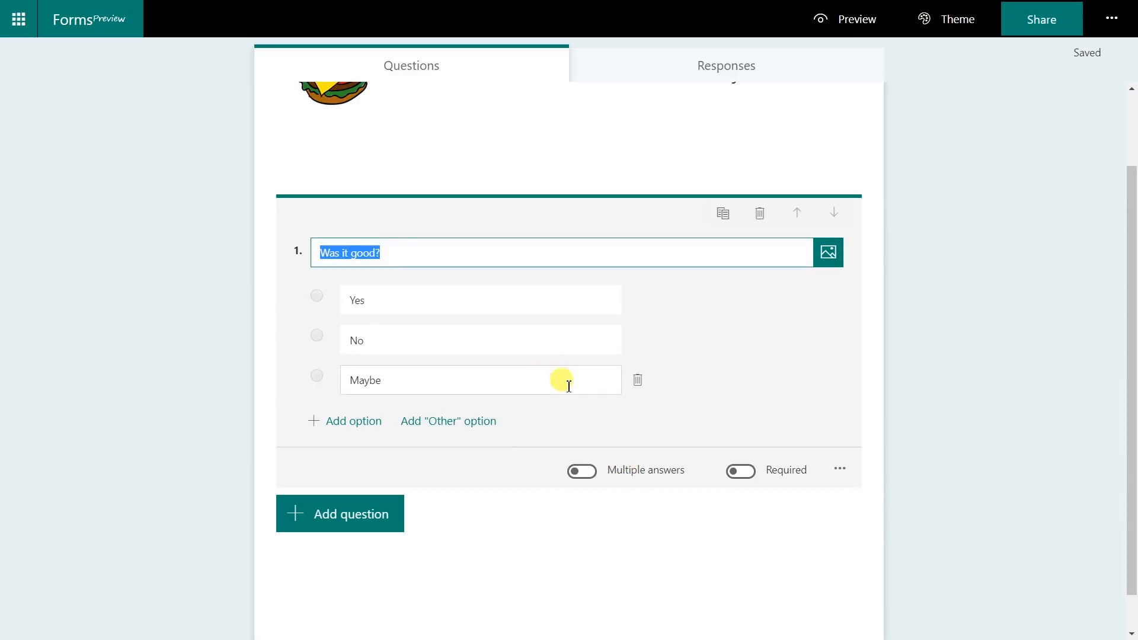
mouse_move(692, 446)
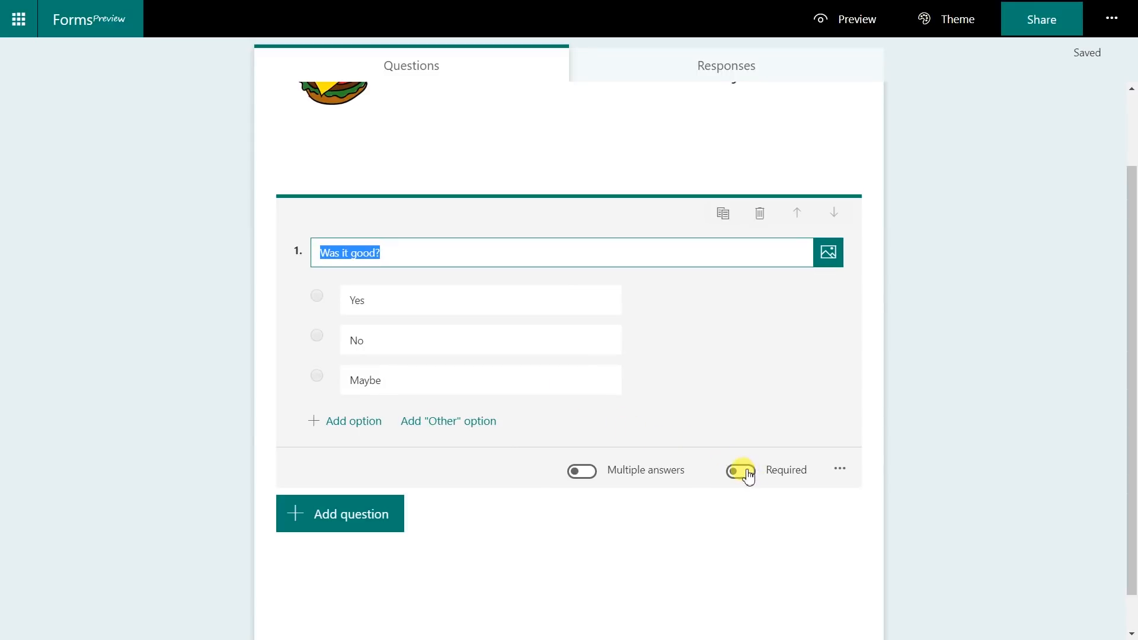
- Make question 1 'Was it good?' required
click(741, 469)
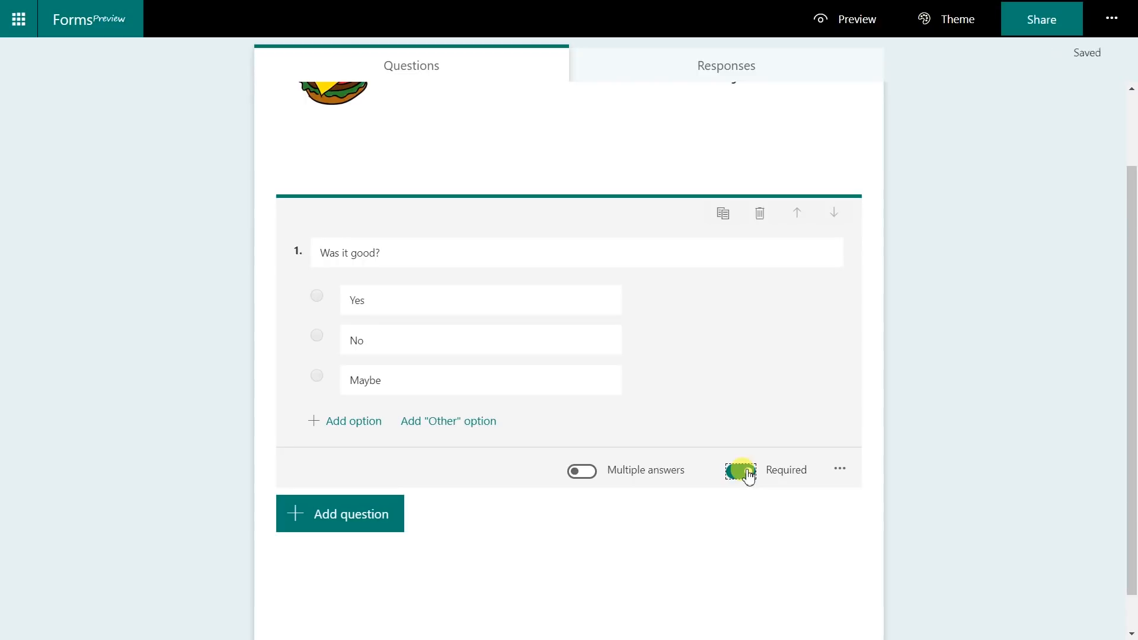
click(740, 471)
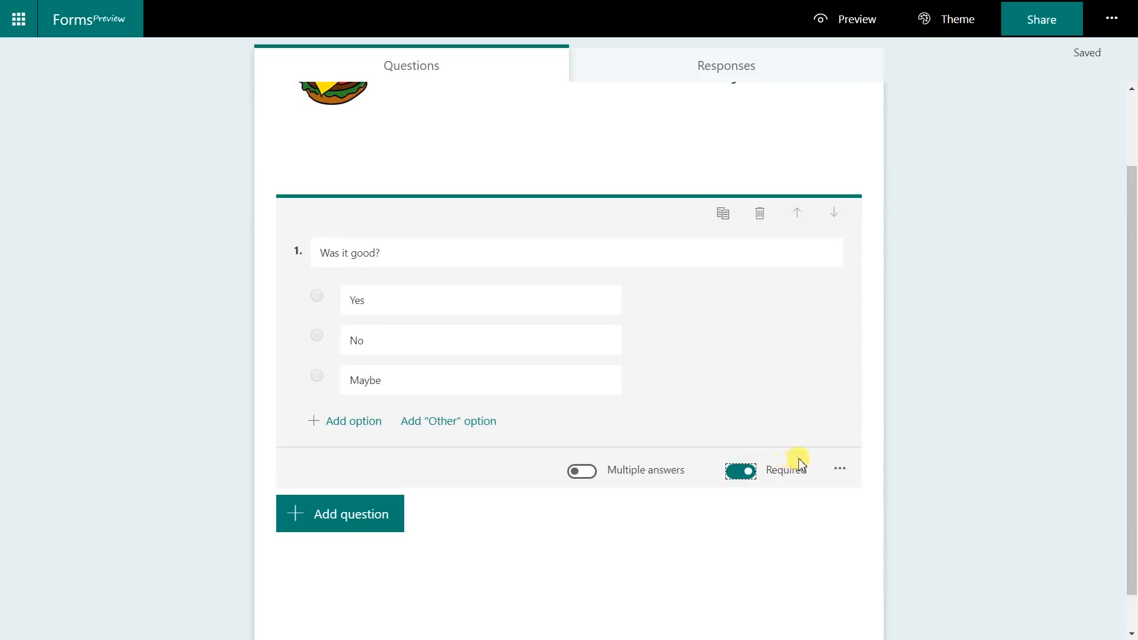
mouse_move(839, 469)
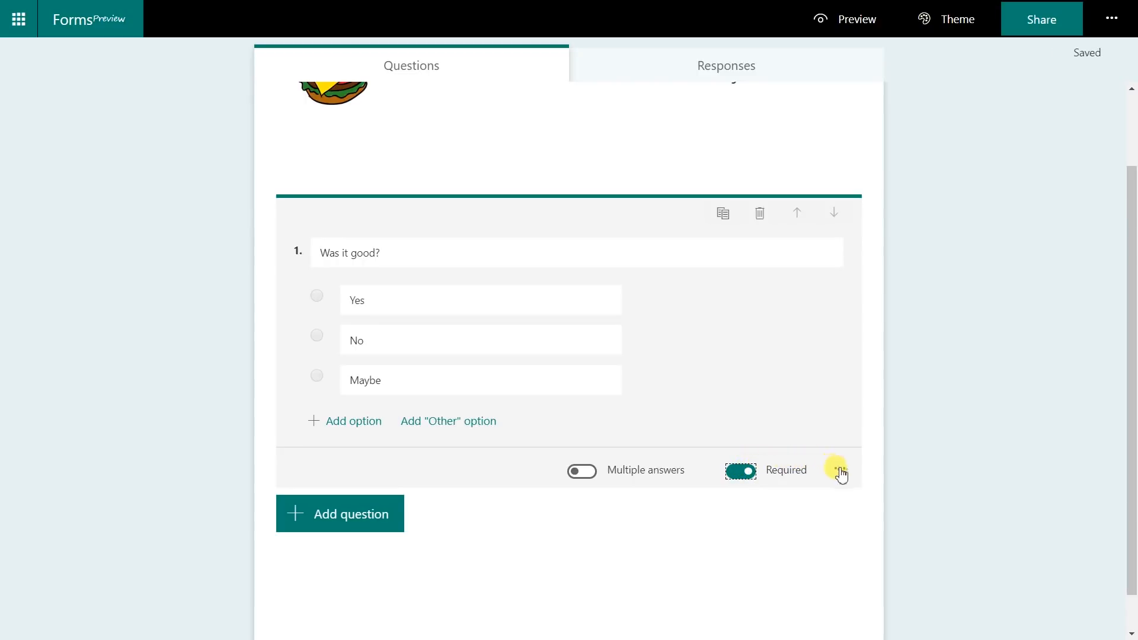
click(839, 473)
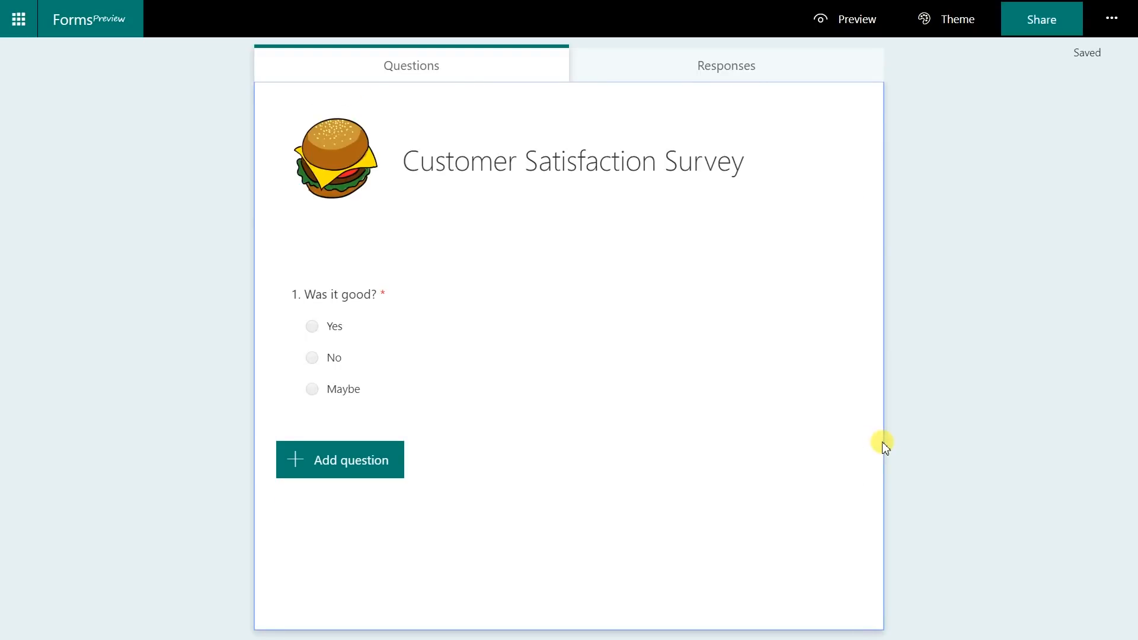
mouse_move(787, 432)
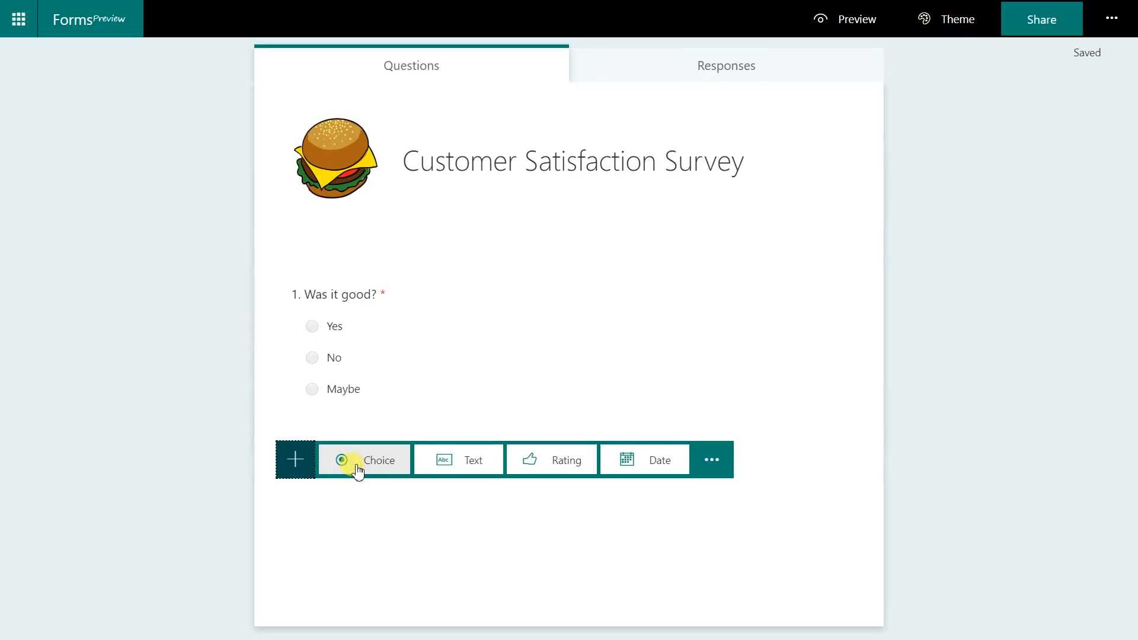
- Add text question 2 'What could we do better?' allowing a long answer, with restrictions enabled
click(473, 460)
text(What could we do better?)
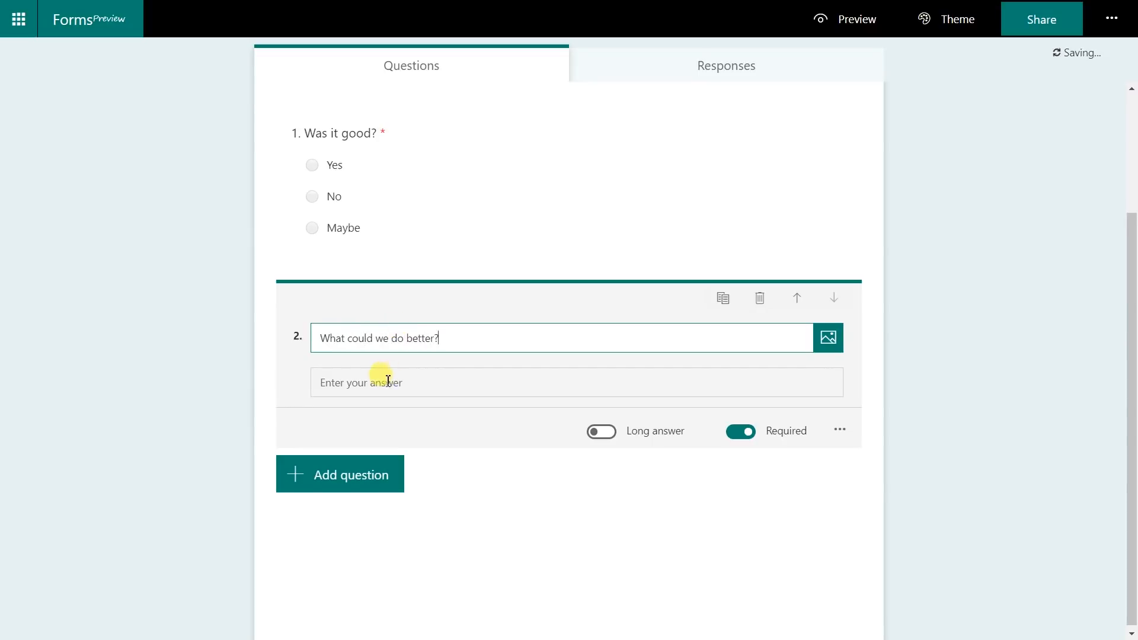
mouse_move(501, 385)
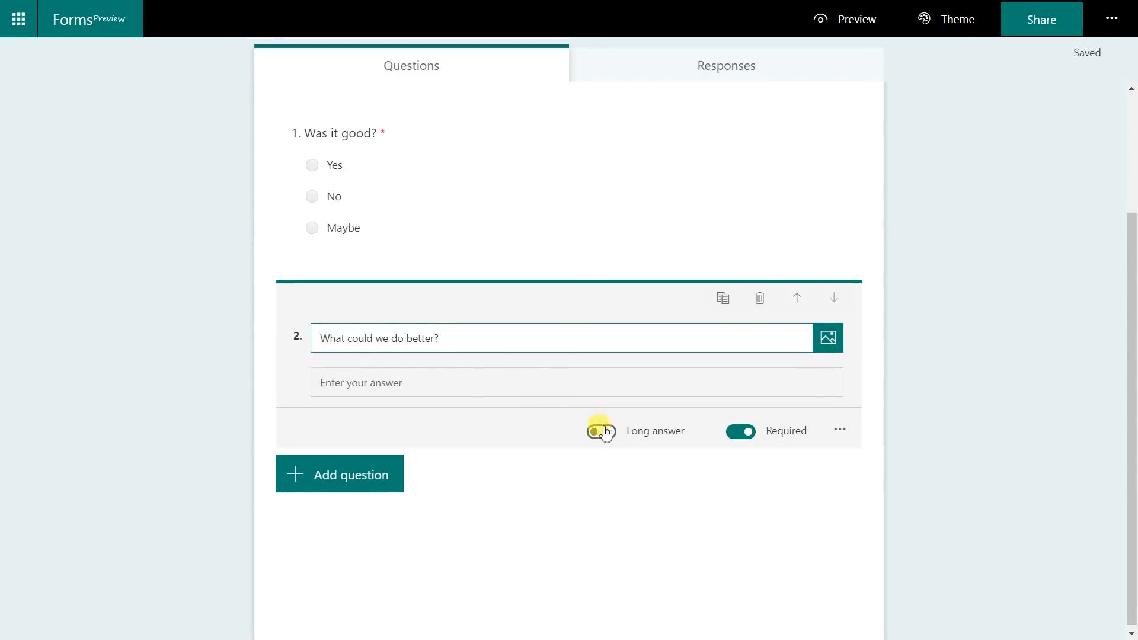
click(600, 431)
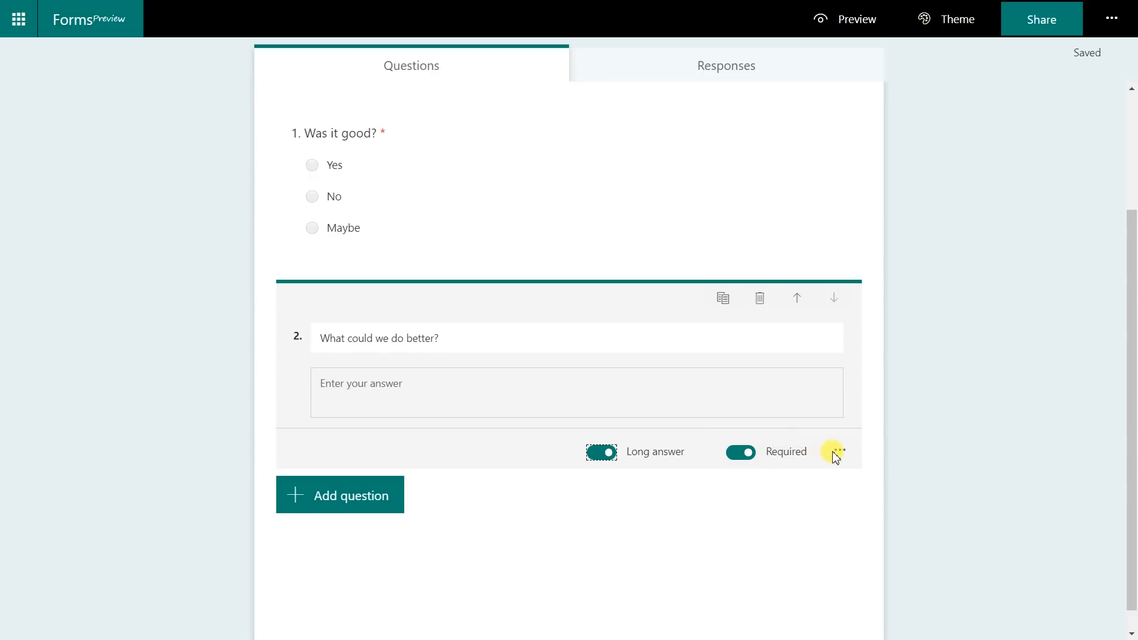
click(837, 452)
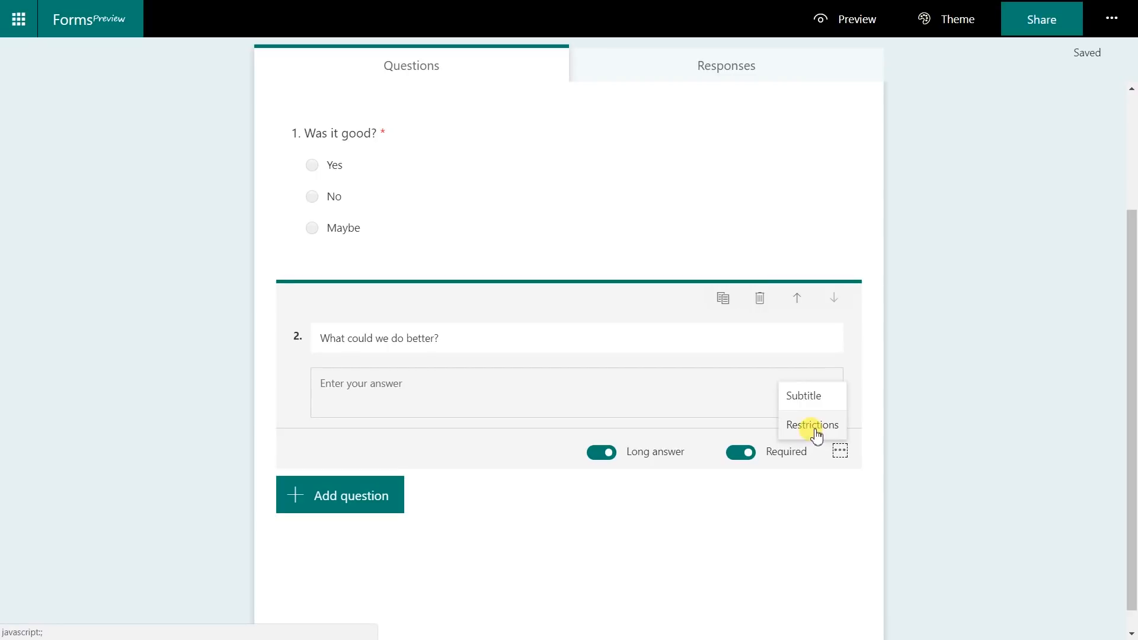
mouse_move(823, 429)
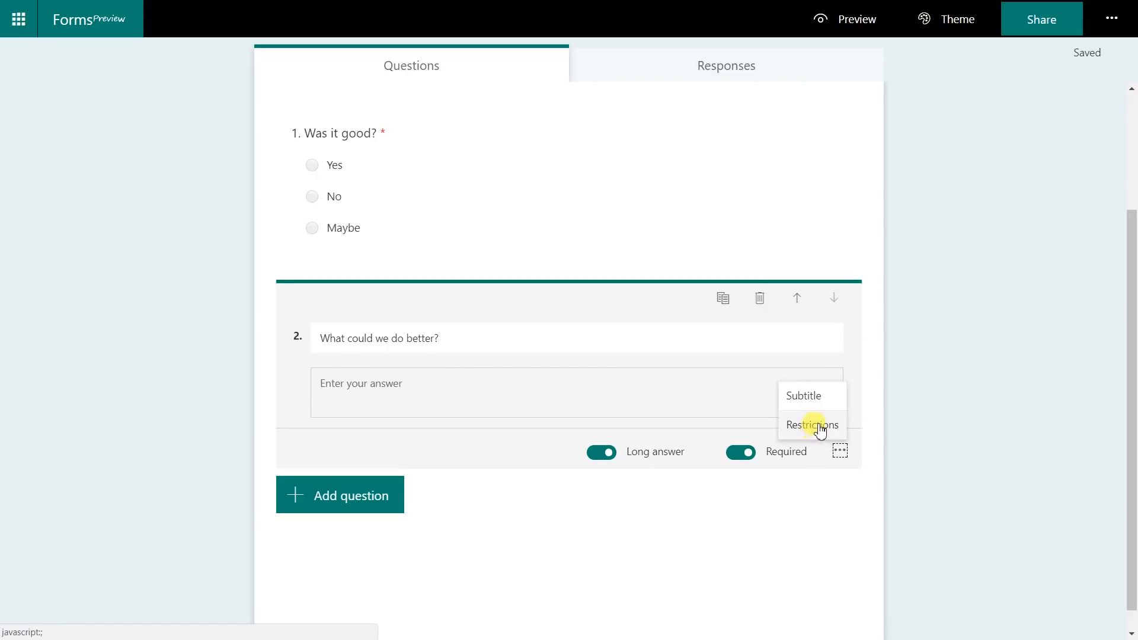
click(812, 425)
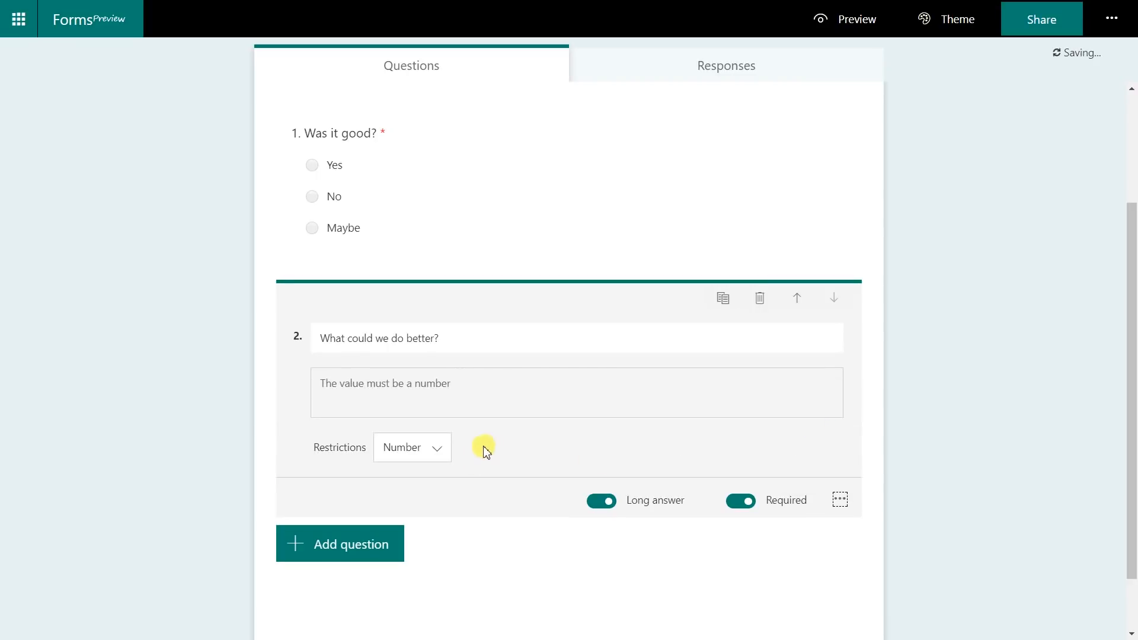
- Review the Number restriction types, then remove the answer restriction from question 2
click(435, 448)
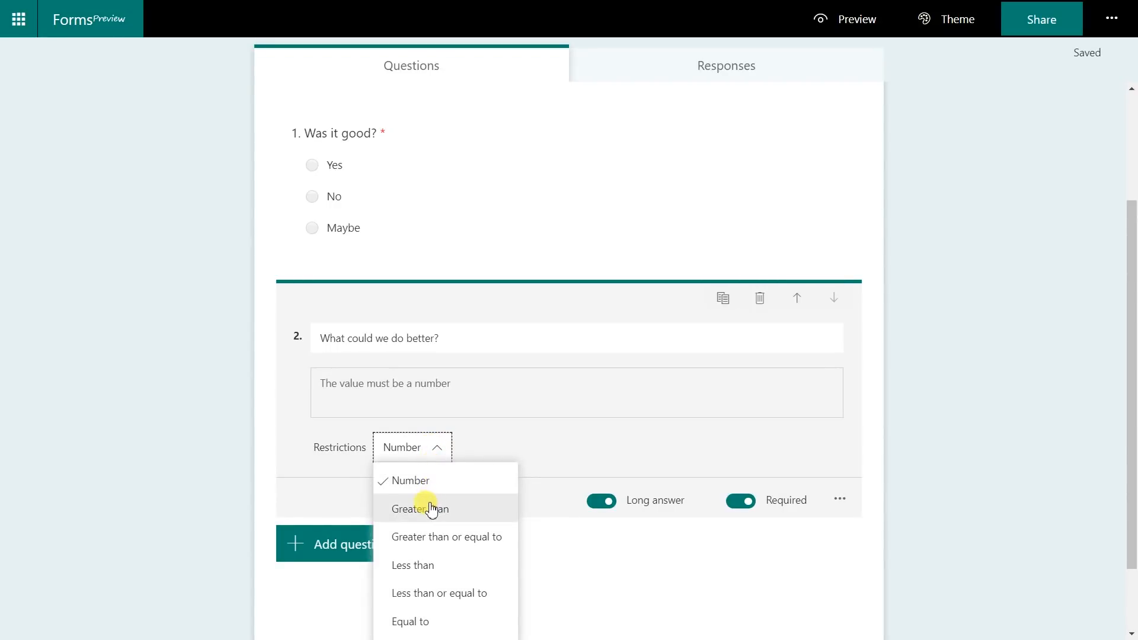
mouse_move(457, 476)
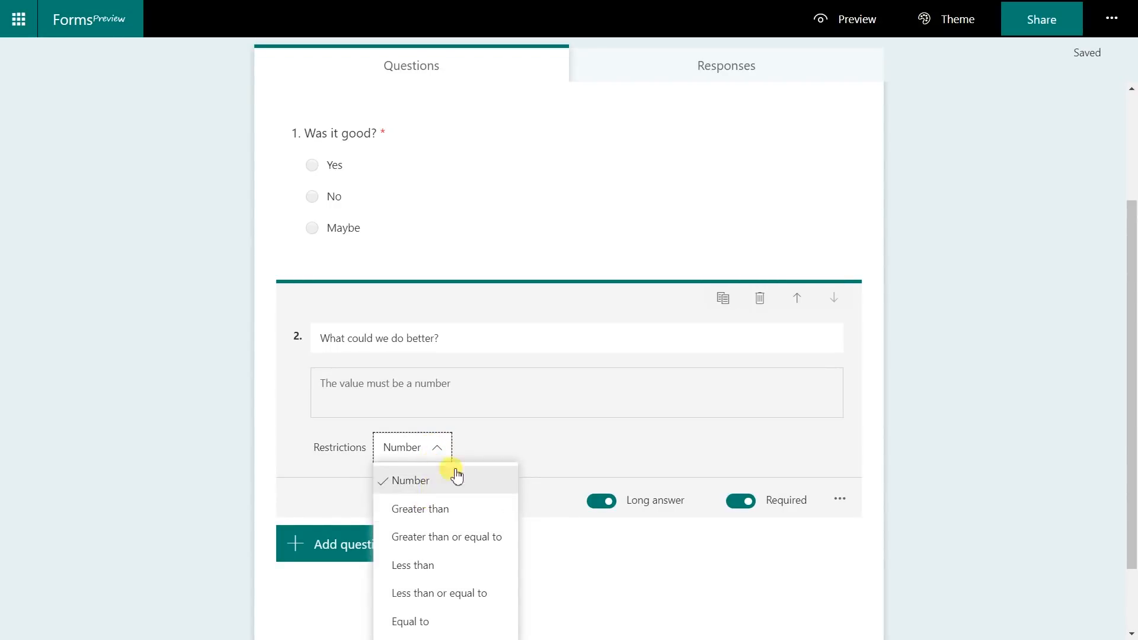
click(411, 480)
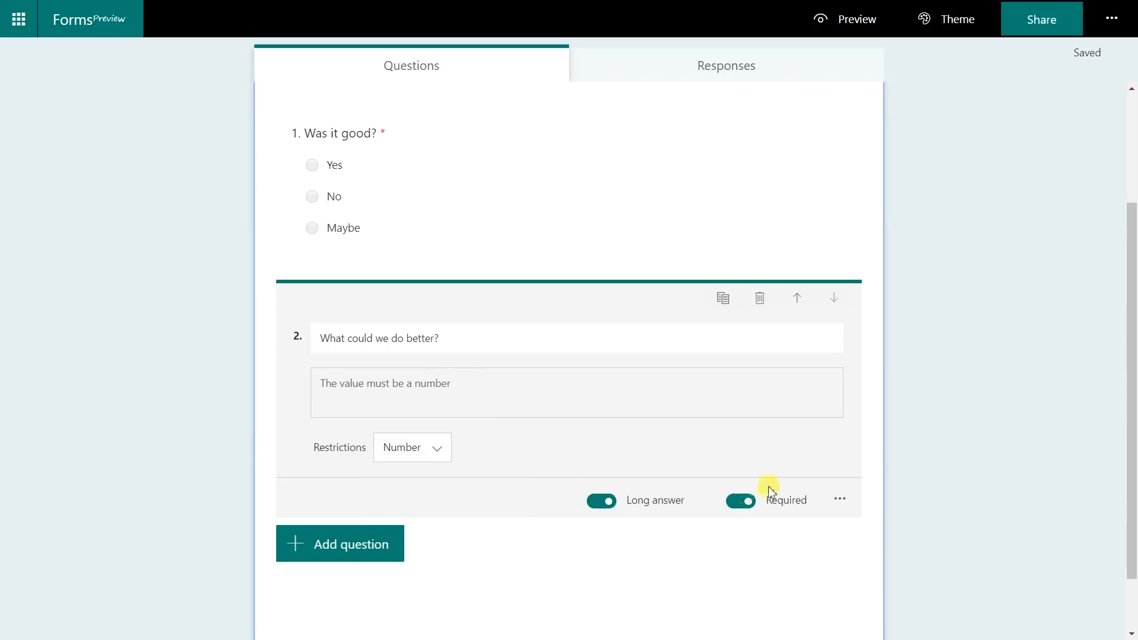
click(839, 499)
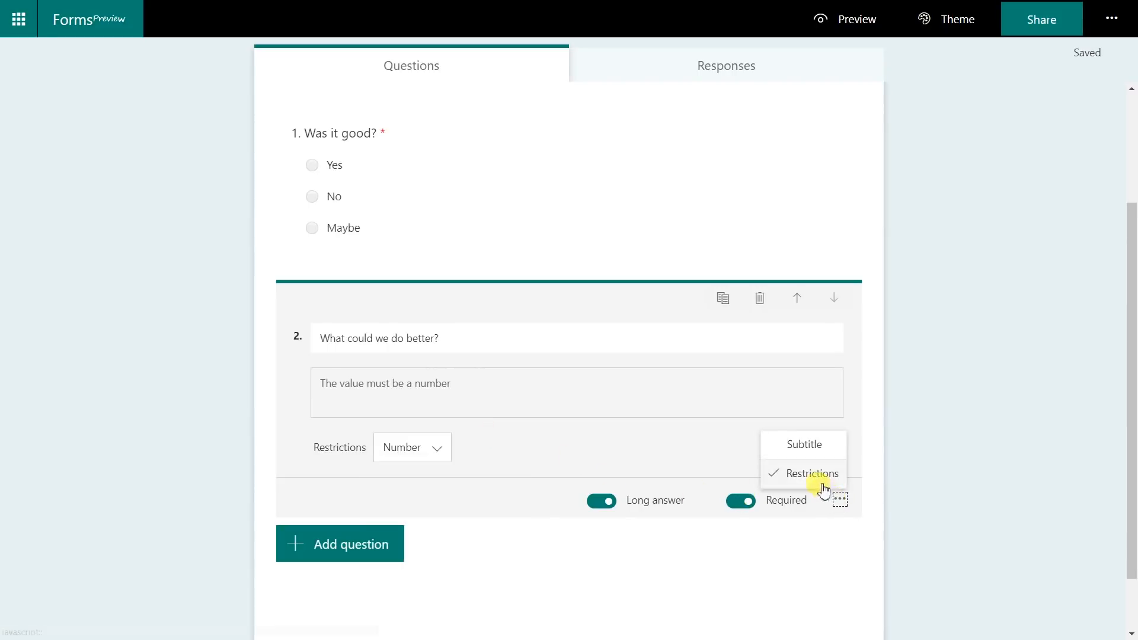
click(811, 473)
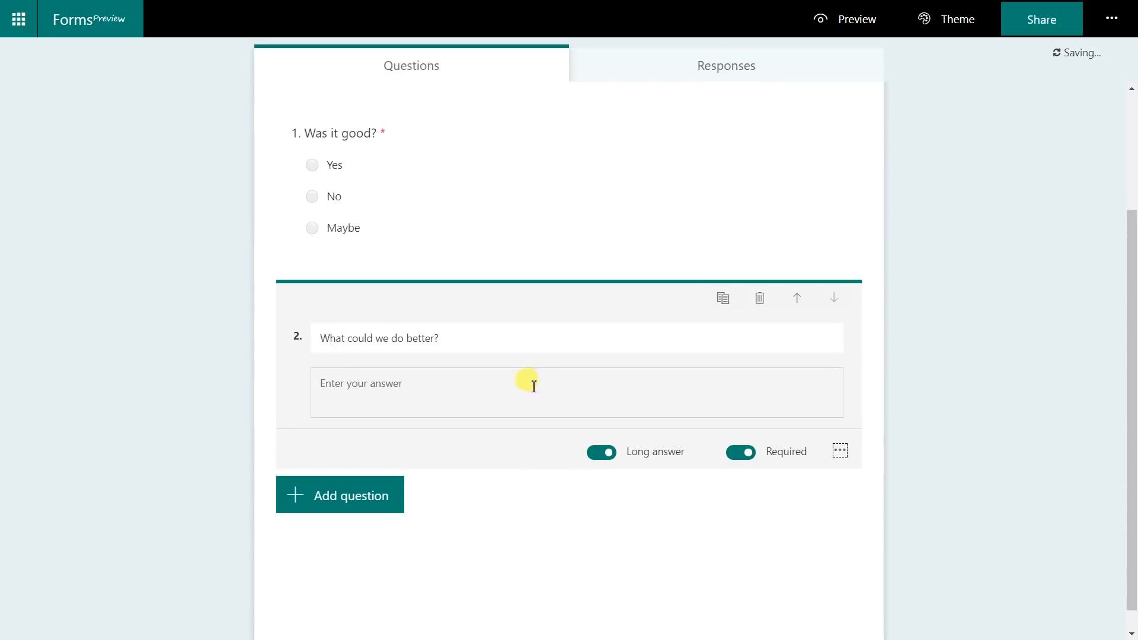
click(339, 494)
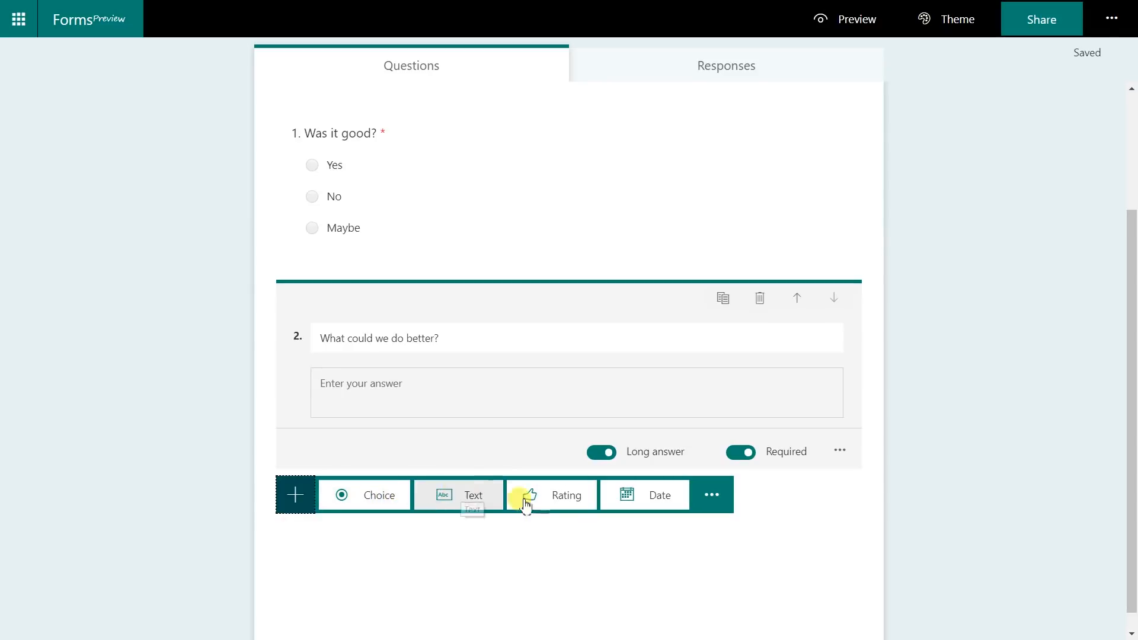
- Add rating question 3 'How was your overall experience?'
click(567, 495)
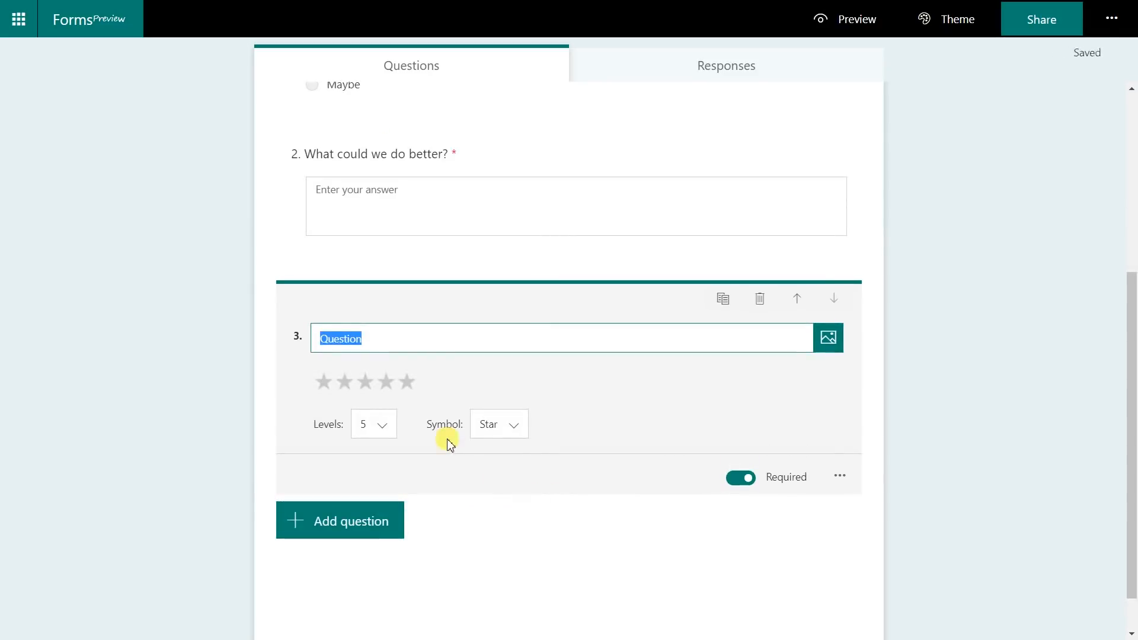
text(How was)
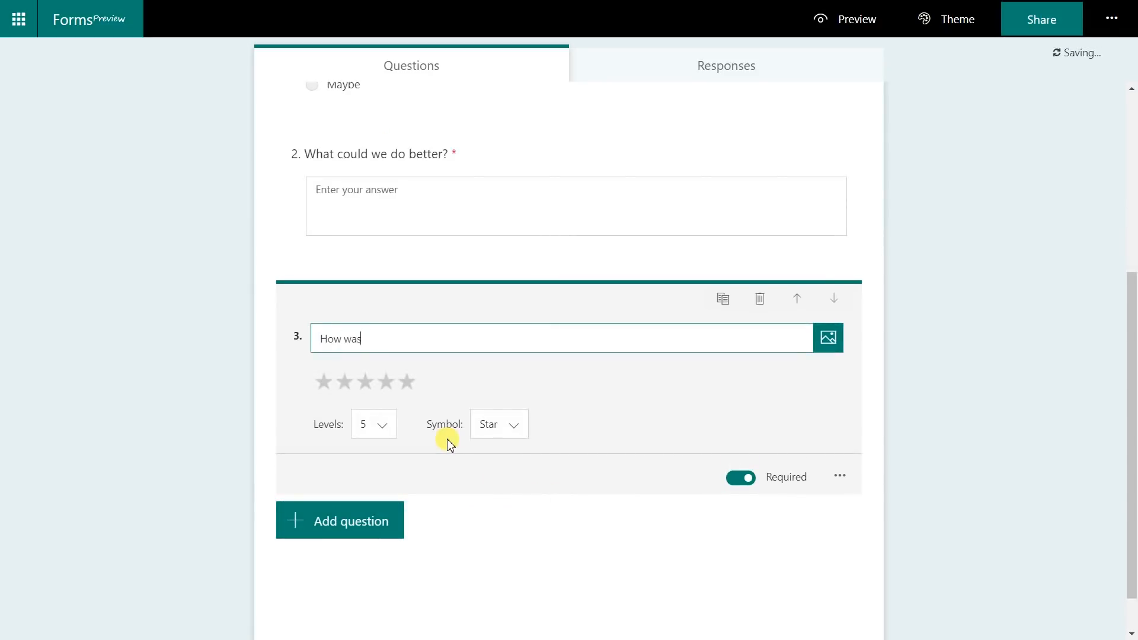
text(your overall experience?)
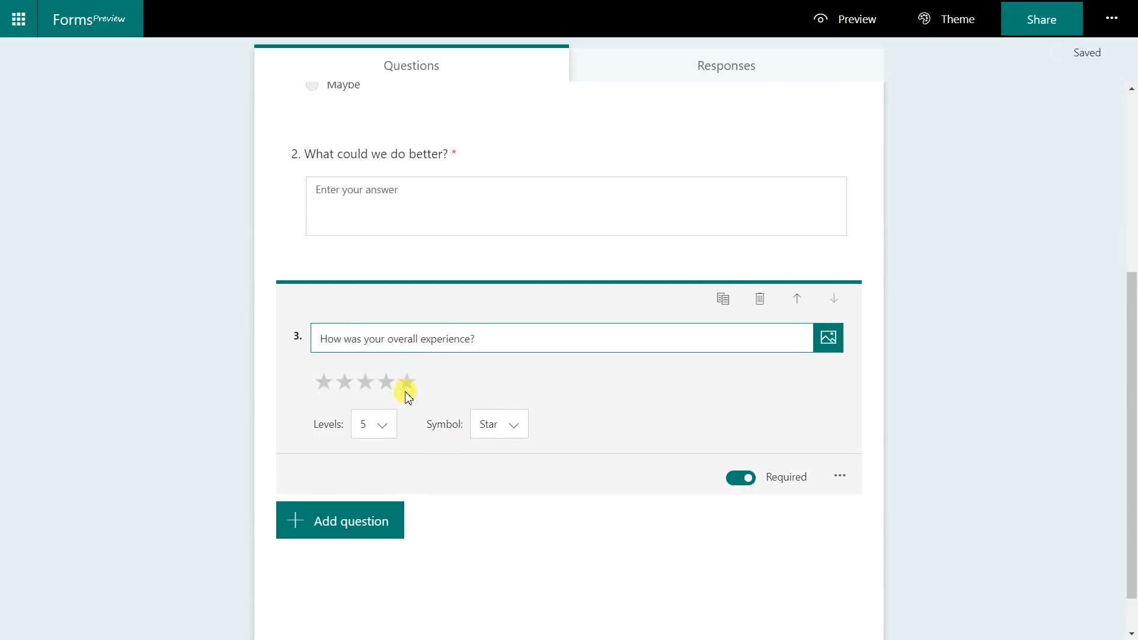
- Keep the rating as five star levels after trying numbers, and make question 3 optional
click(498, 424)
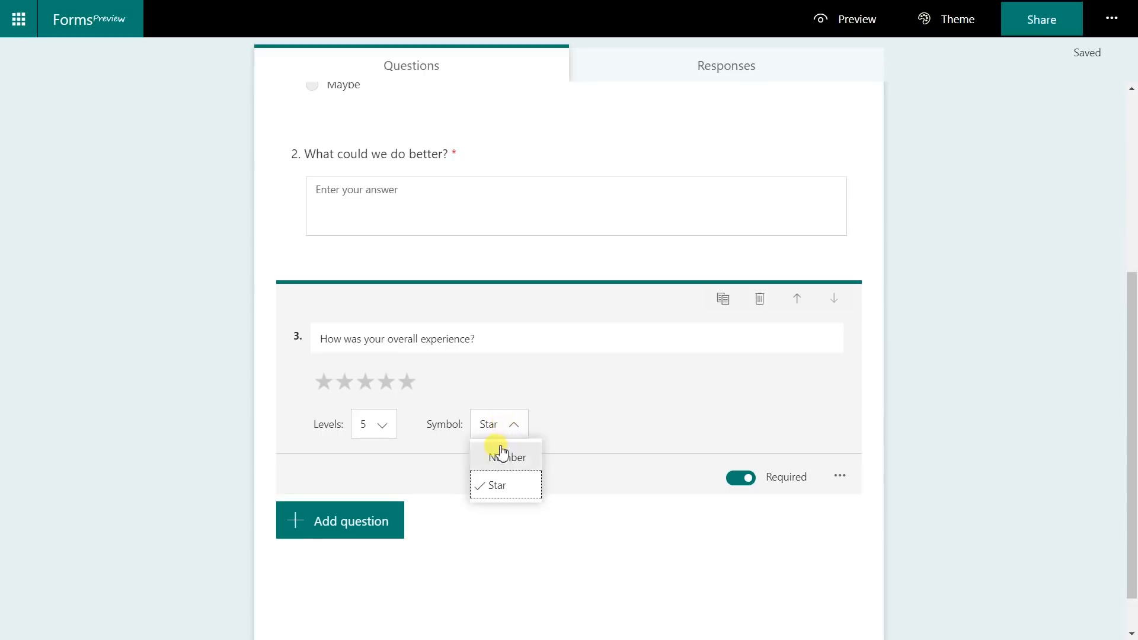
click(505, 458)
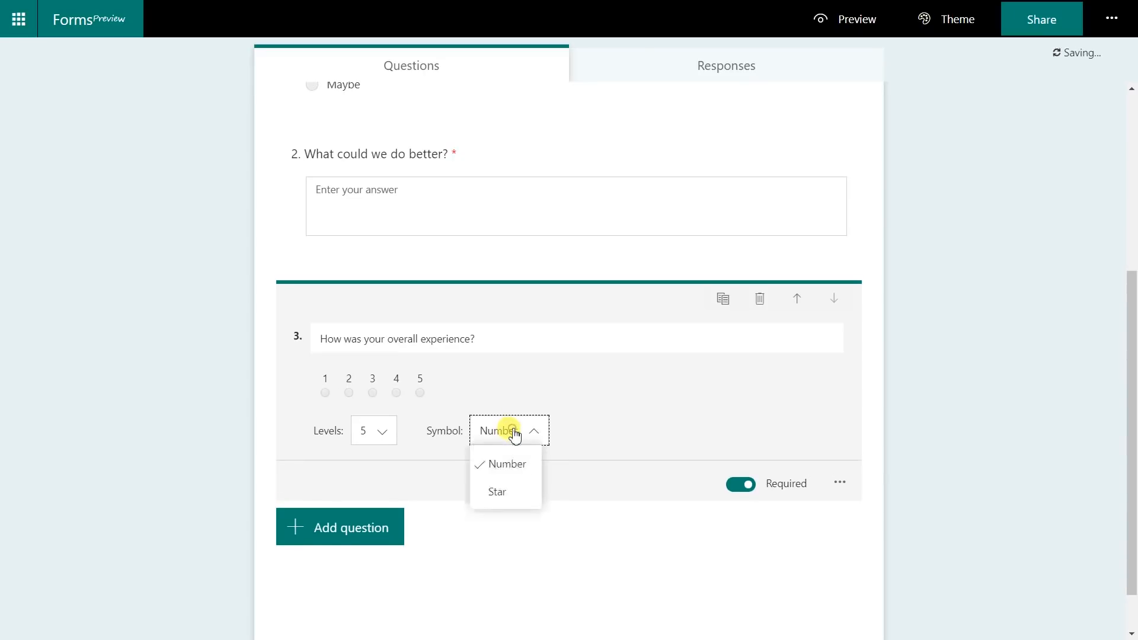
click(496, 492)
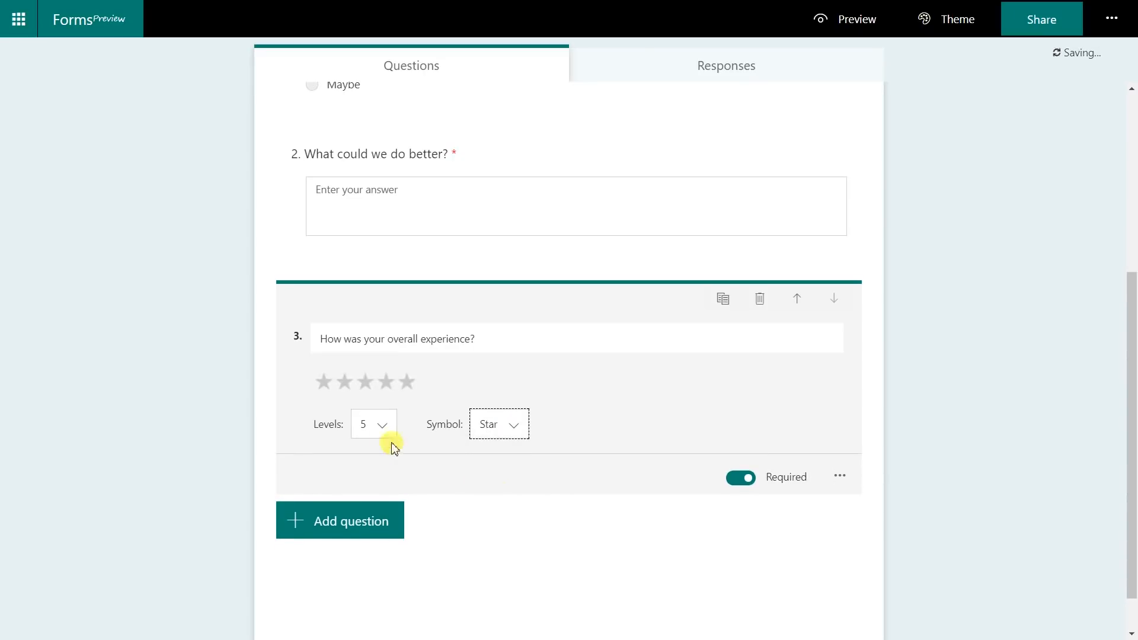
click(384, 424)
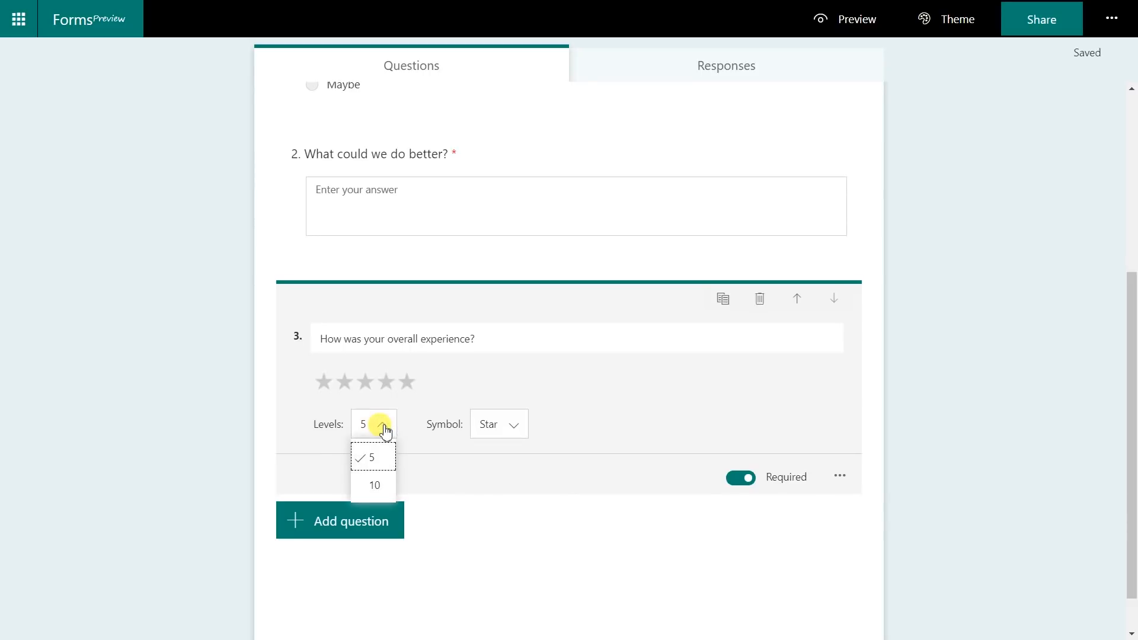
click(512, 373)
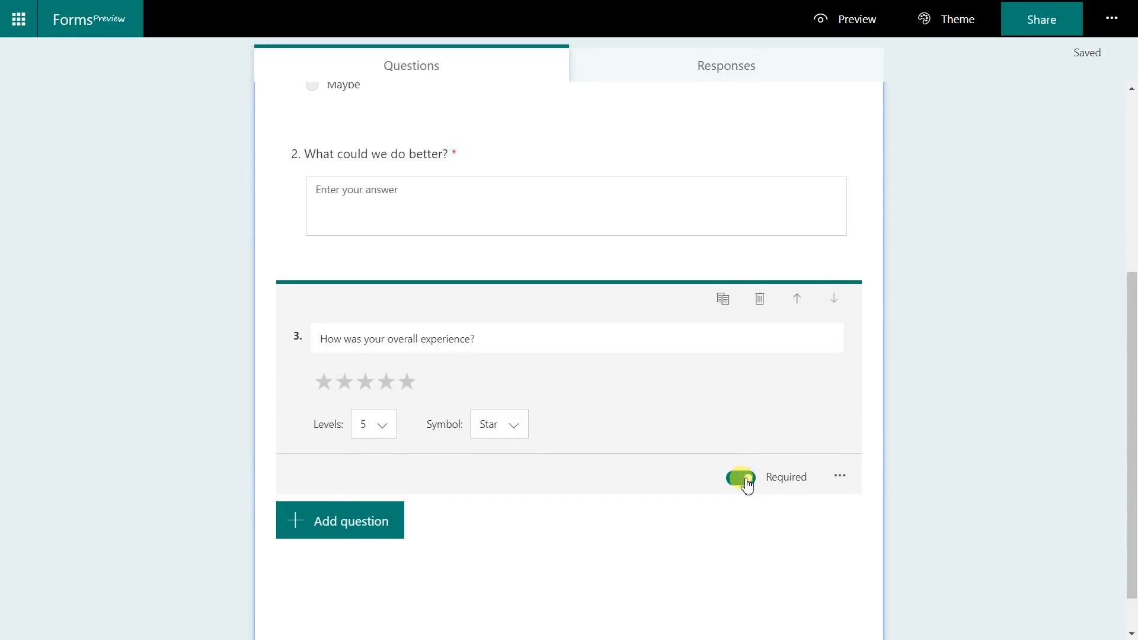
click(740, 477)
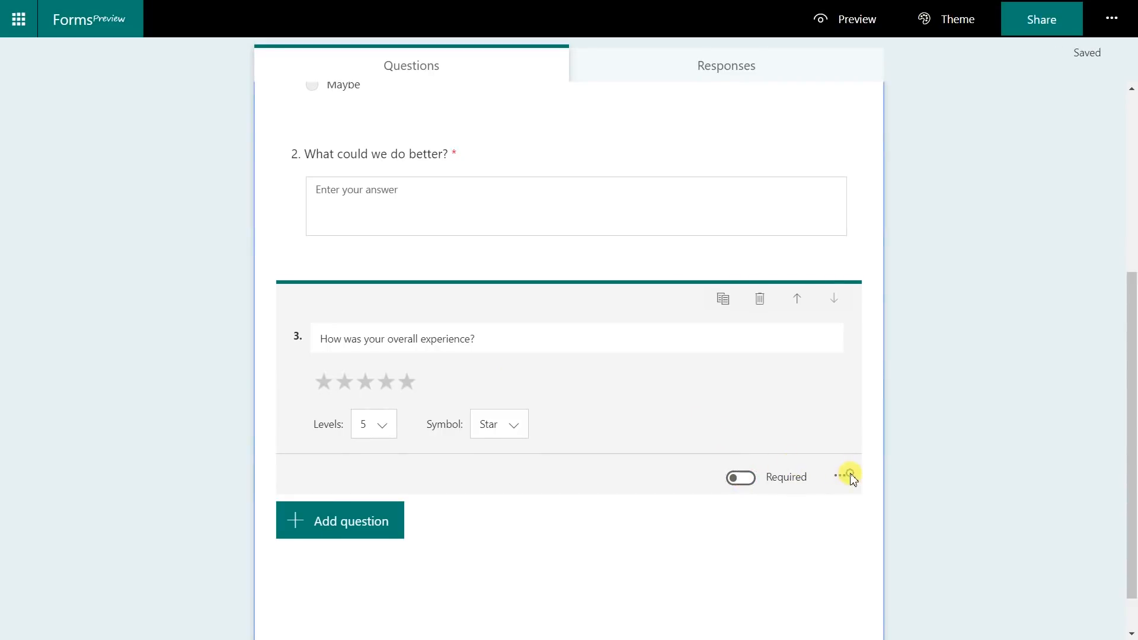
click(848, 477)
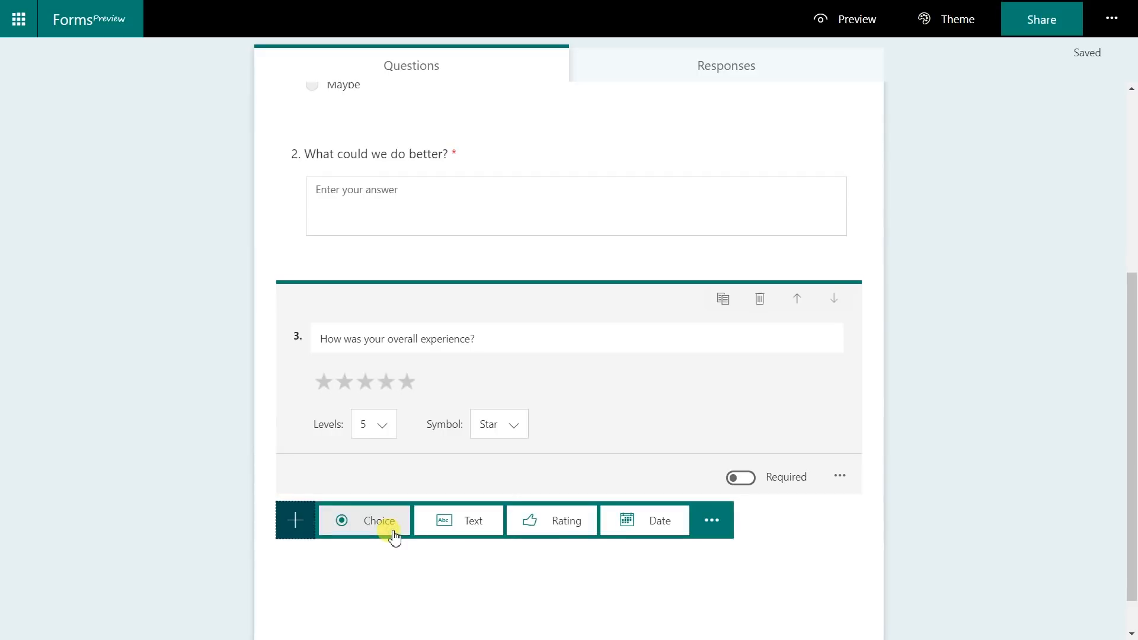
mouse_move(574, 535)
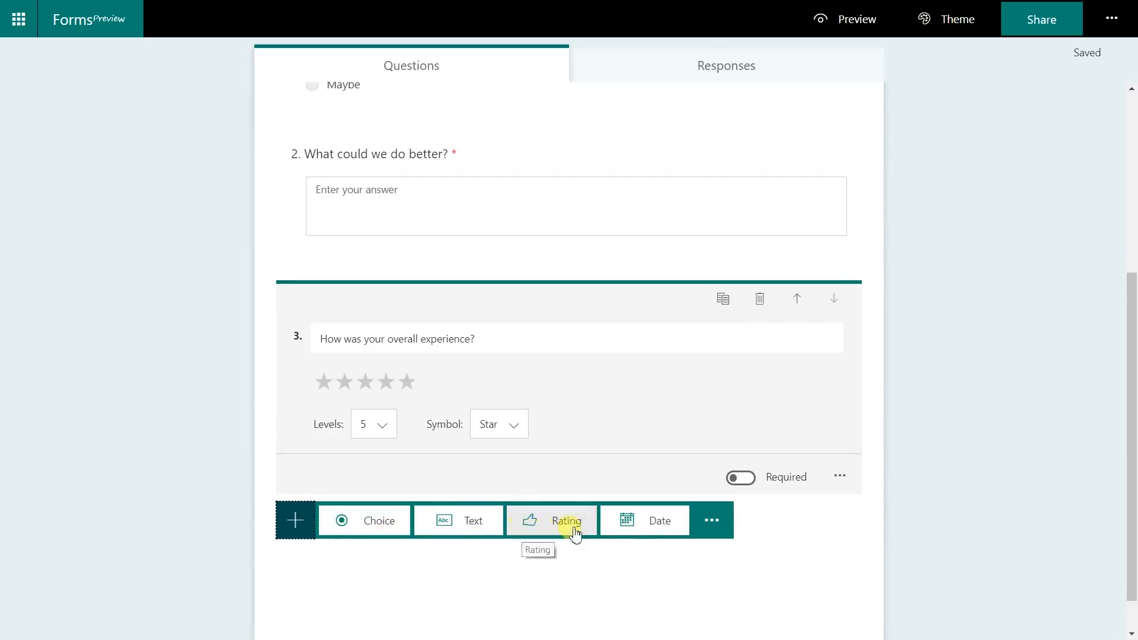
- Add required date question 4 'When was your visit?'
click(650, 521)
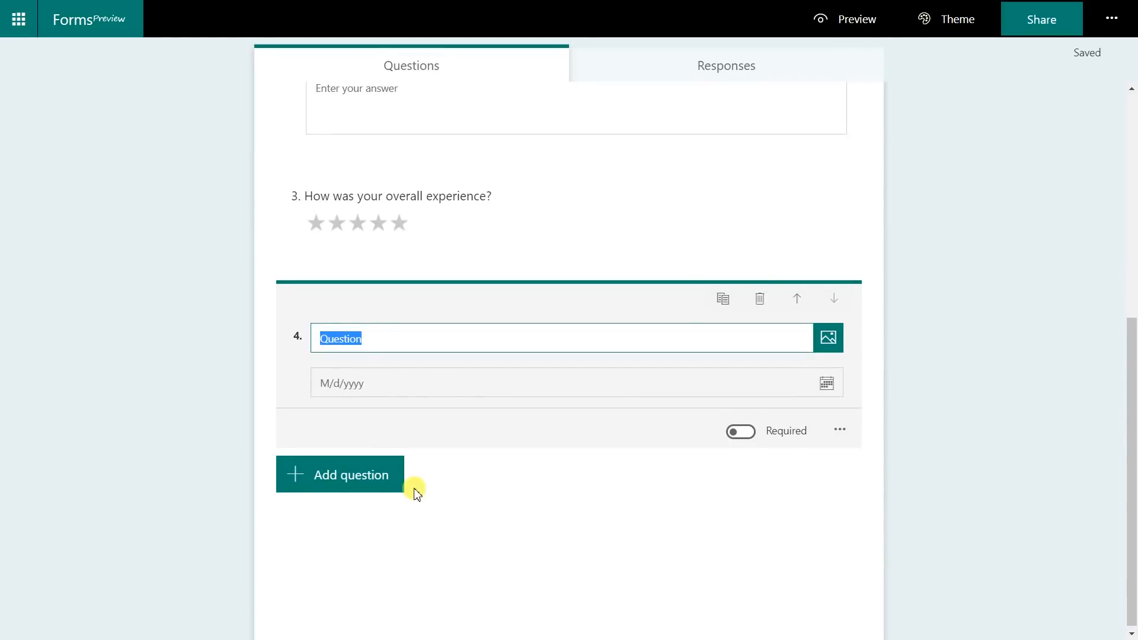
mouse_move(488, 360)
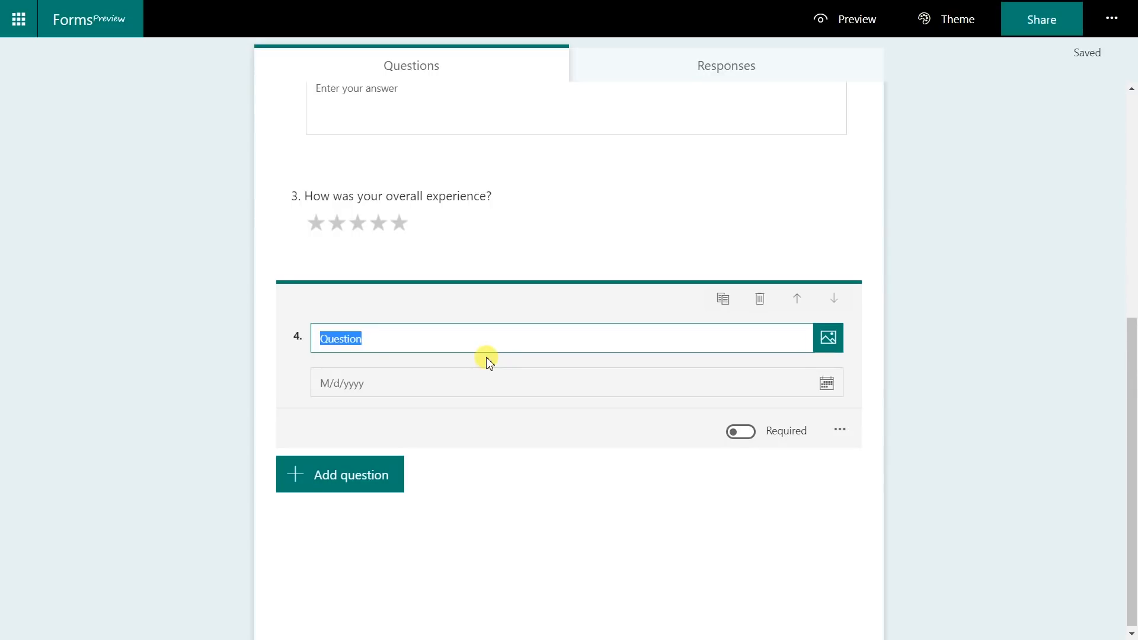
text(W)
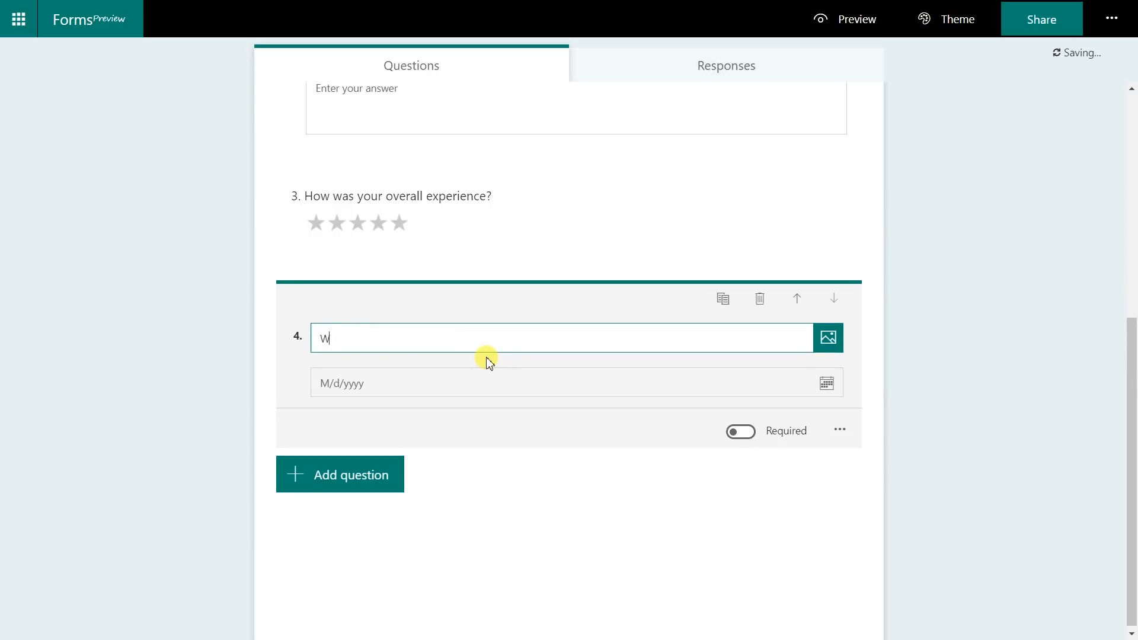
text(hen was you)
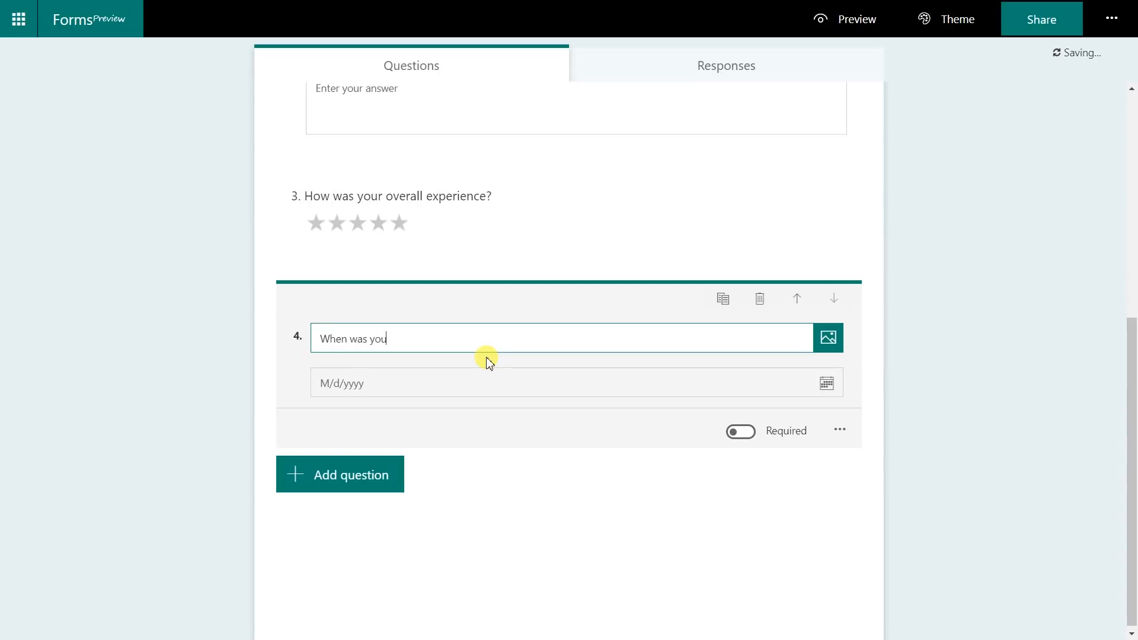
text(r visit)
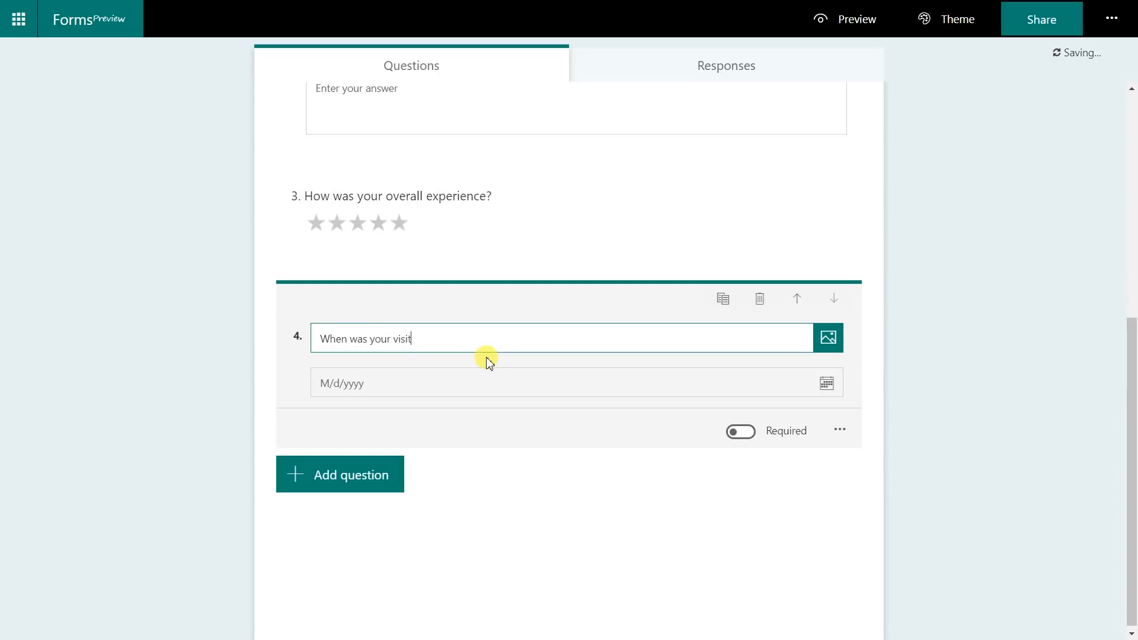
text(?)
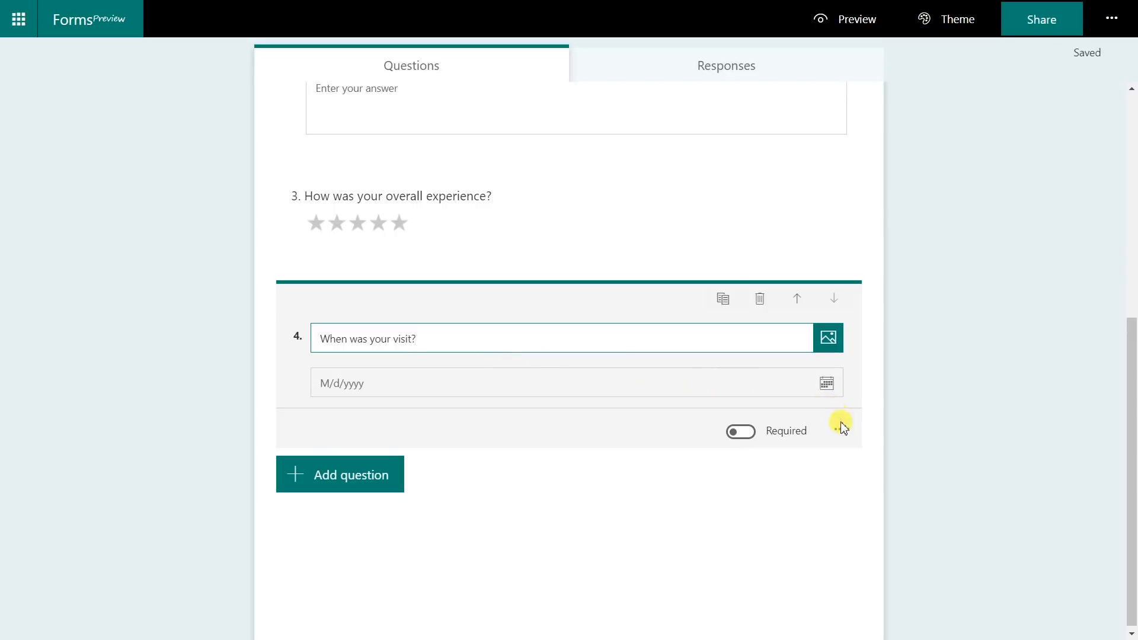
mouse_move(839, 432)
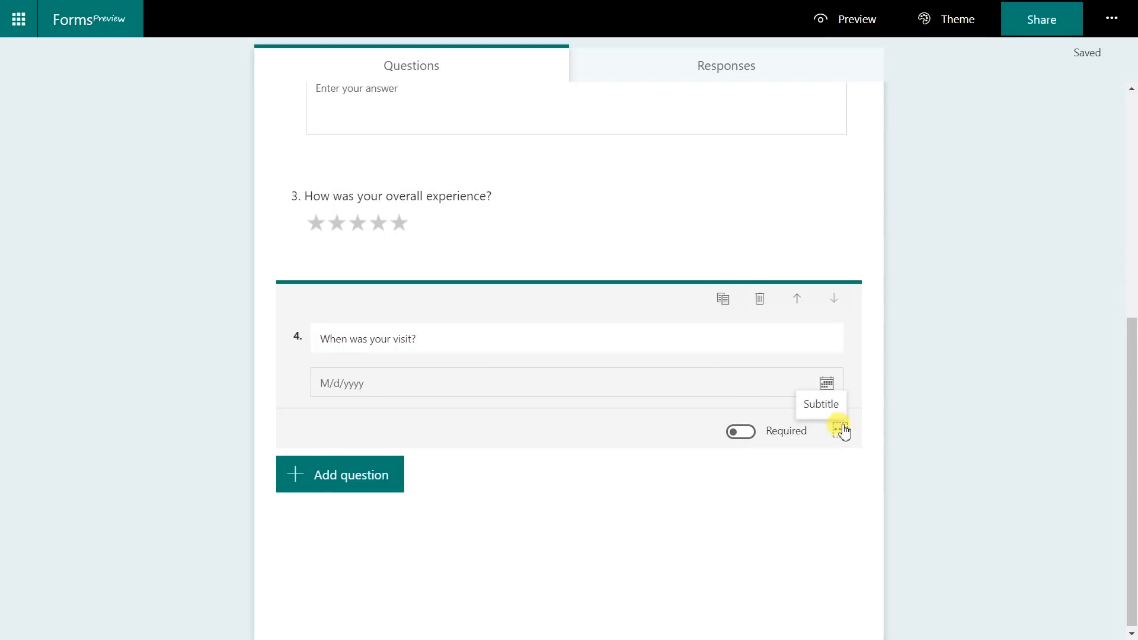
mouse_move(815, 430)
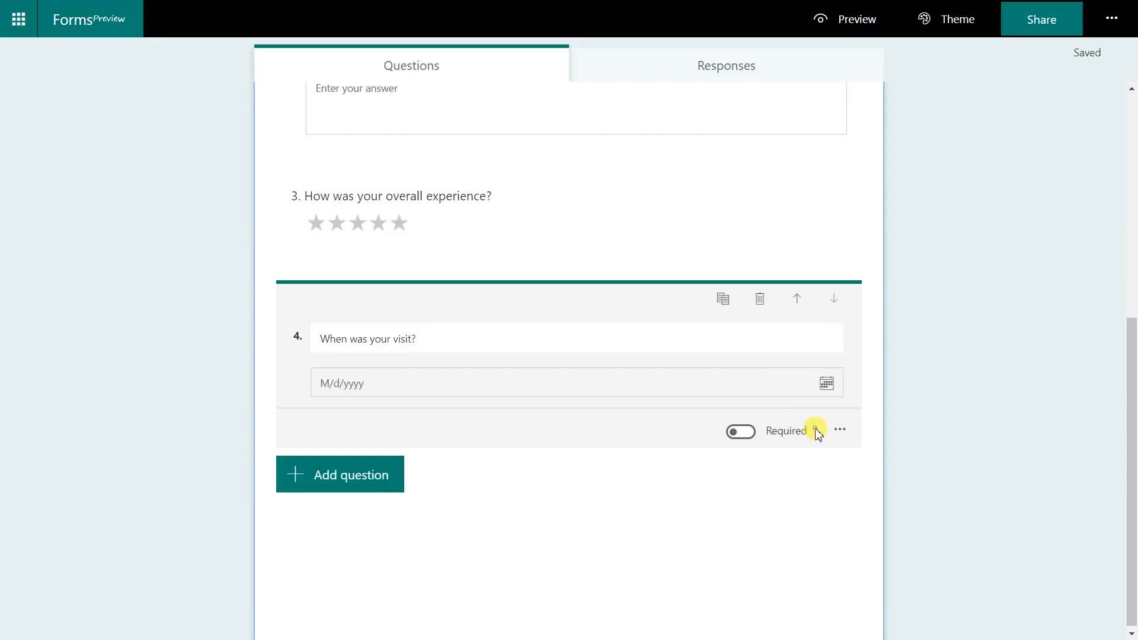
click(740, 431)
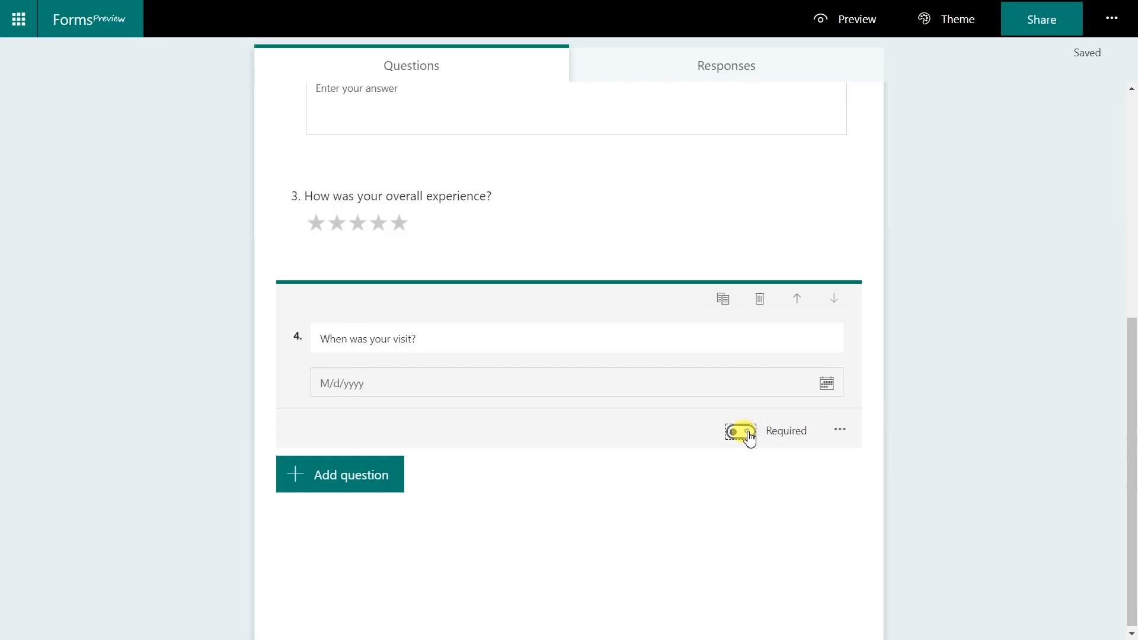
click(739, 430)
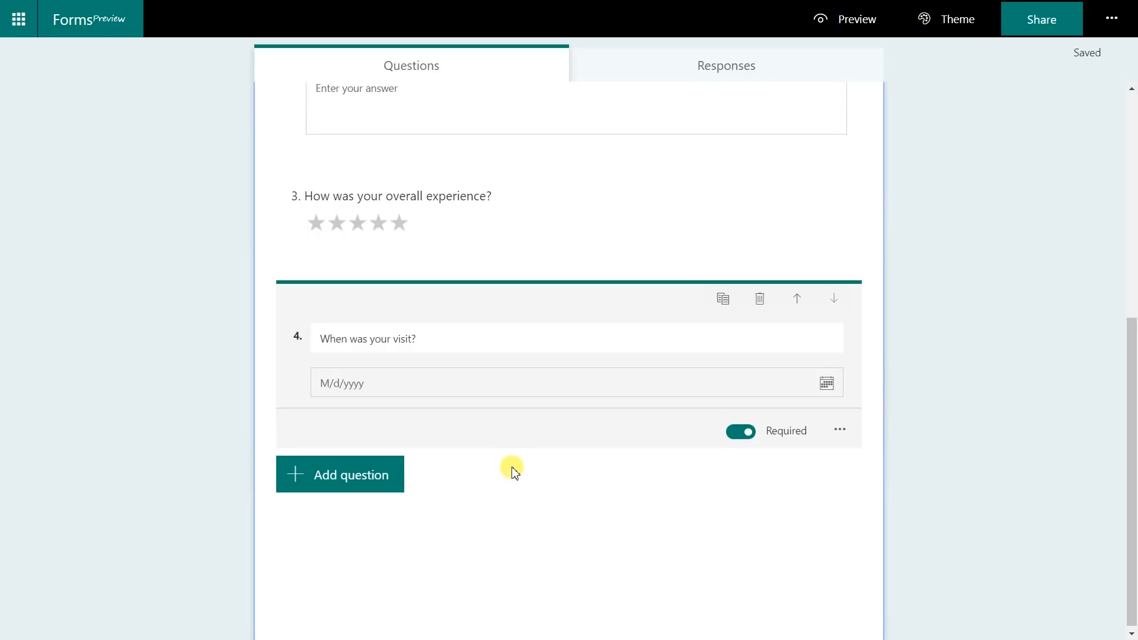
mouse_move(728, 70)
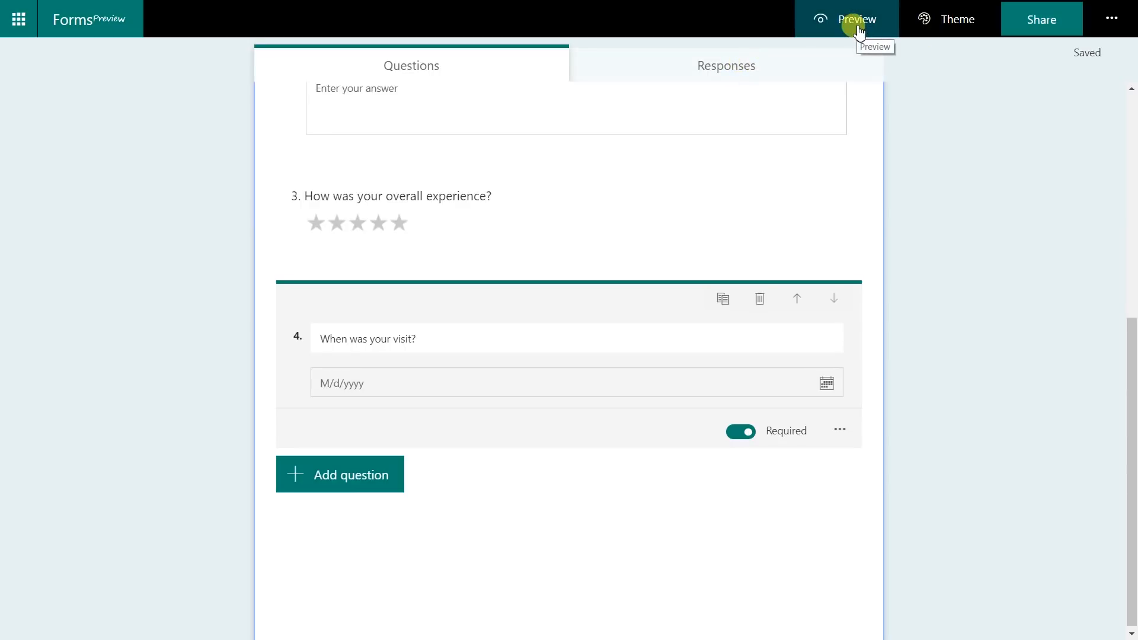
- In Preview, answer Yes and write 'Nothing, it was great. Thanks.' for question 2
click(854, 19)
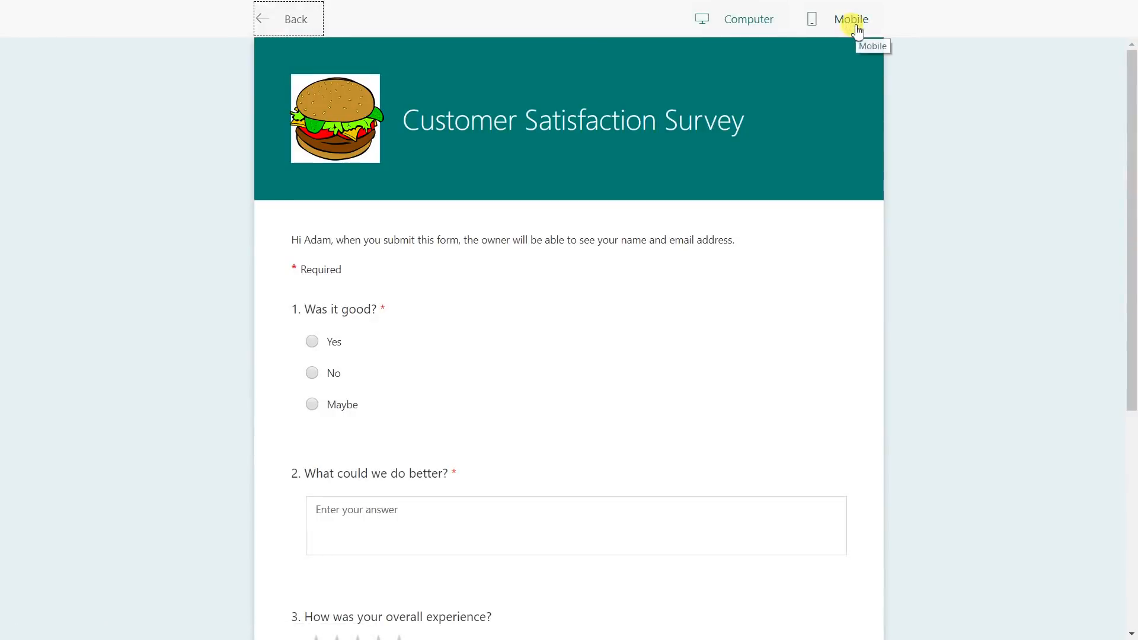
mouse_move(403, 344)
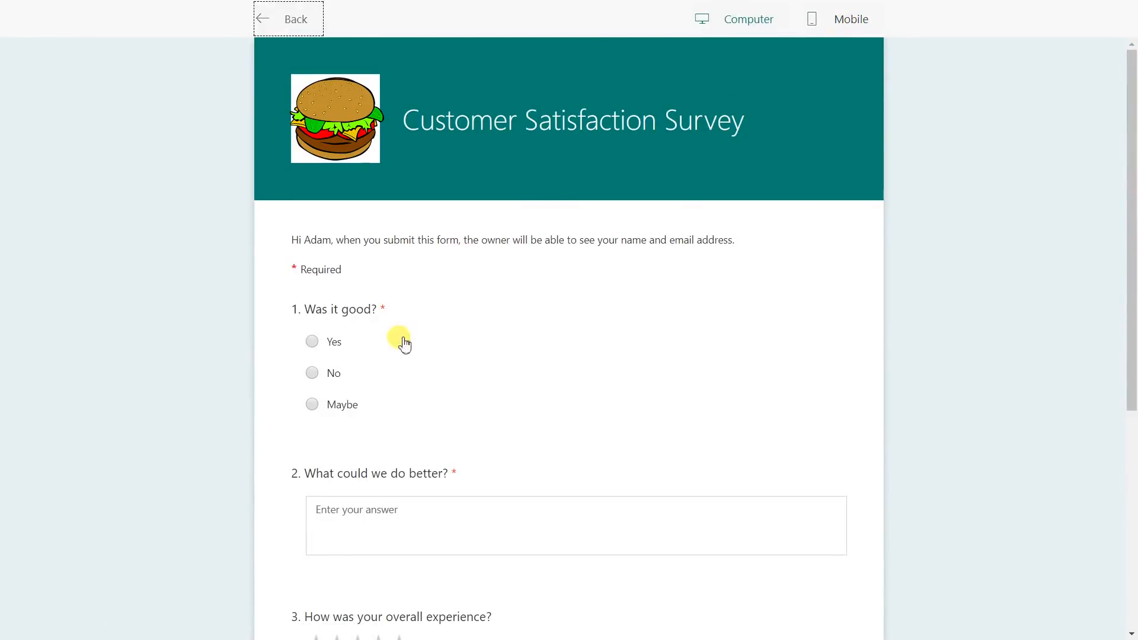
click(312, 341)
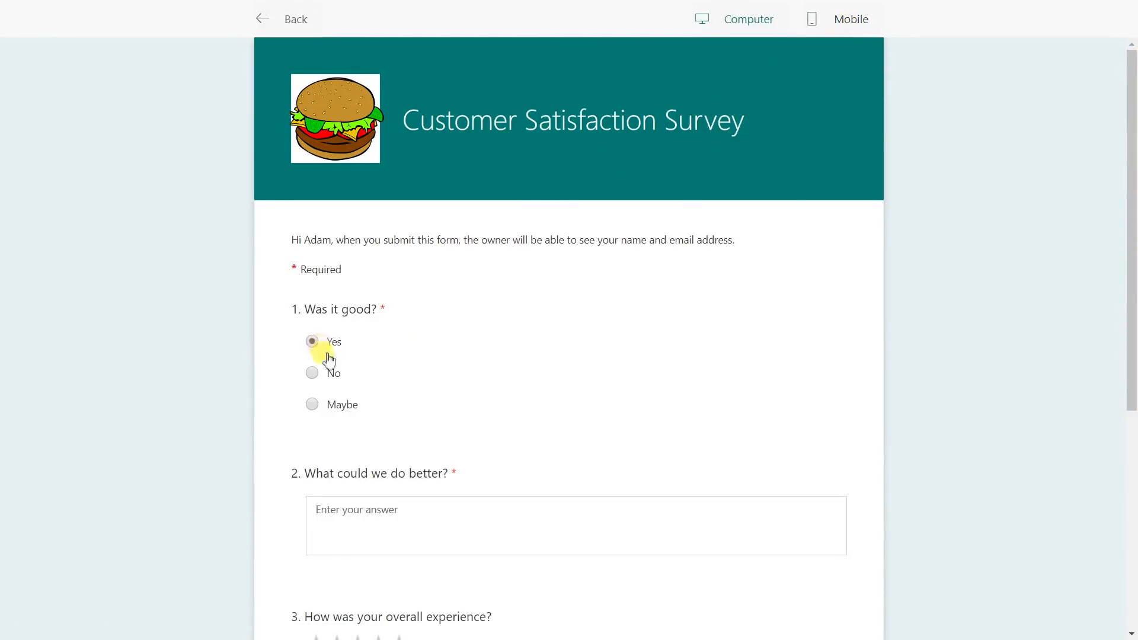
click(436, 516)
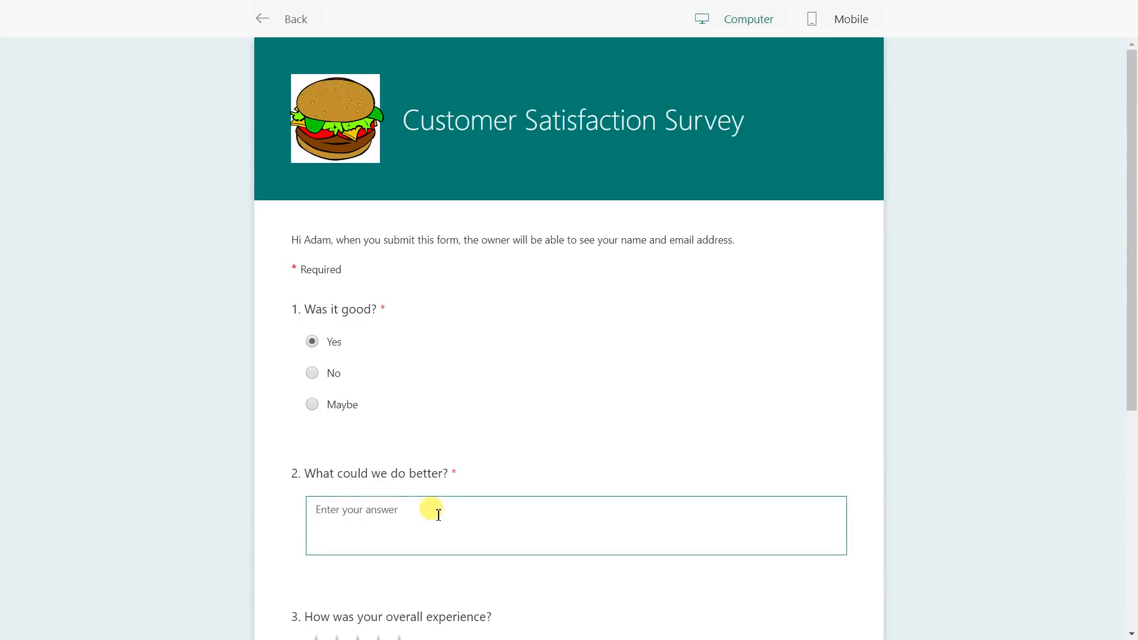
text(Nothing, it was gre)
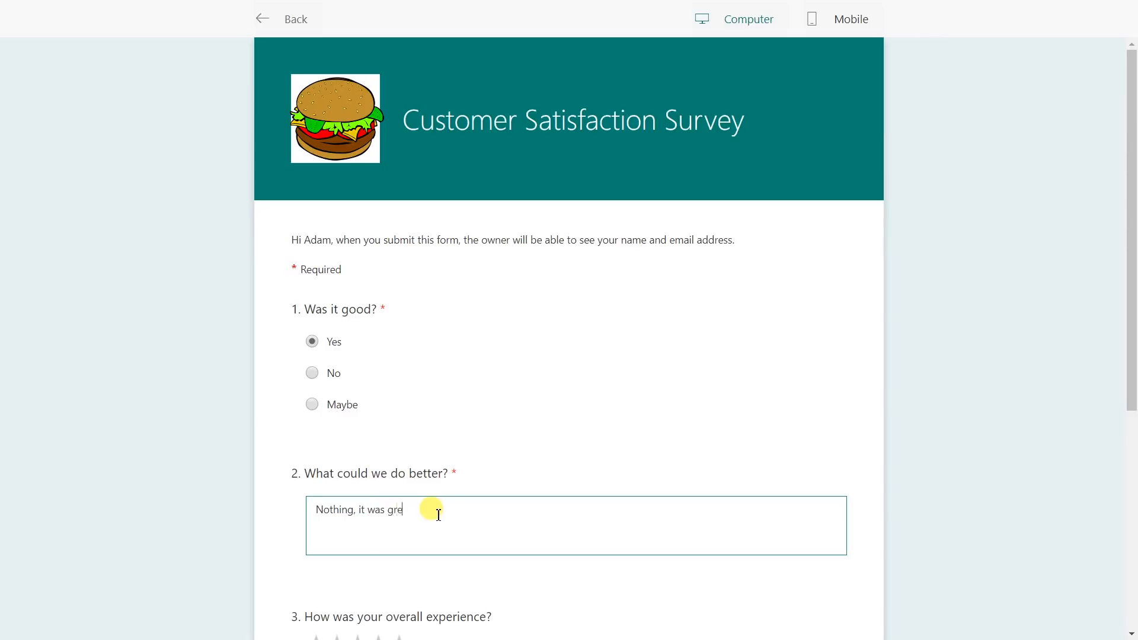
text(at. Thanks.)
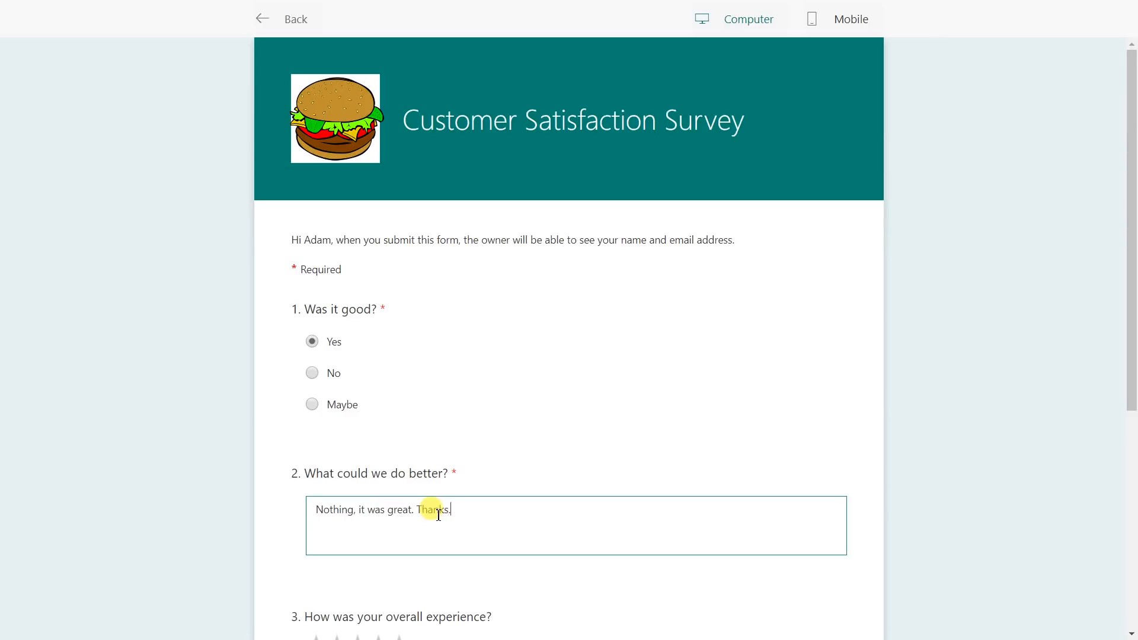
- Rate the overall experience five stars and fill in the visit date 2/21/2018
scroll(down, 3)
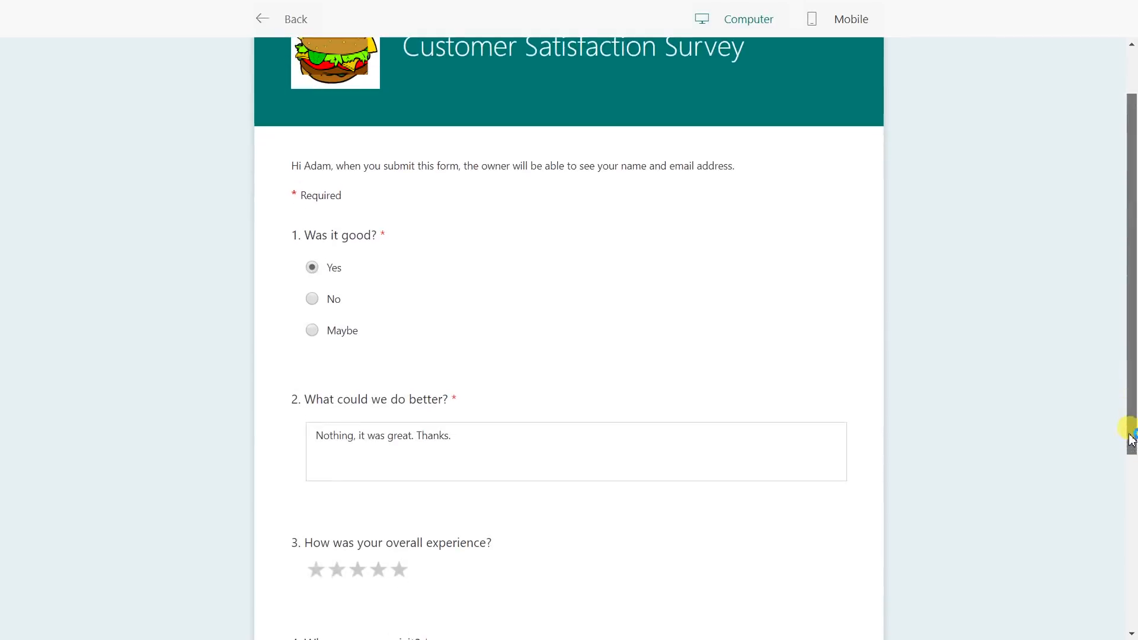
scroll(down, 3)
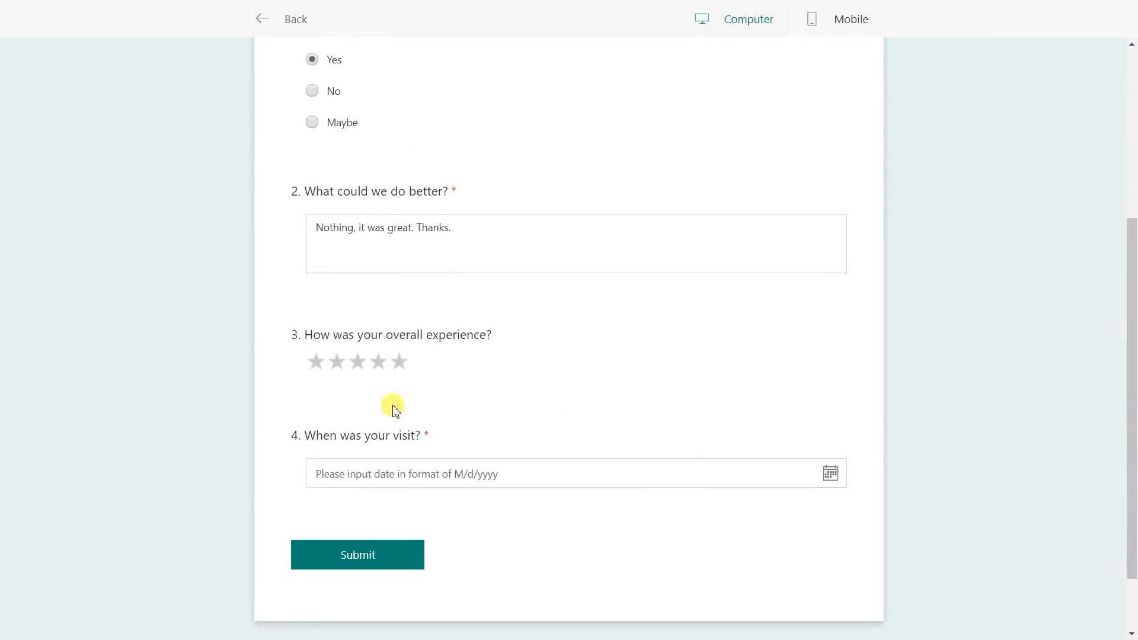
click(398, 362)
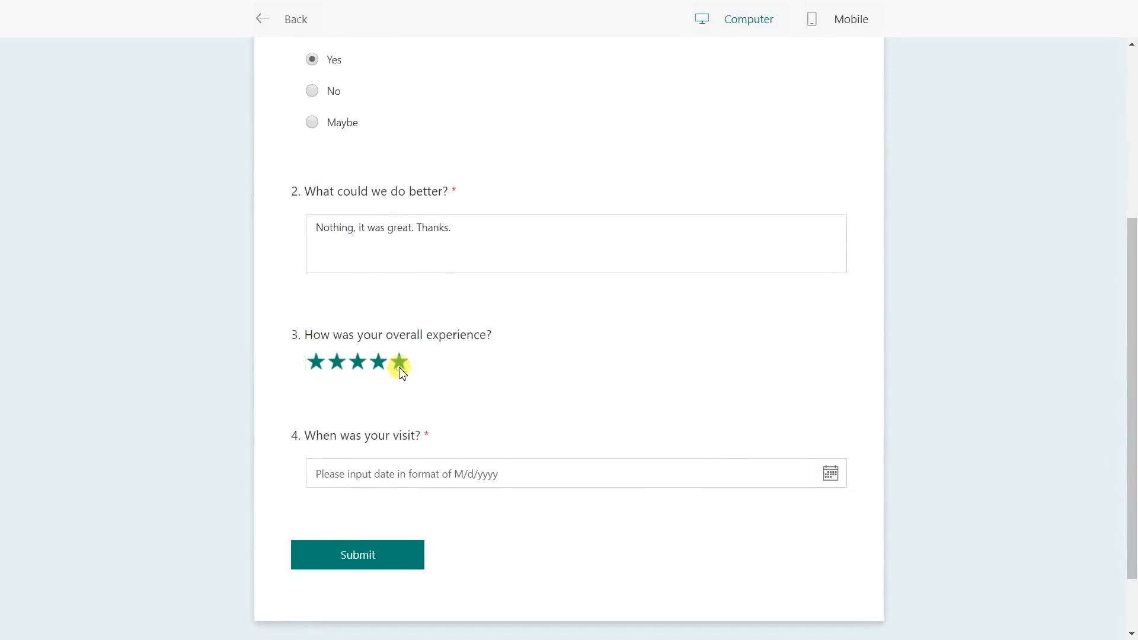
click(398, 363)
text(2/21/2018)
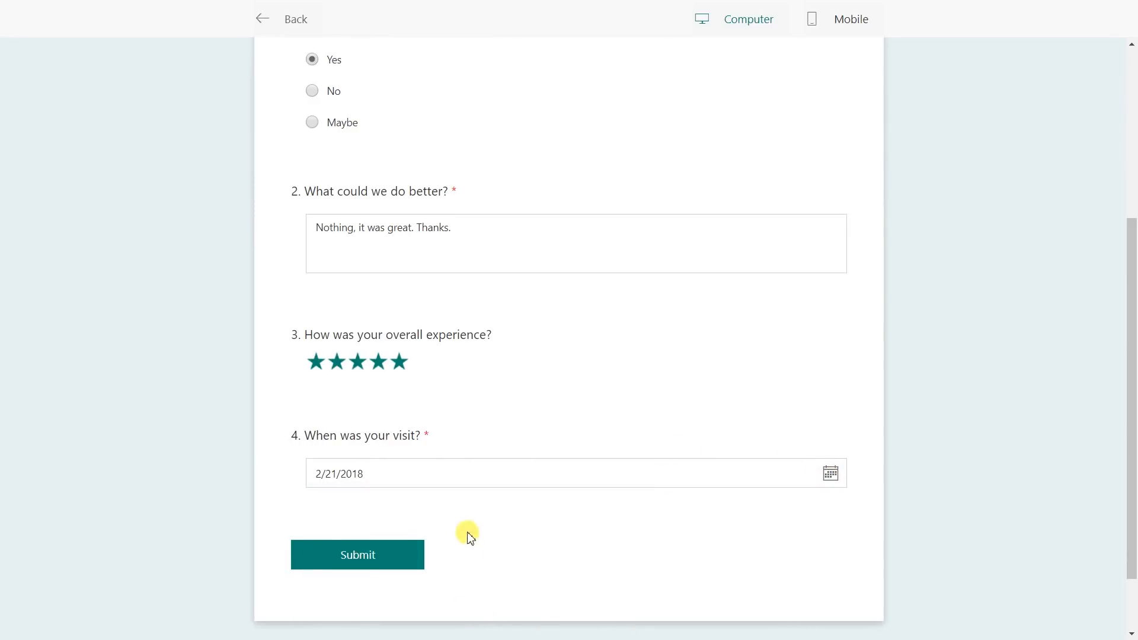
mouse_move(365, 562)
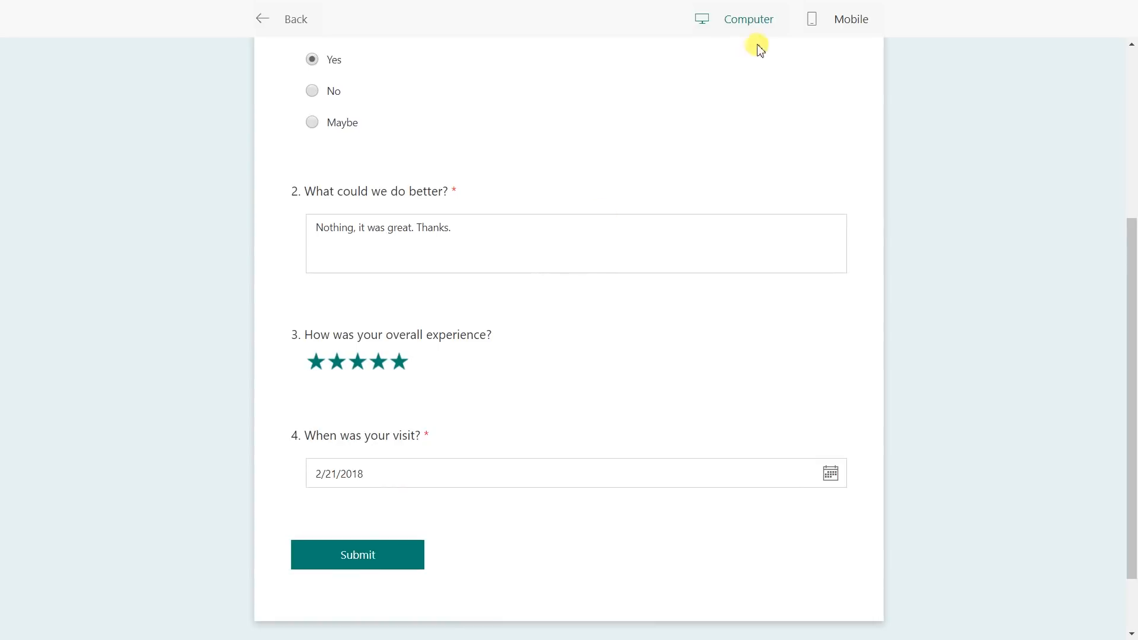
- Switch to the Mobile preview and submit the completed survey response
click(851, 19)
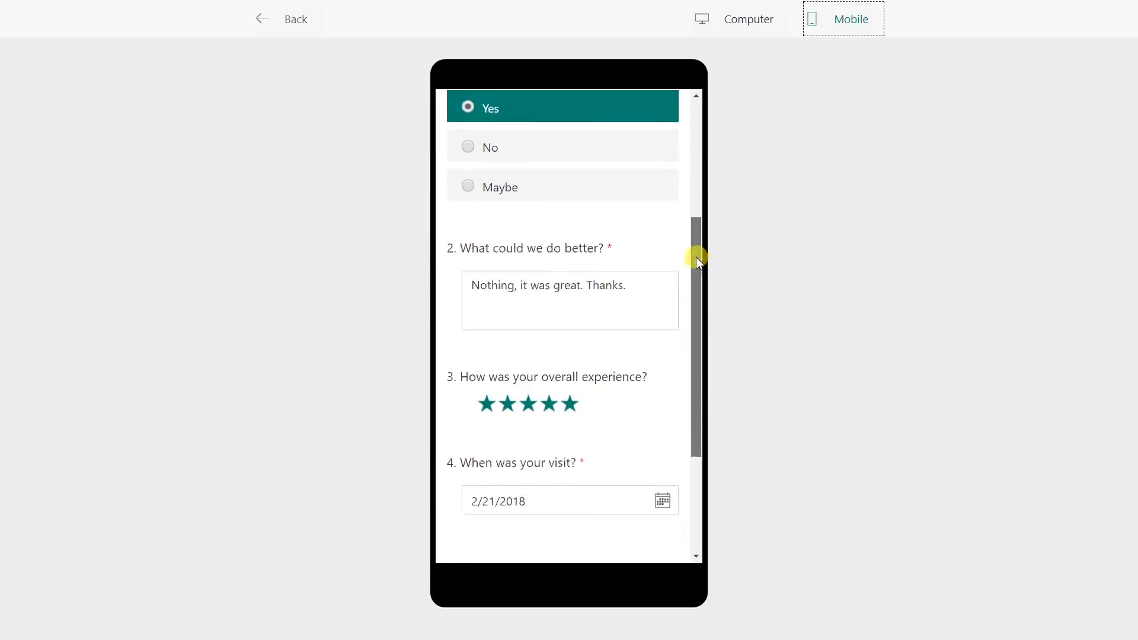
scroll(down, 3)
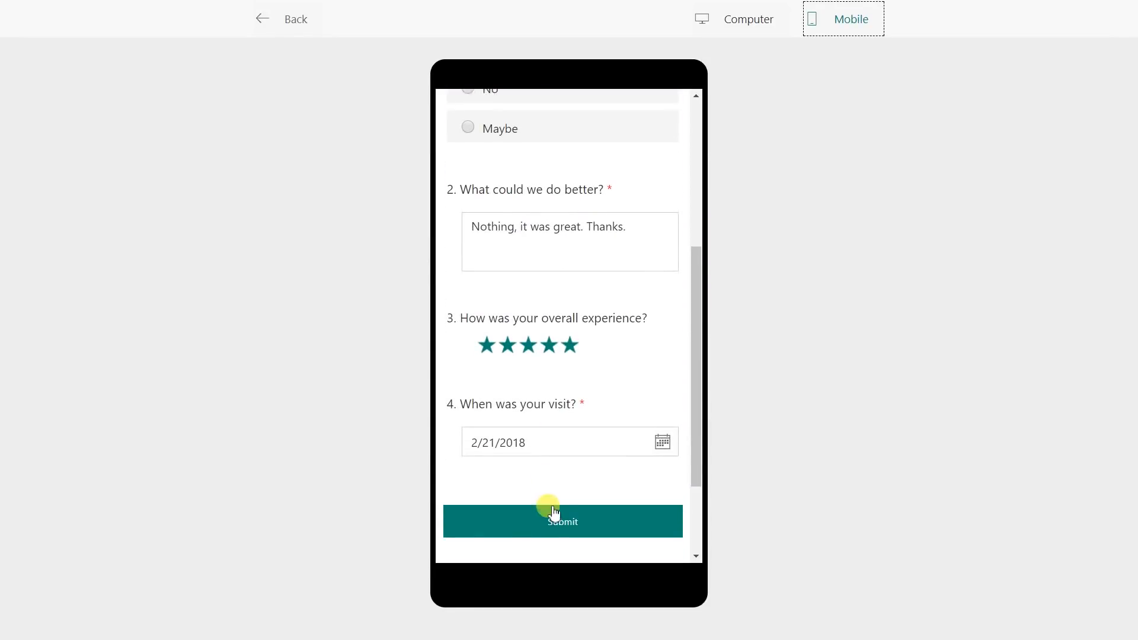
click(562, 521)
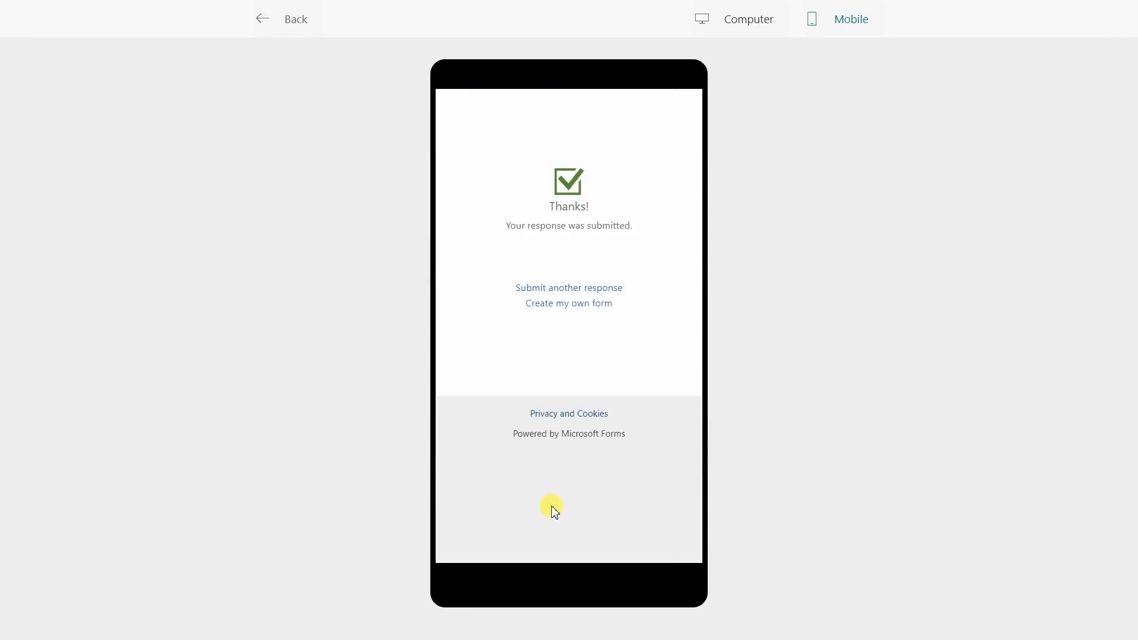
mouse_move(465, 262)
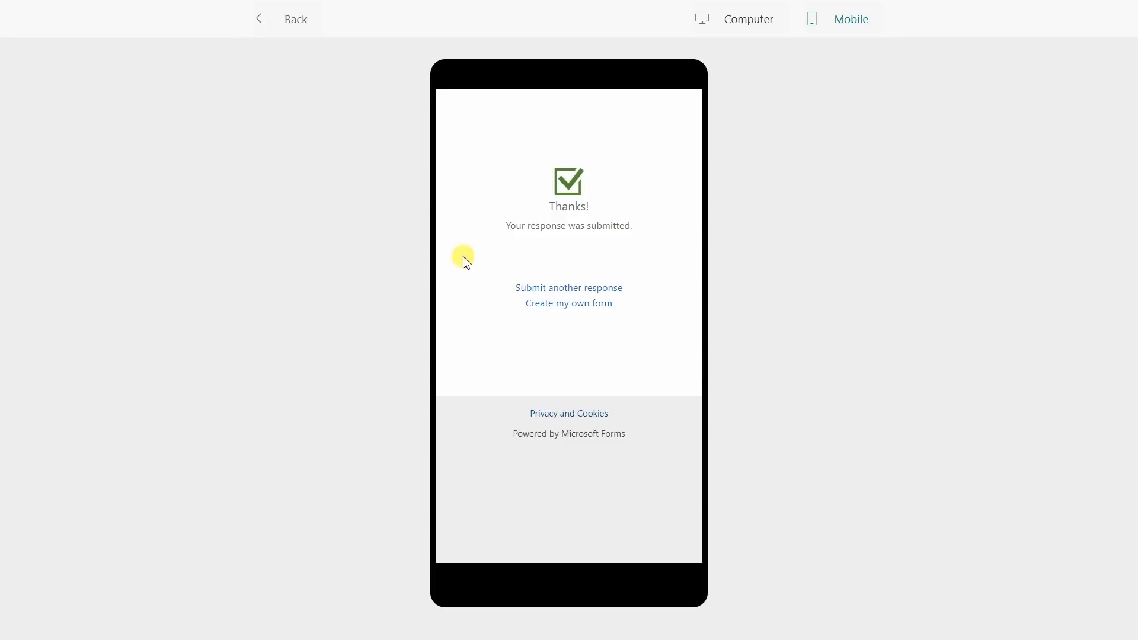
mouse_move(479, 250)
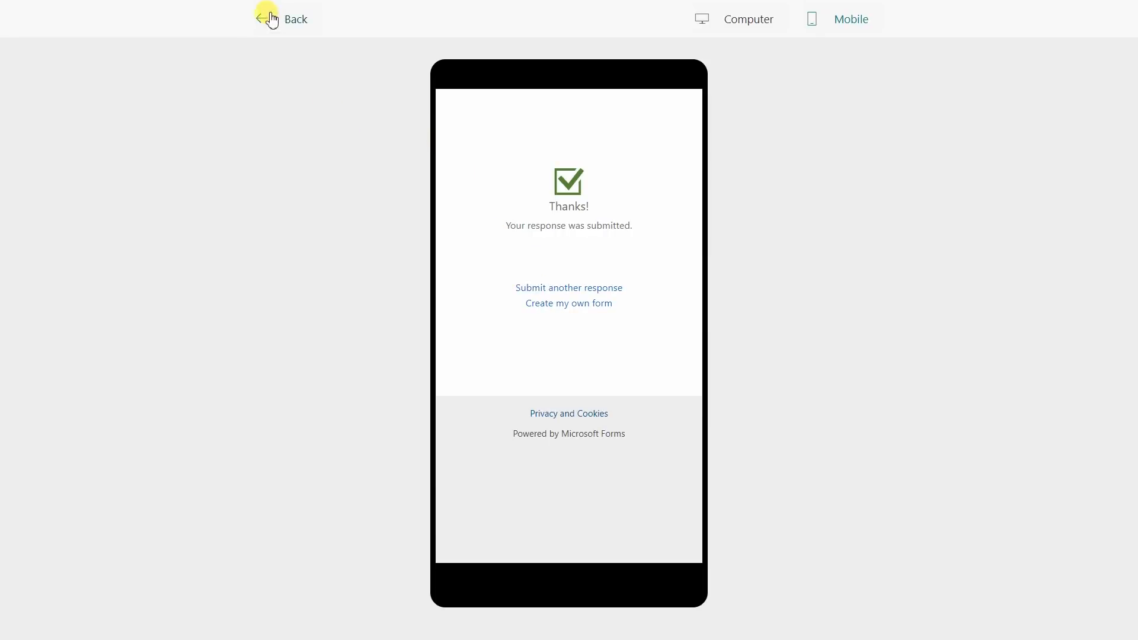
- Return from preview to the Responses tab and review the details of the visit date answers
click(262, 19)
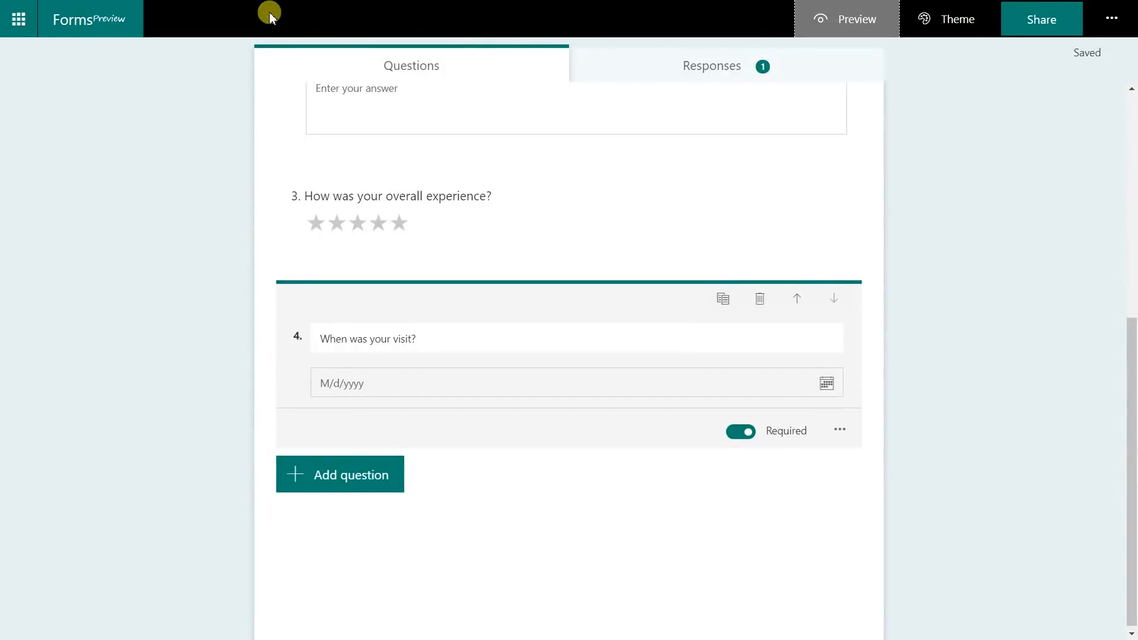
mouse_move(569, 83)
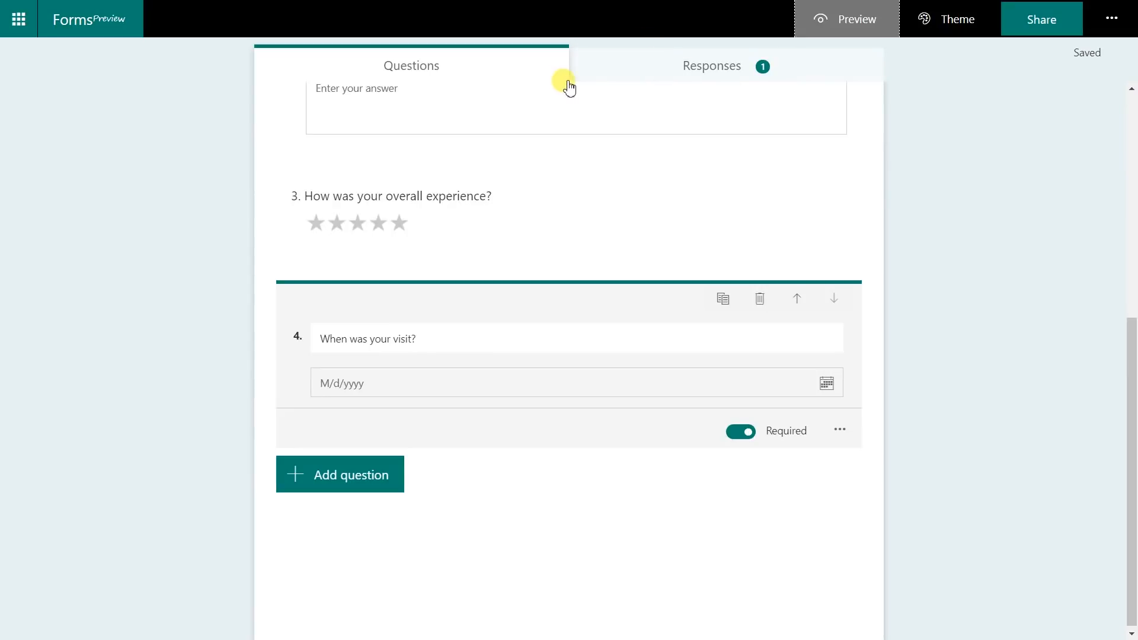
mouse_move(749, 85)
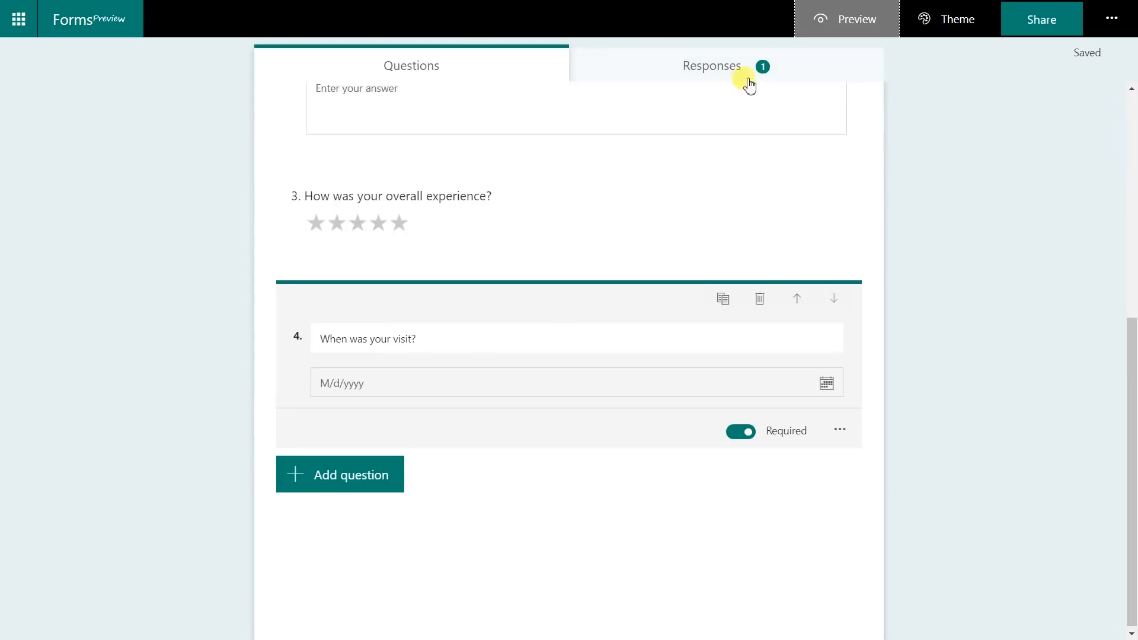
mouse_move(761, 66)
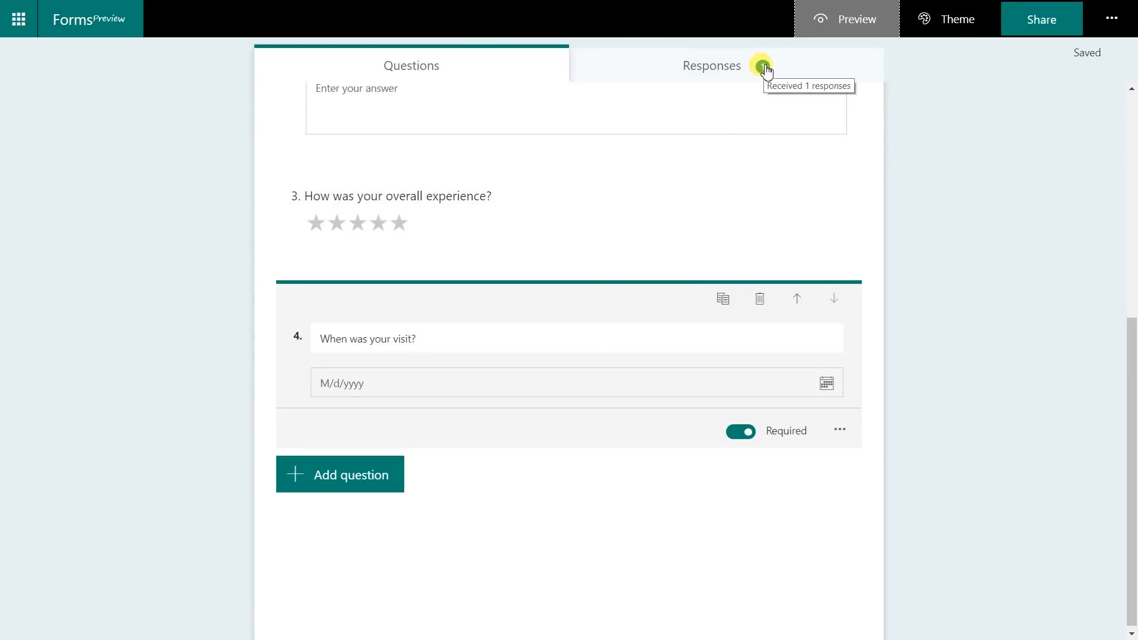
click(711, 66)
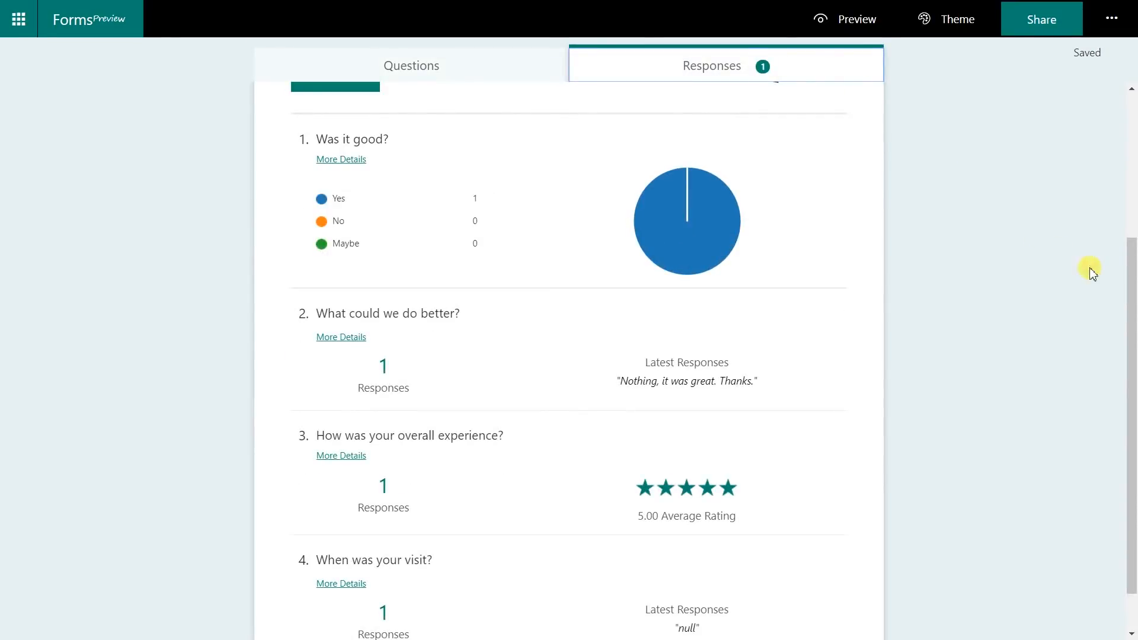
scroll(down, 3)
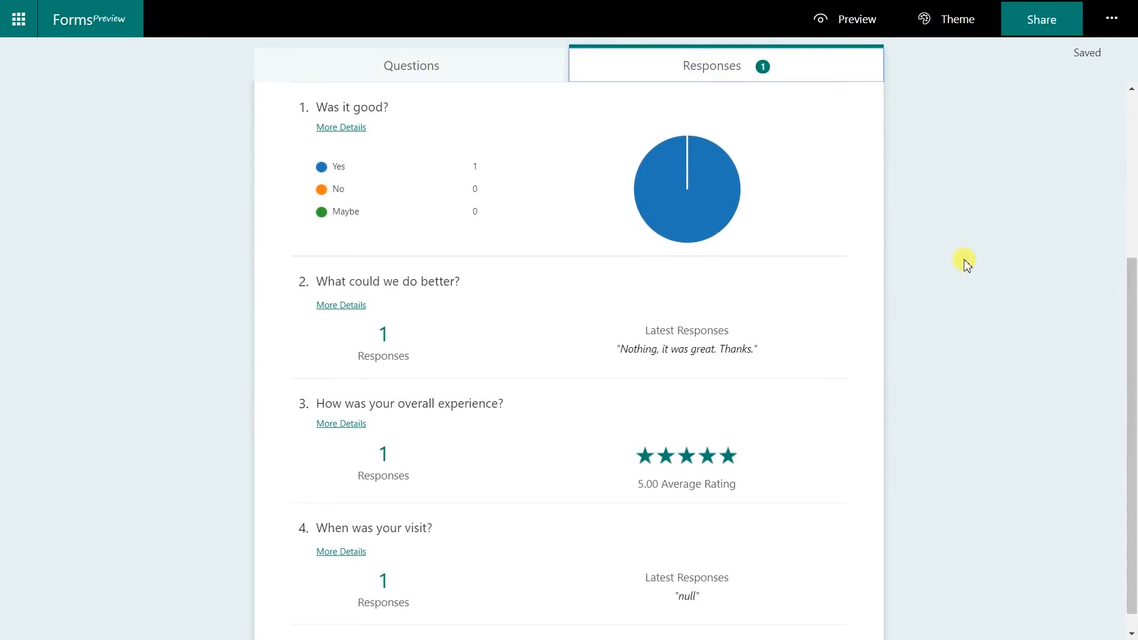
mouse_move(663, 225)
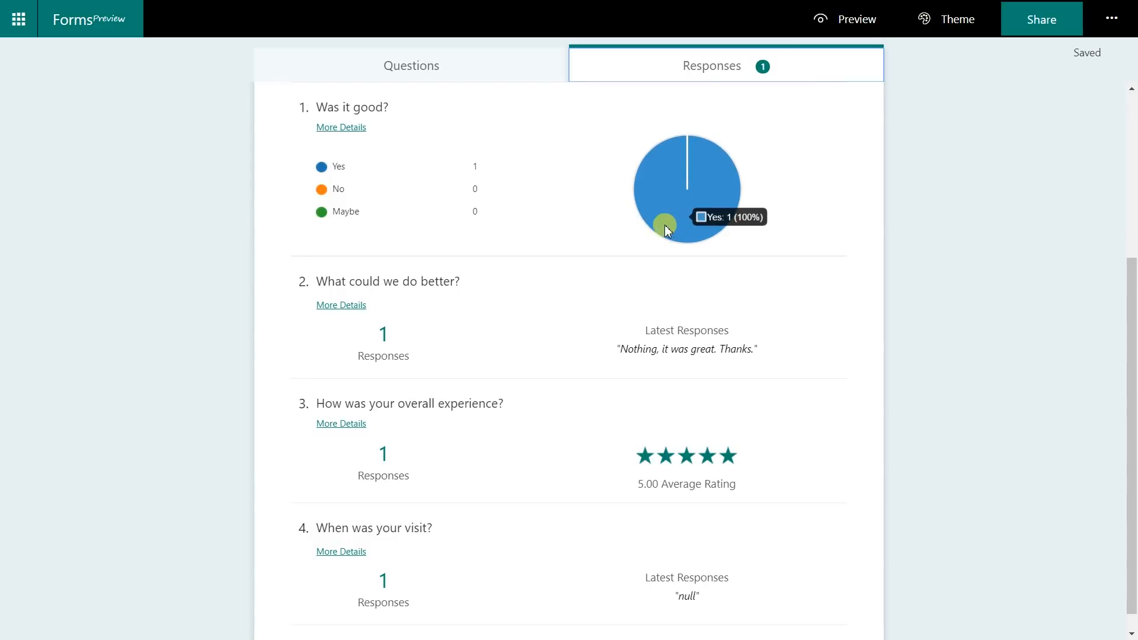
mouse_move(653, 346)
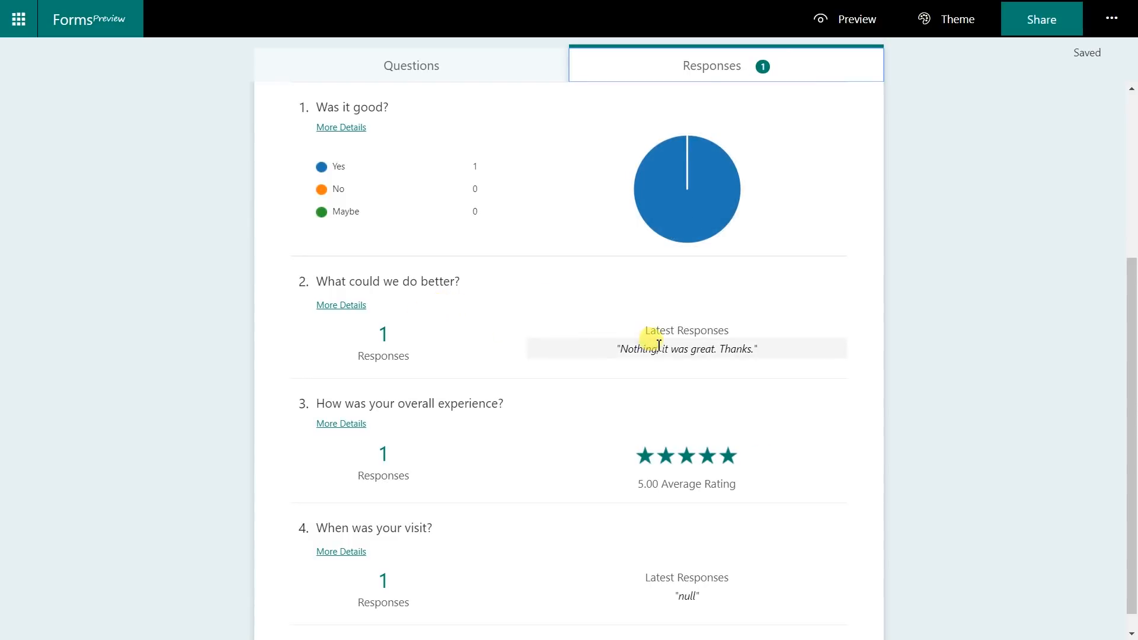
mouse_move(722, 465)
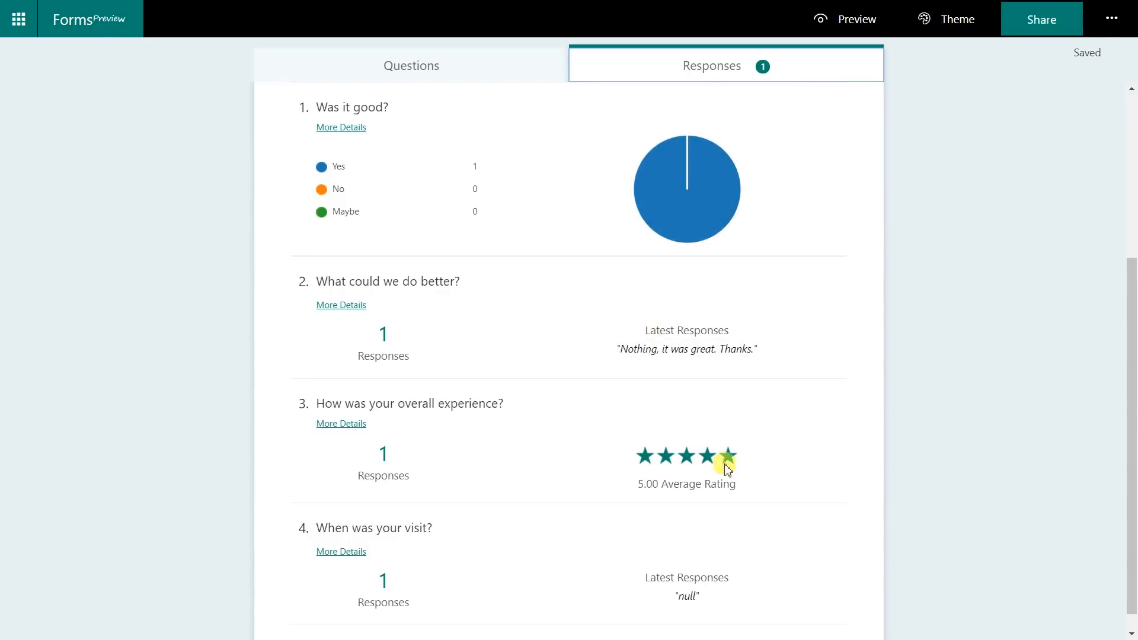
mouse_move(410, 562)
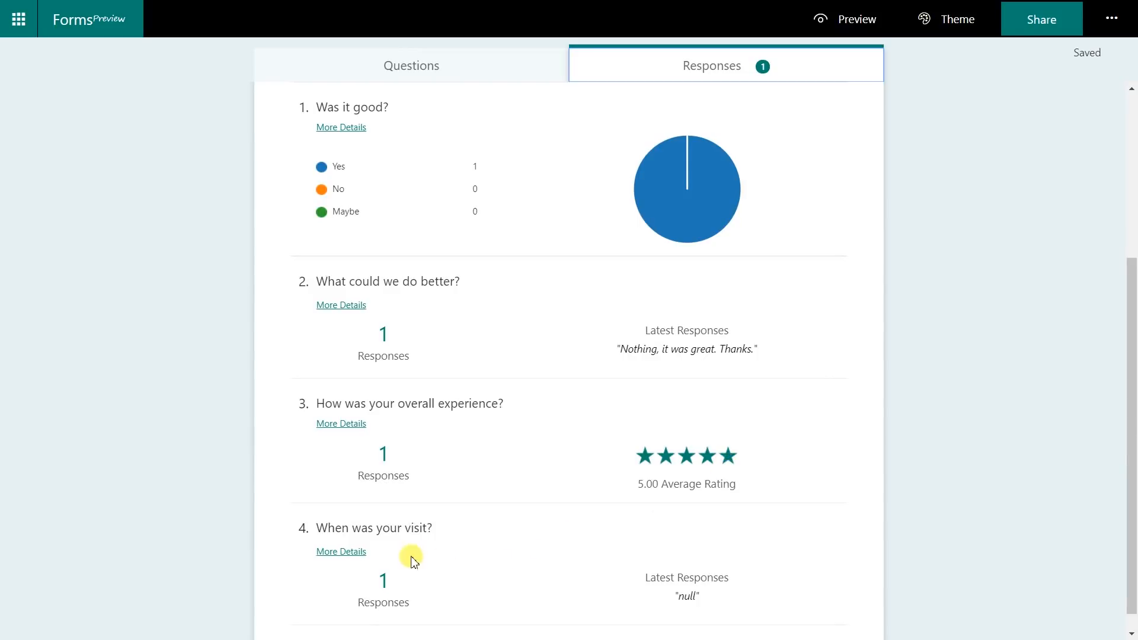
mouse_move(357, 544)
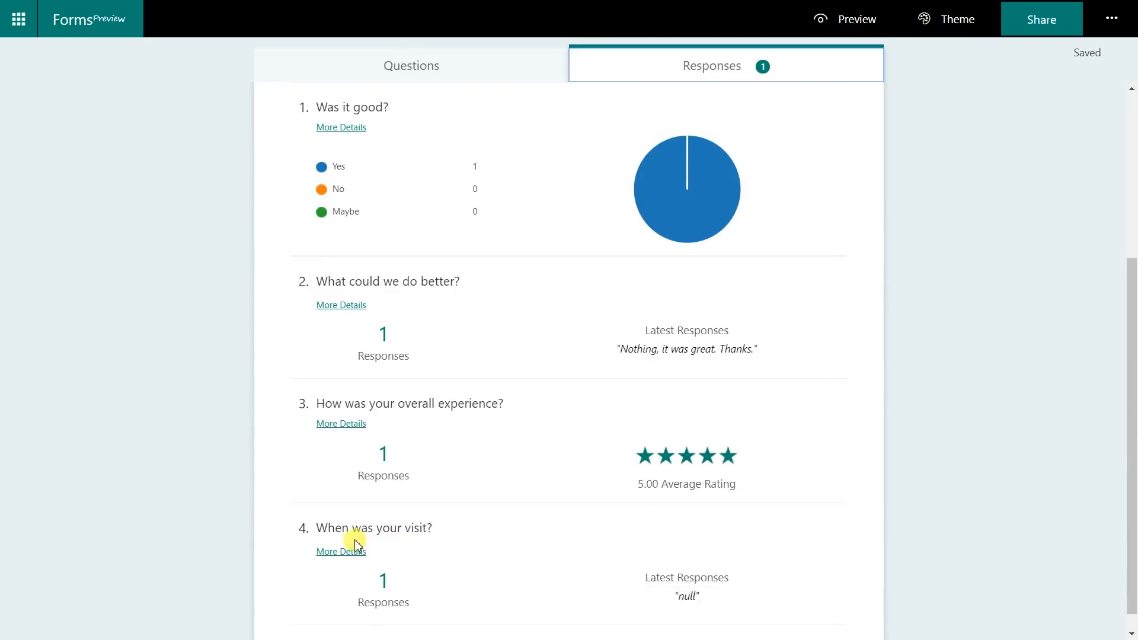
click(340, 552)
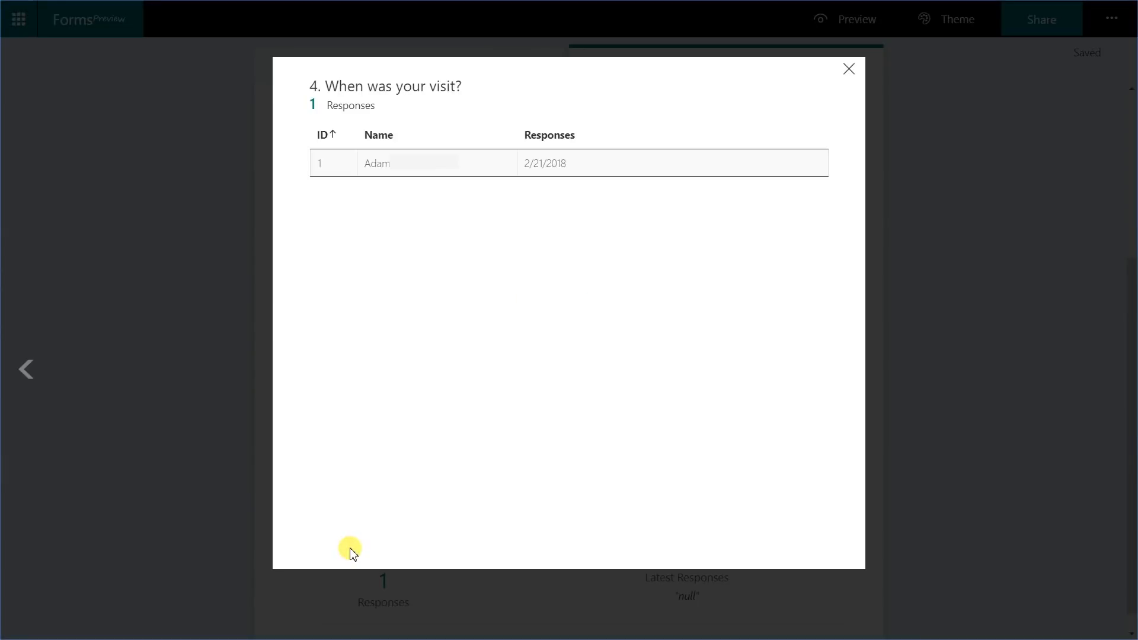
mouse_move(839, 180)
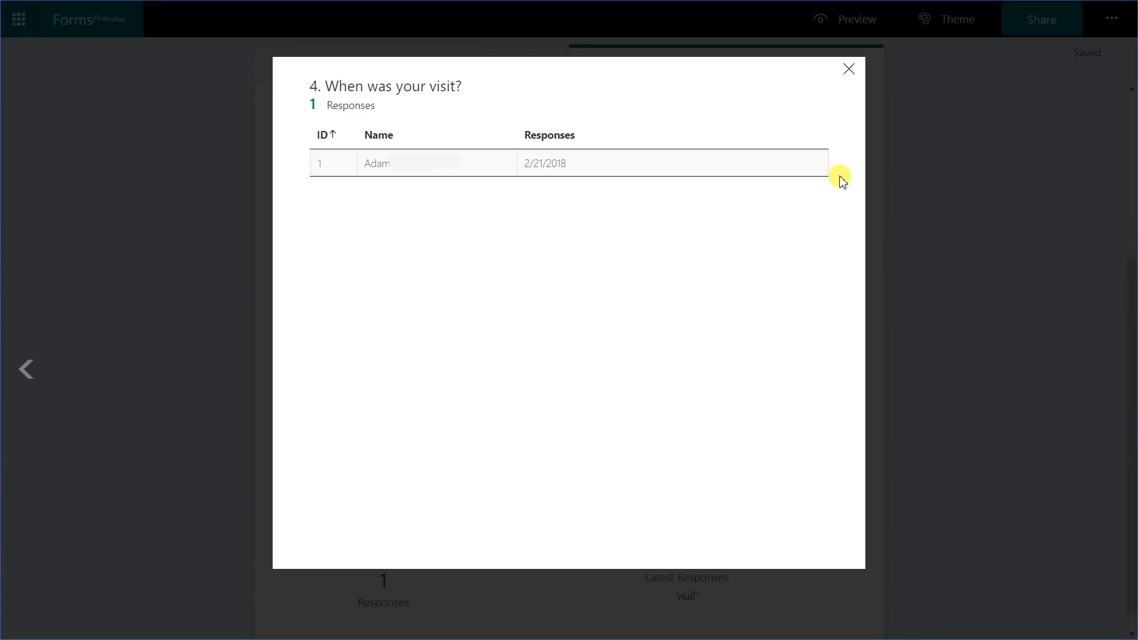
click(849, 69)
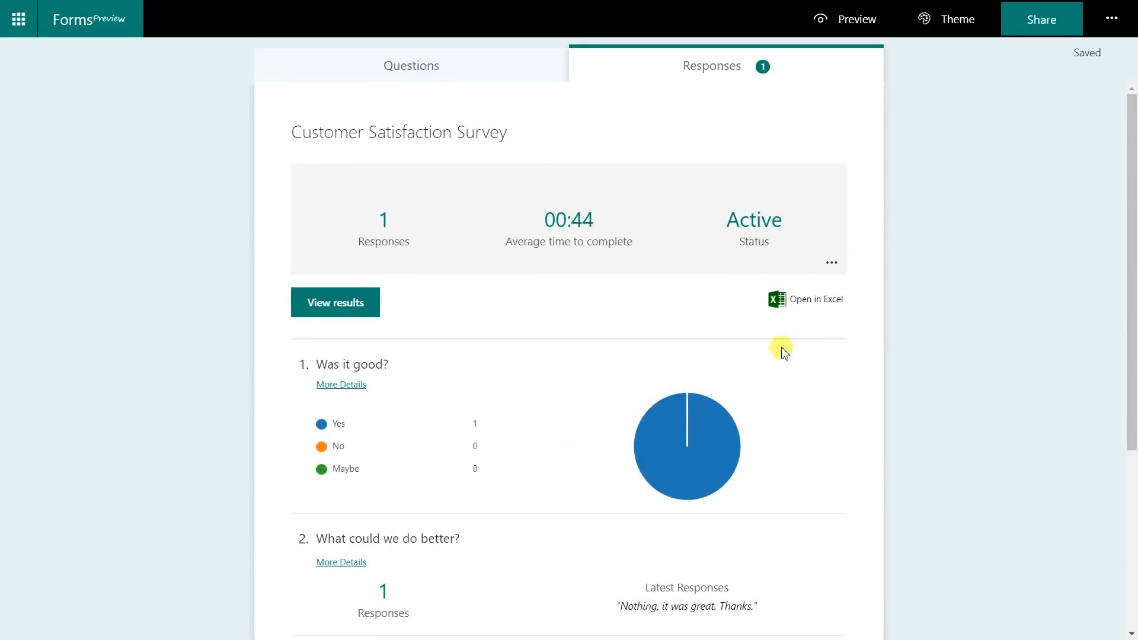
- Export the responses with Open in Excel and open the downloaded Customer Satisfaction Survey workbook
click(805, 298)
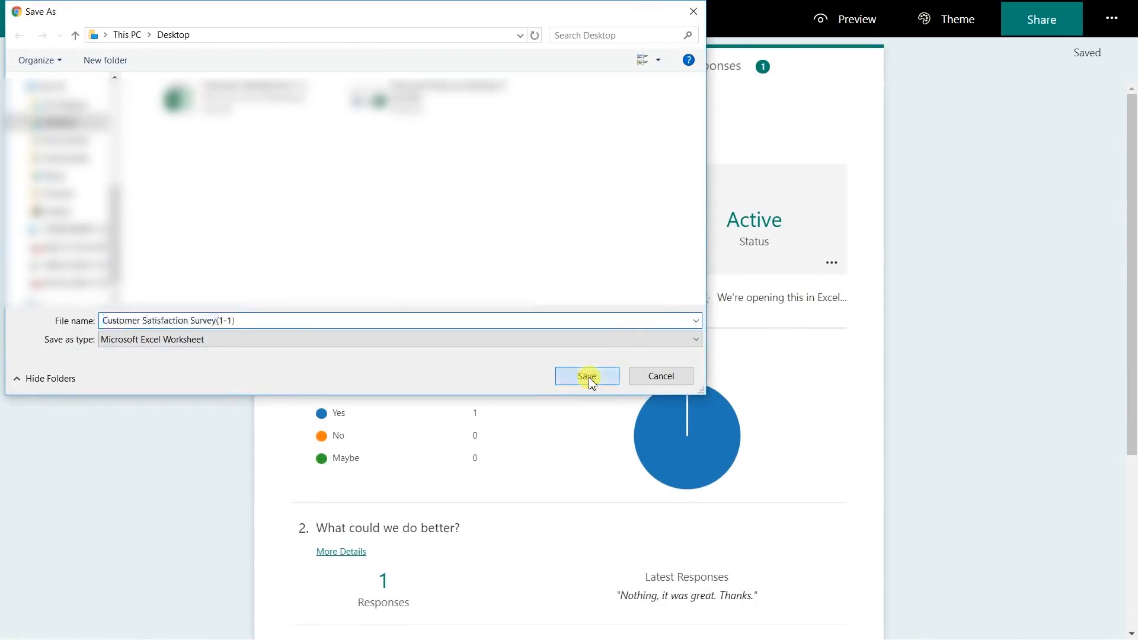
click(587, 376)
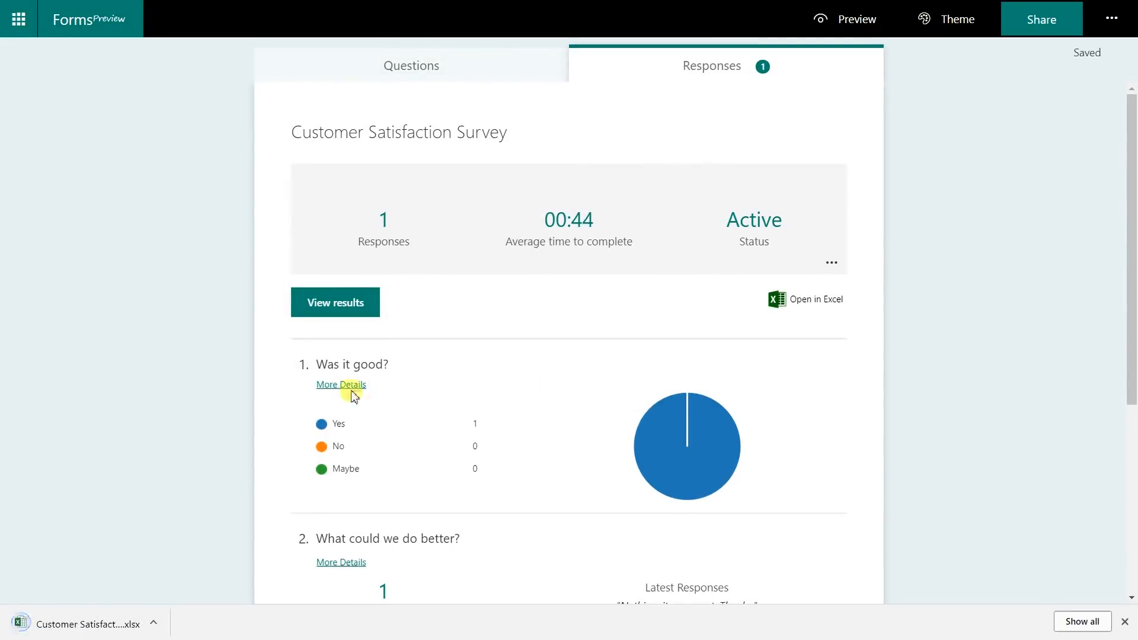
mouse_move(15, 21)
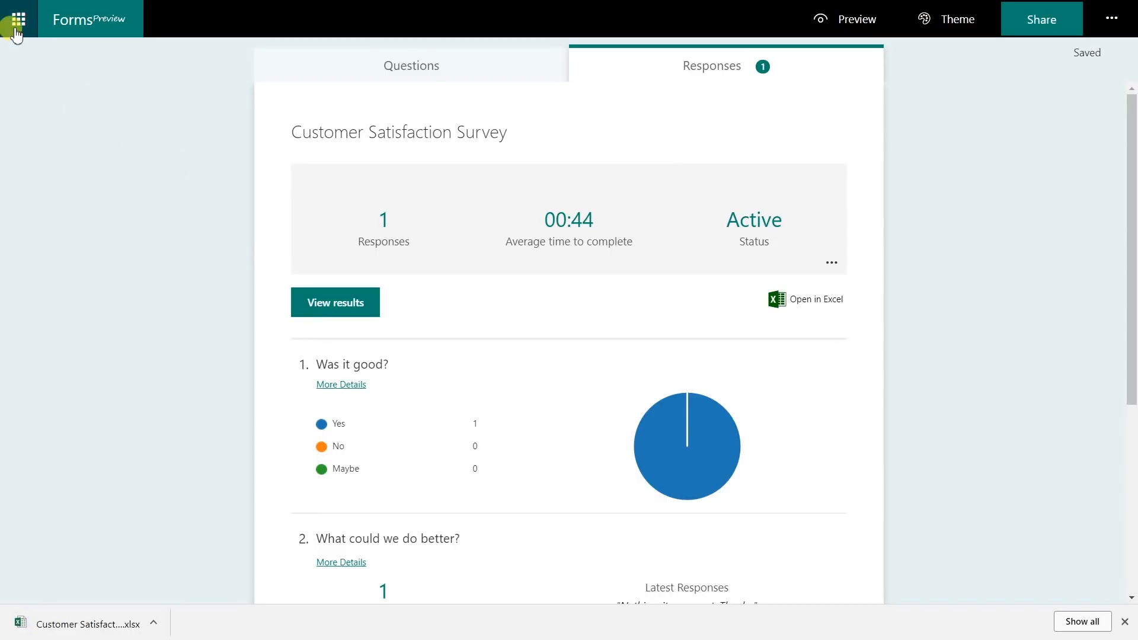
click(13, 19)
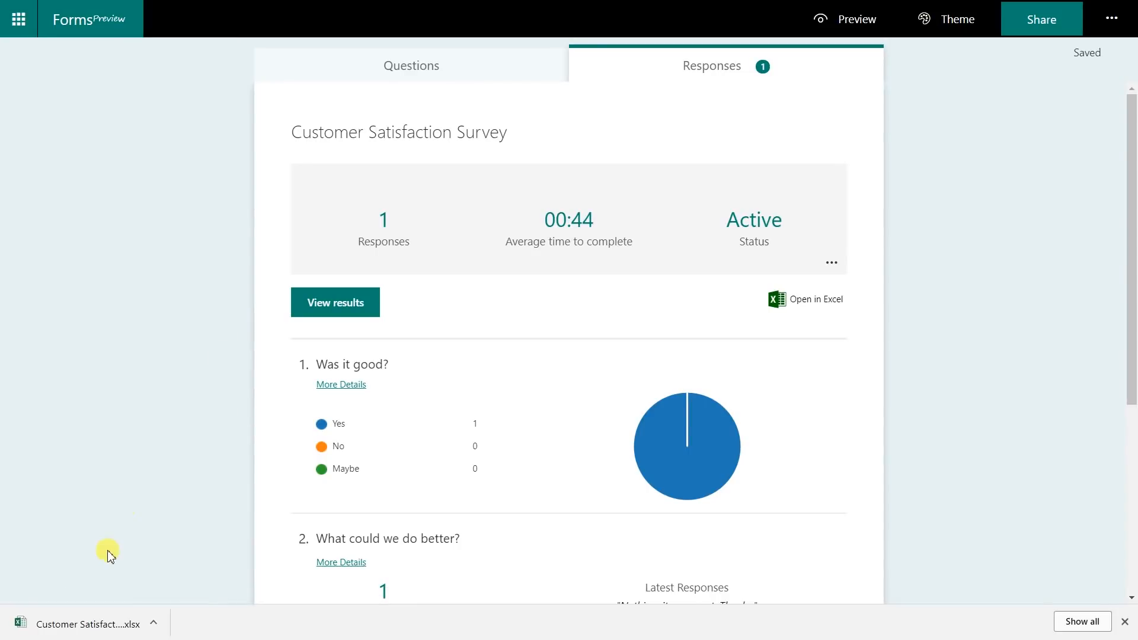
click(85, 621)
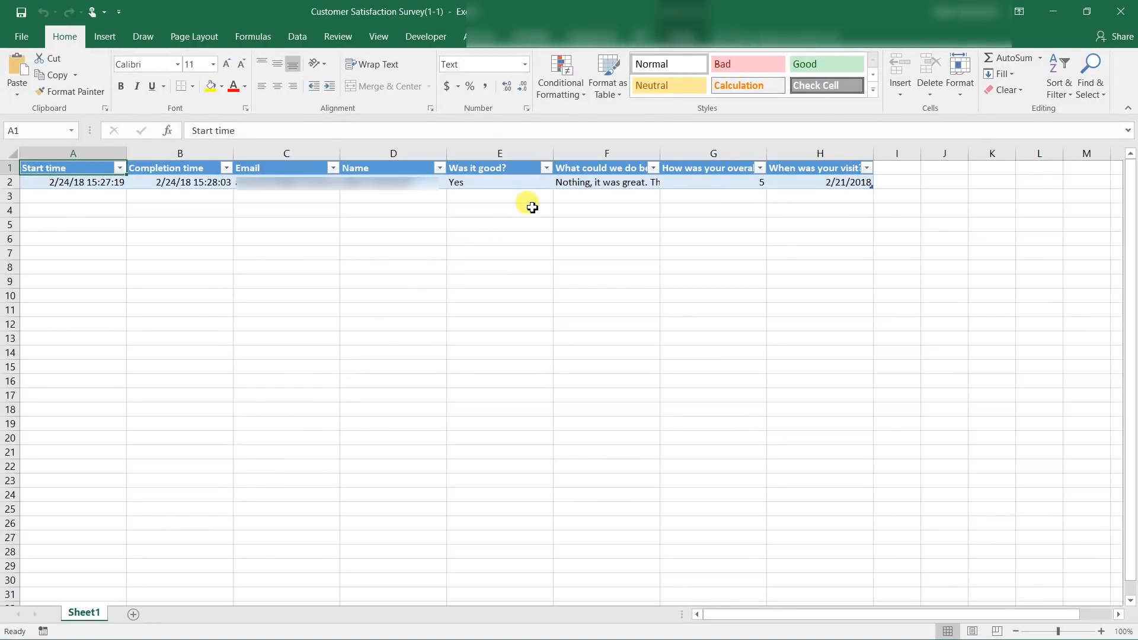
- Inspect the exported row's start time and respondent email cells, then return to the form
click(499, 210)
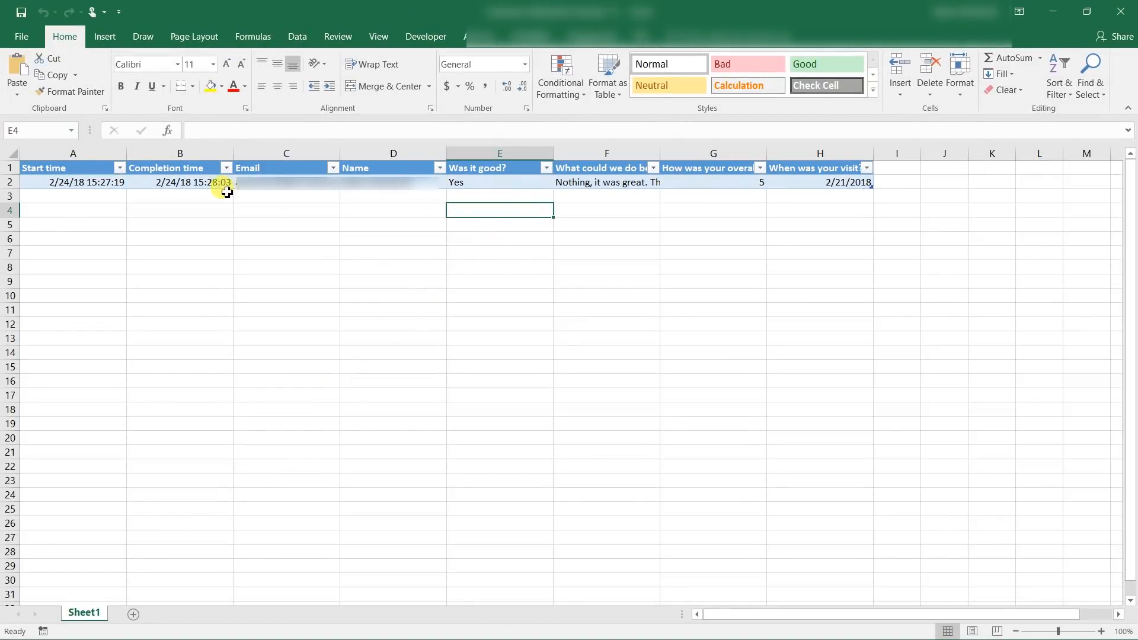
mouse_move(142, 232)
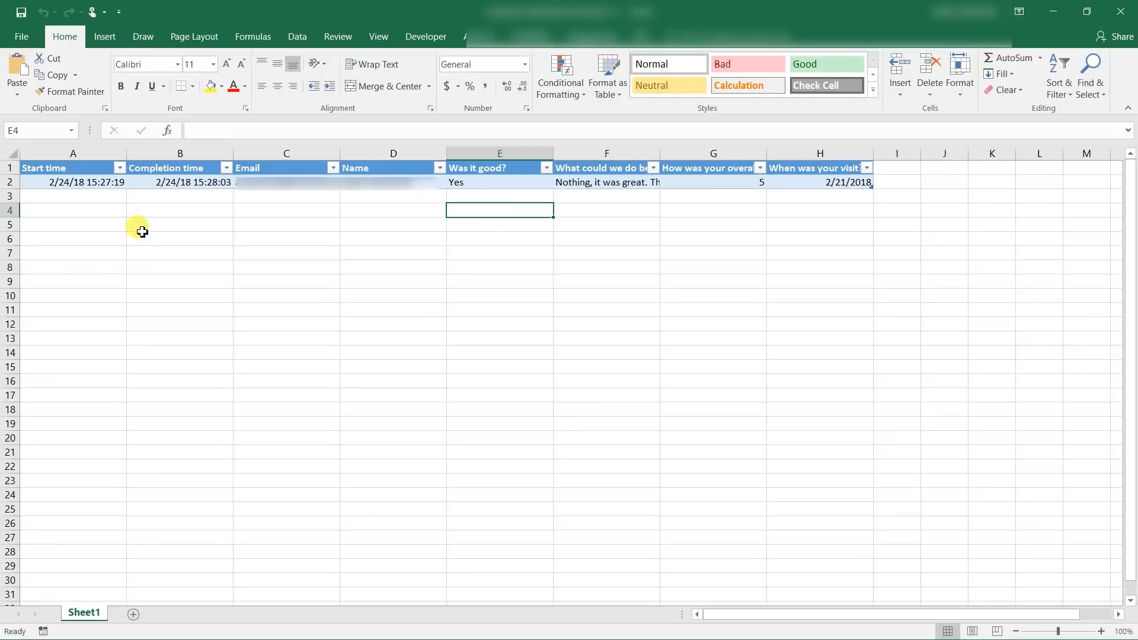
click(73, 183)
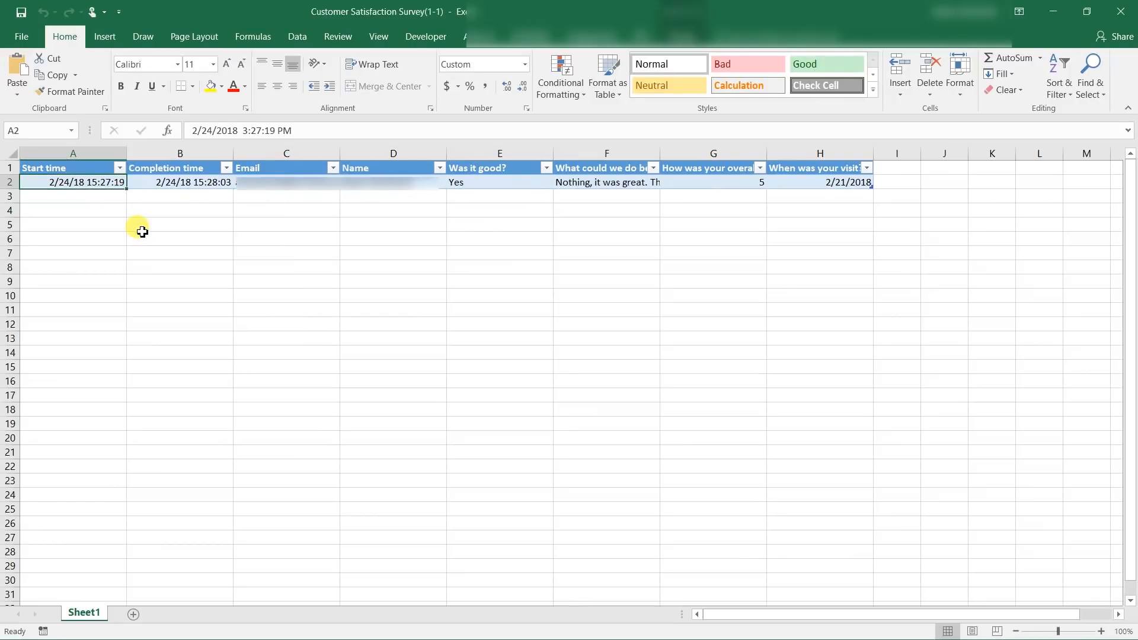
click(285, 182)
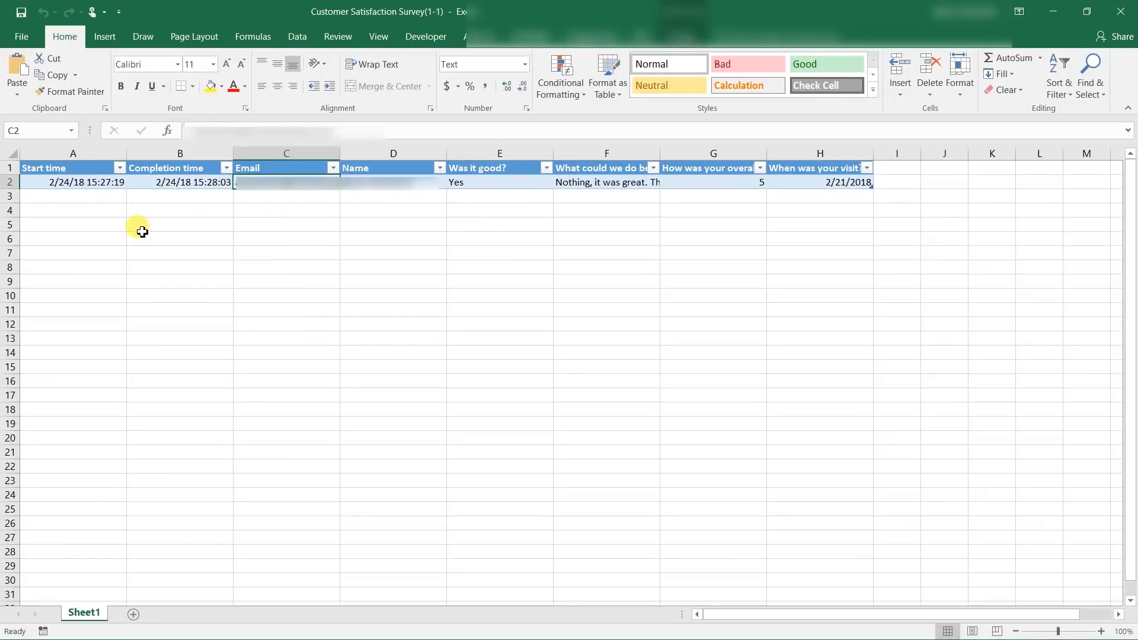
click(393, 182)
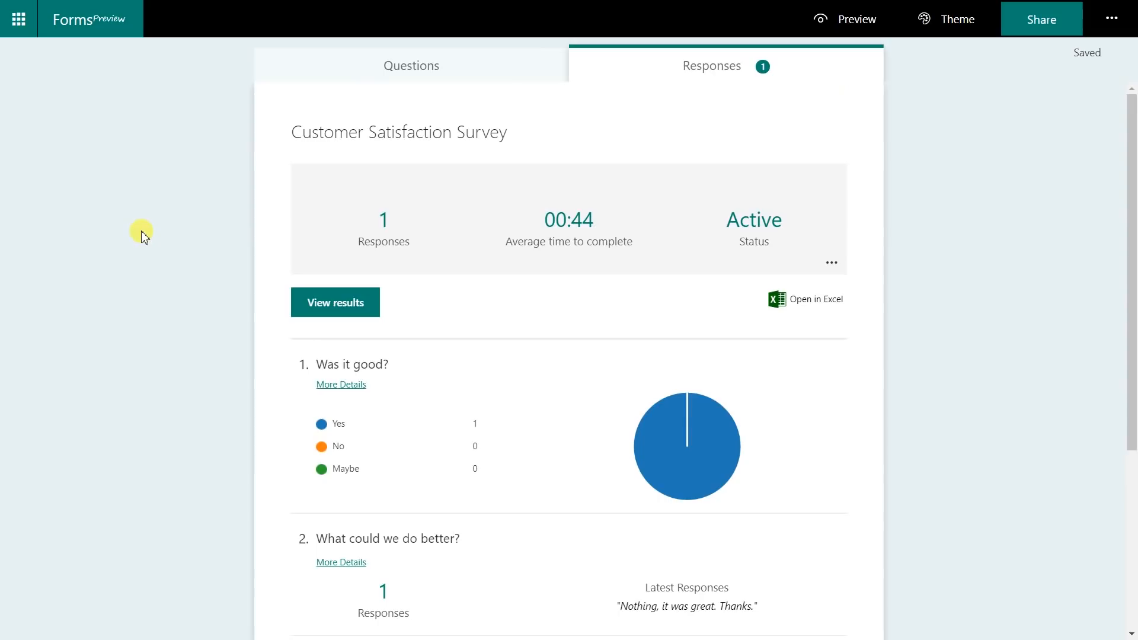
mouse_move(221, 165)
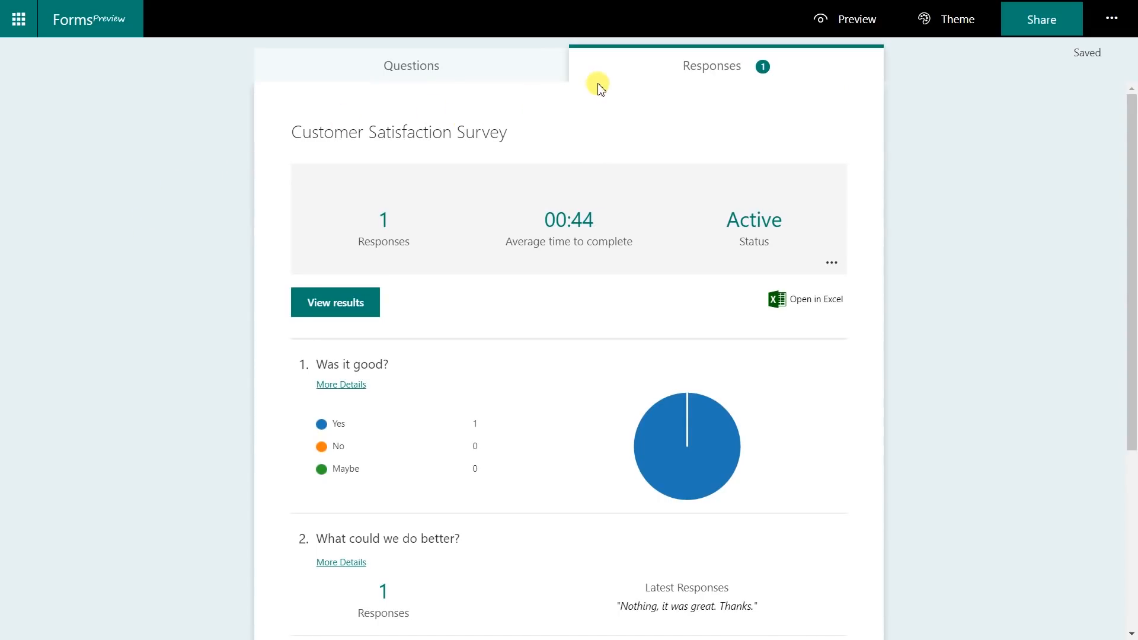
mouse_move(836, 67)
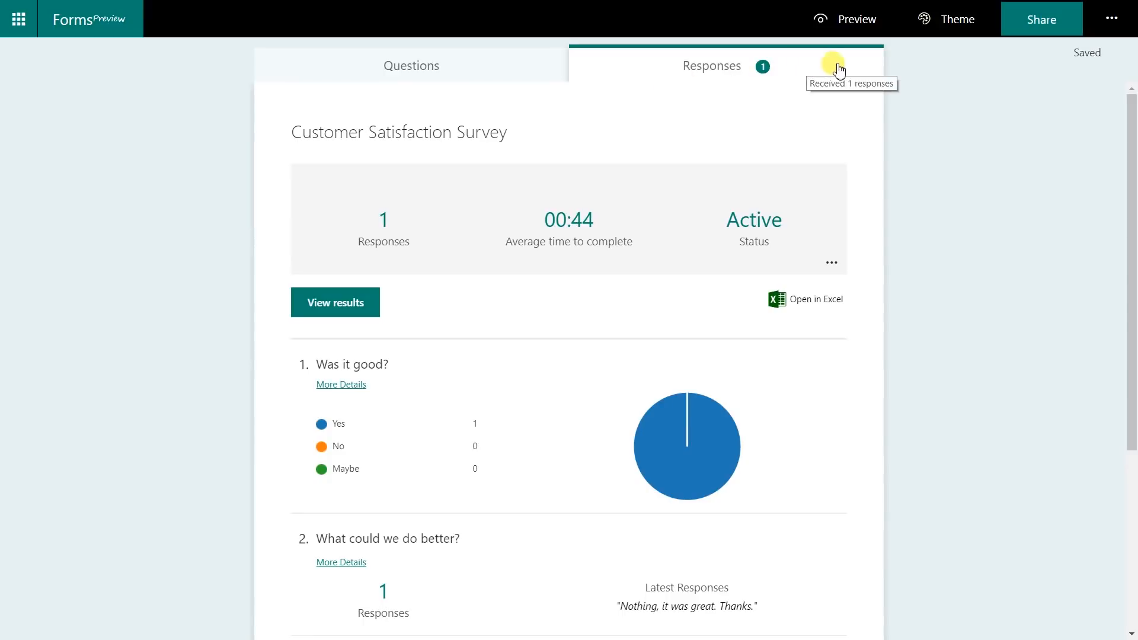
mouse_move(1032, 22)
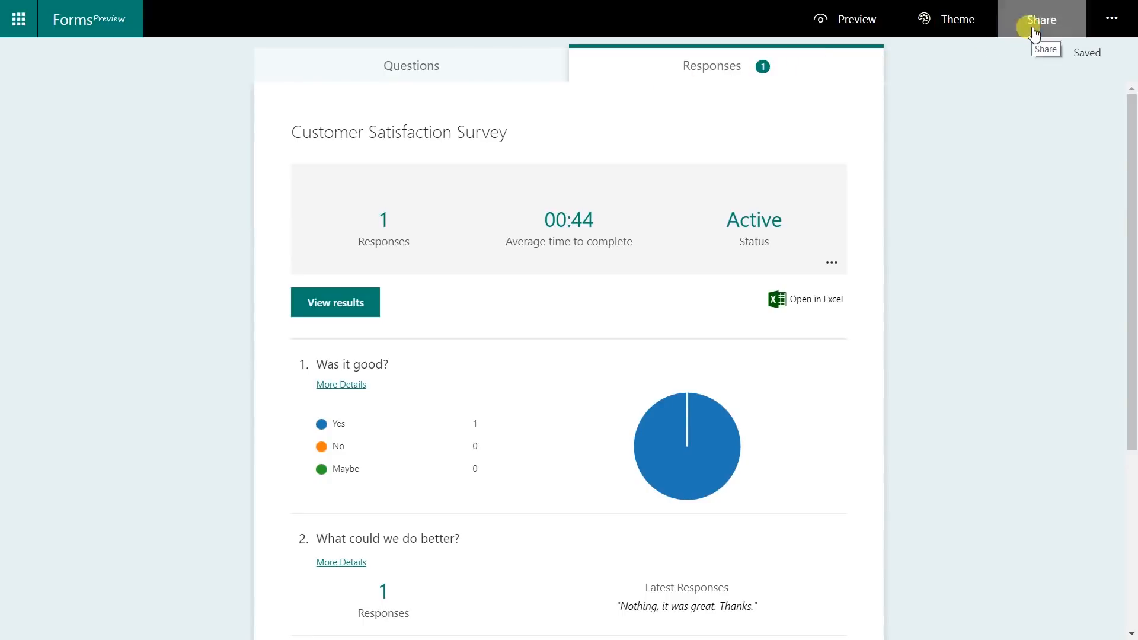
- Show the survey's Share pane with its response link and collaboration options
click(1033, 19)
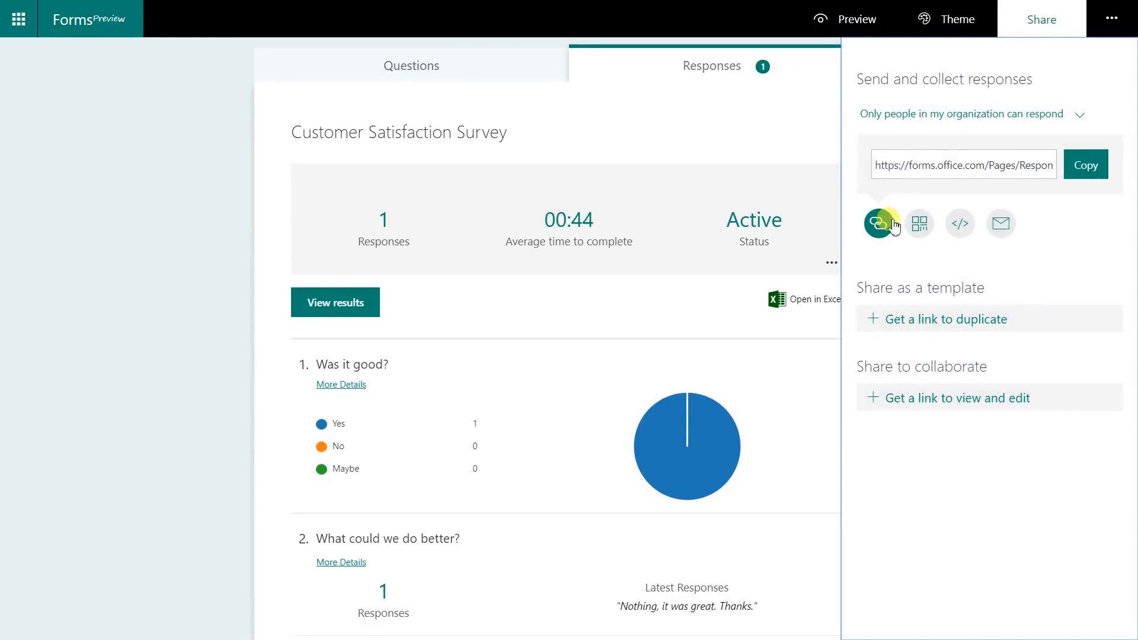
mouse_move(883, 227)
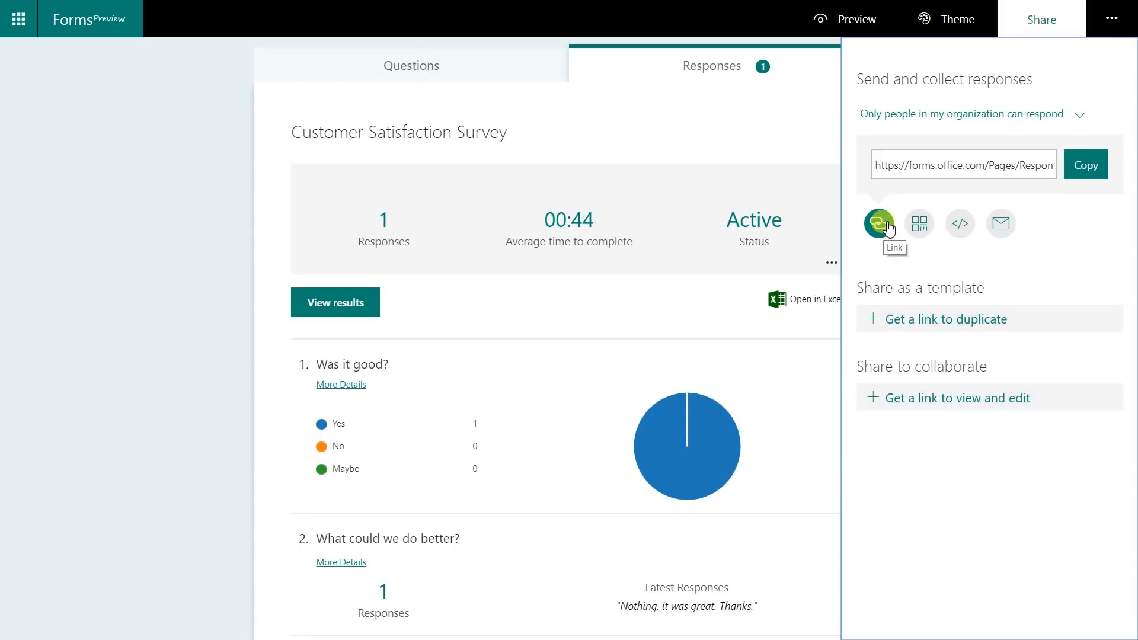
mouse_move(912, 226)
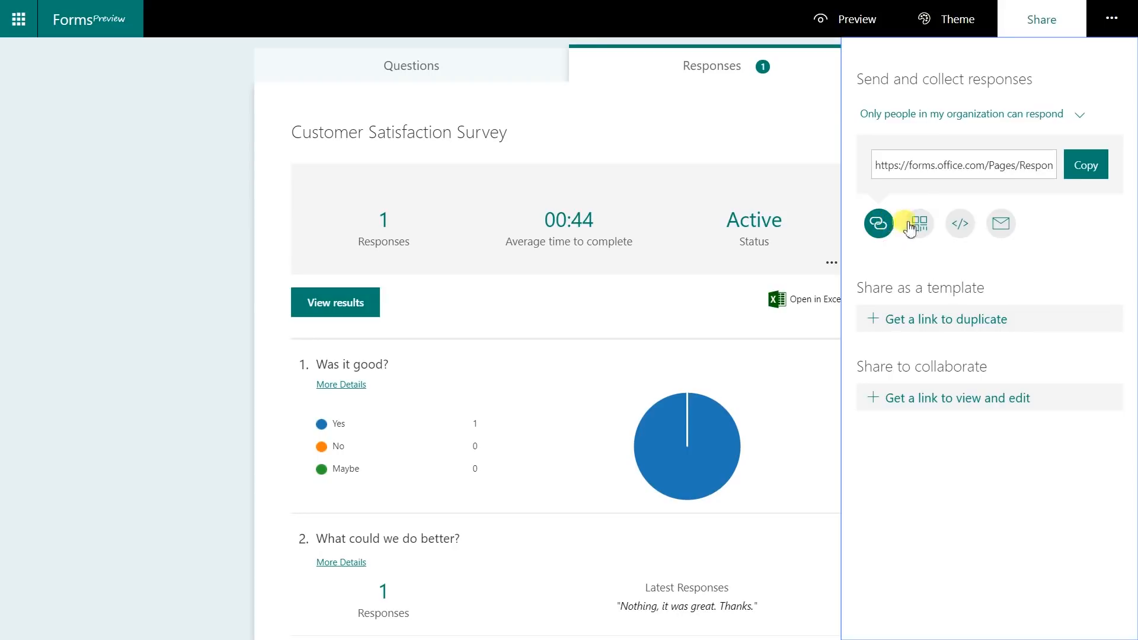
mouse_move(914, 223)
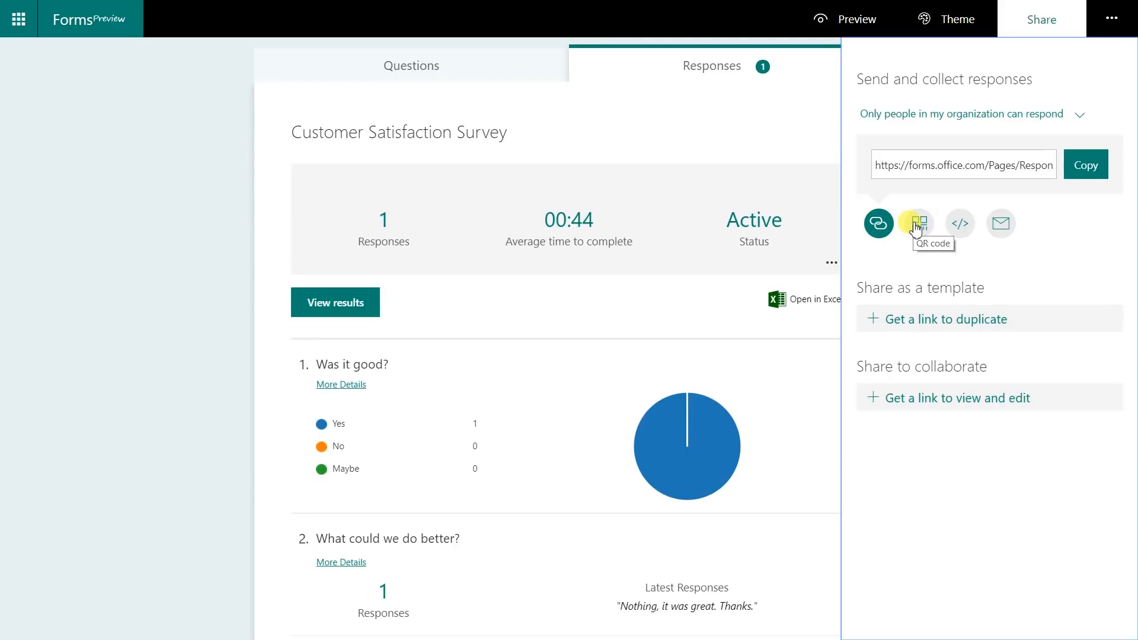
- Display a downloadable QR code for the Customer Satisfaction Survey
click(919, 223)
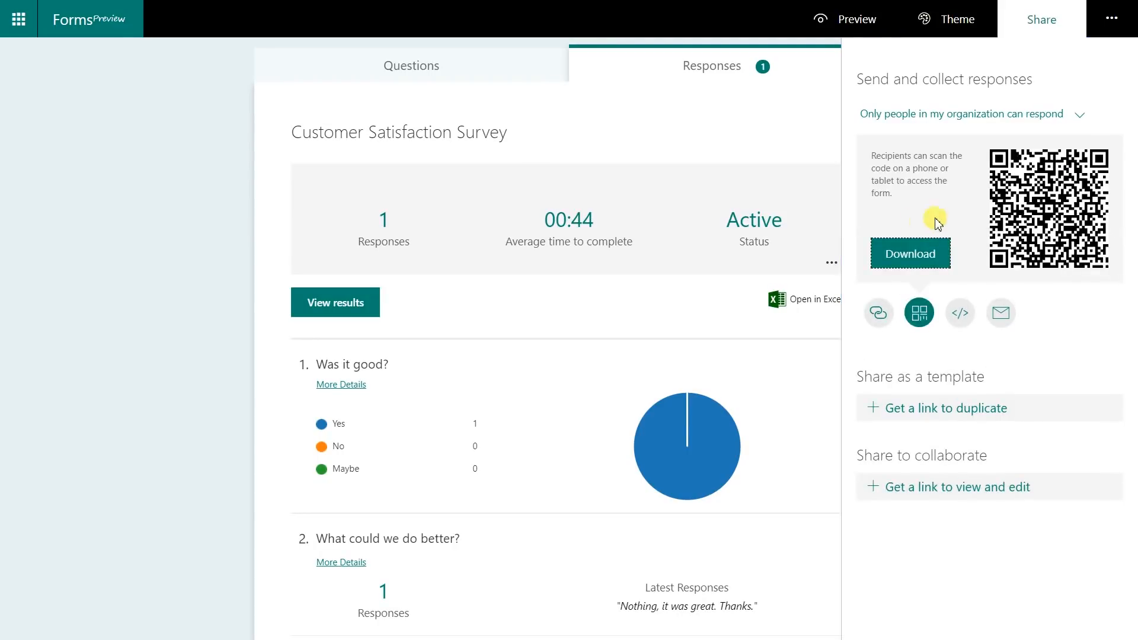
mouse_move(1026, 213)
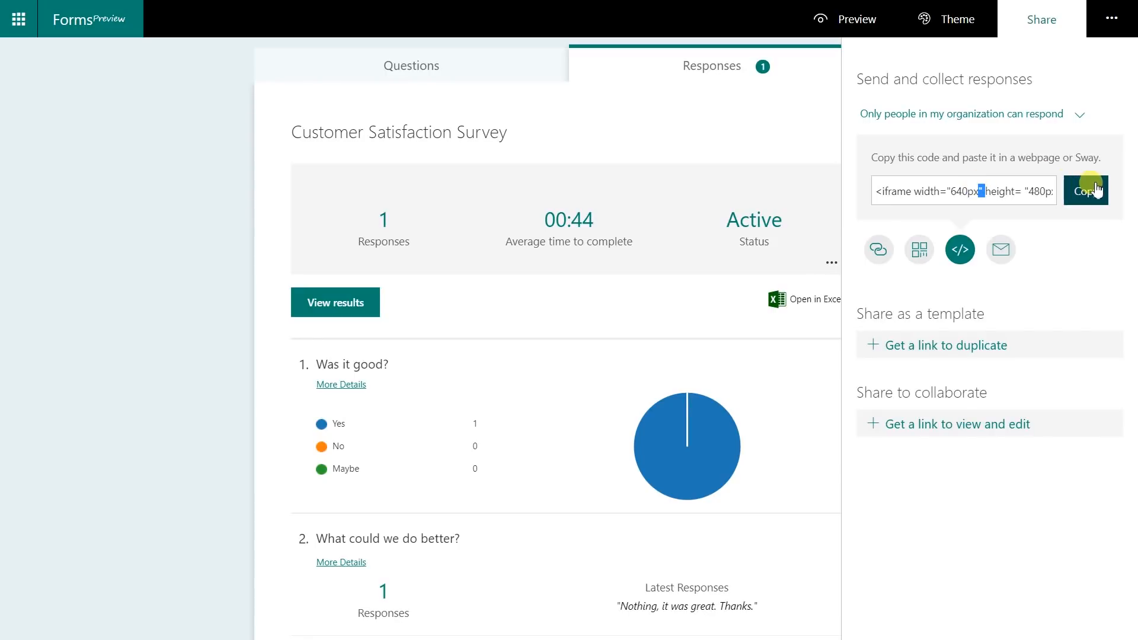
- Copy the survey's webpage embed code from the Share pane
click(1086, 191)
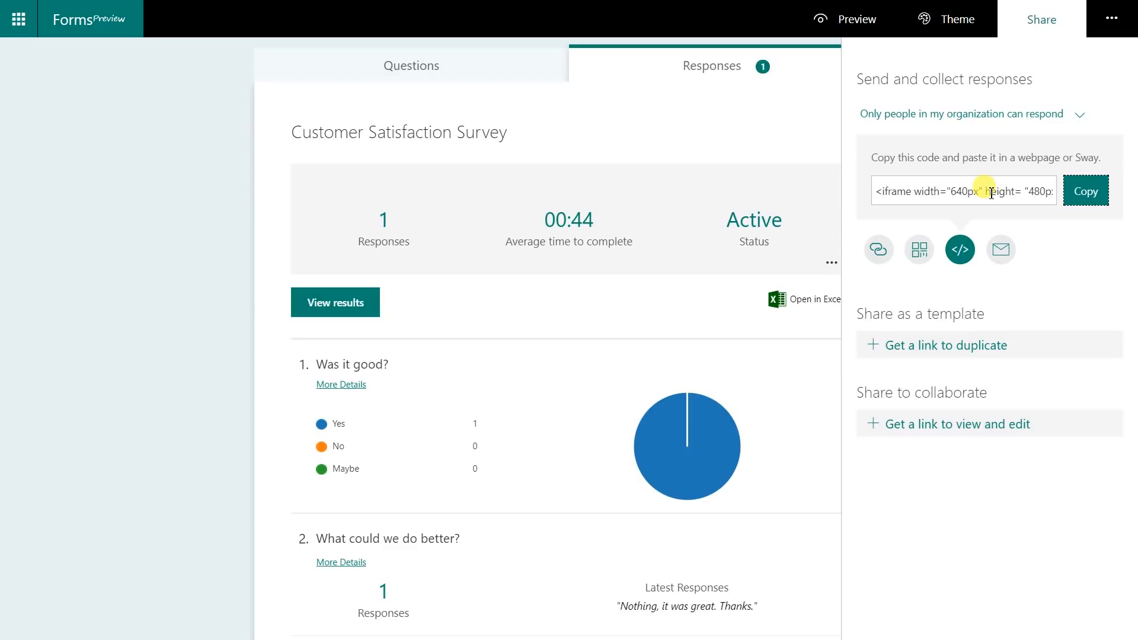
click(1000, 156)
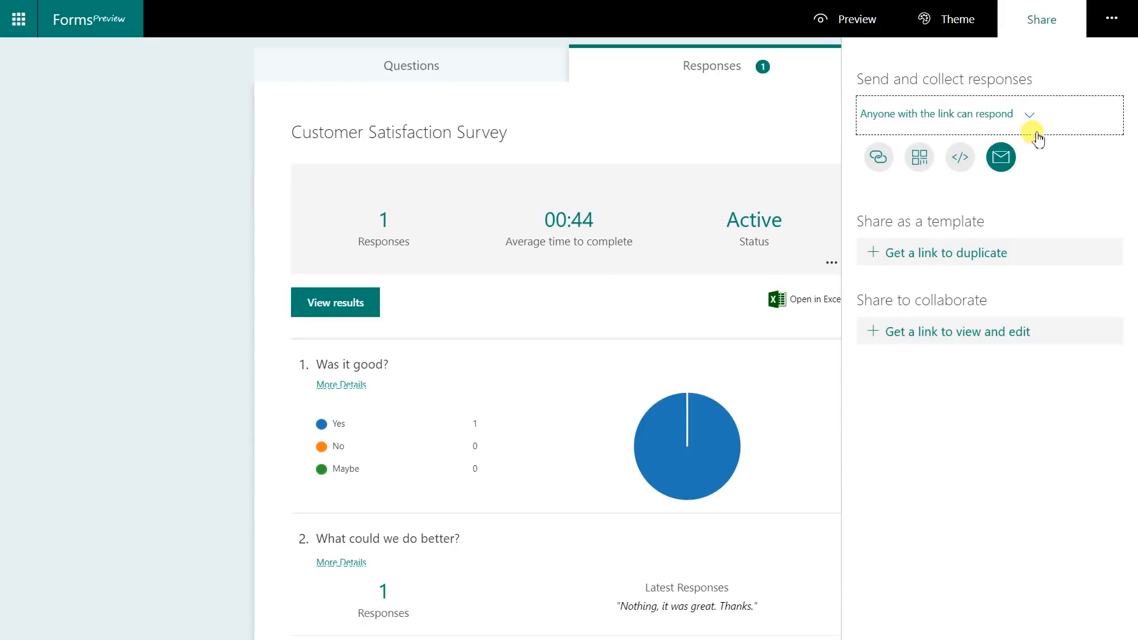
mouse_move(1040, 142)
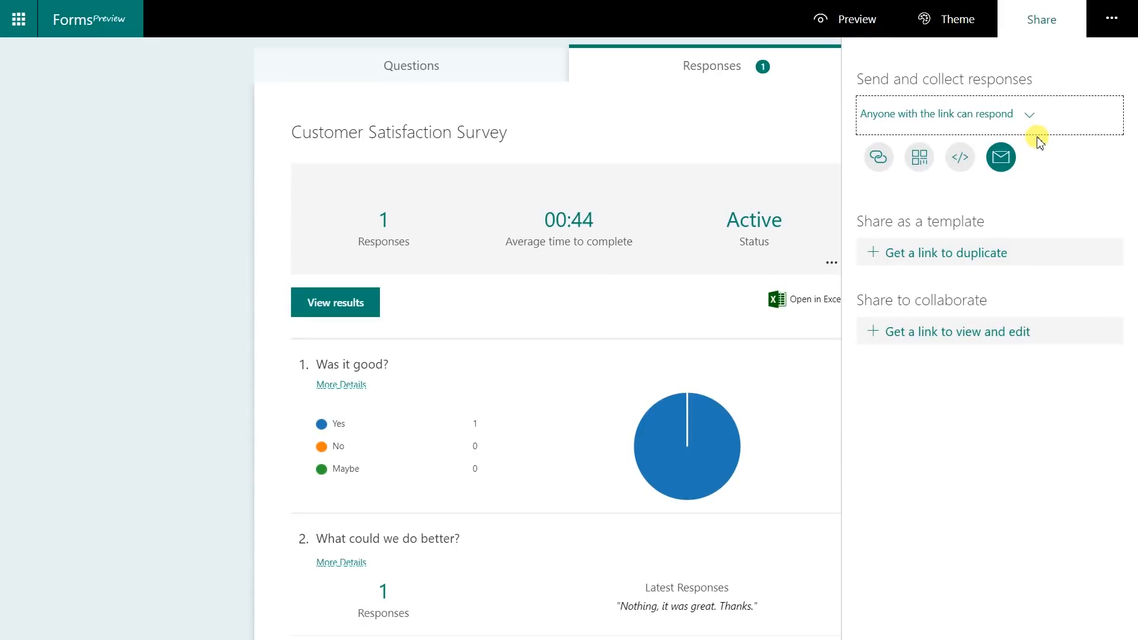
mouse_move(1000, 158)
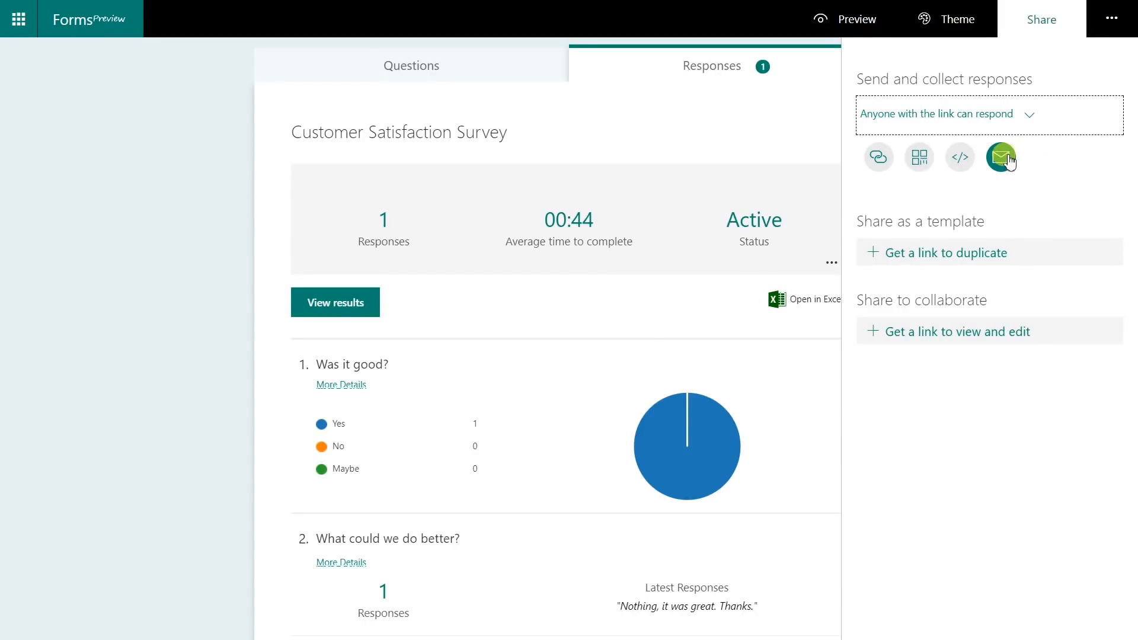
mouse_move(1002, 158)
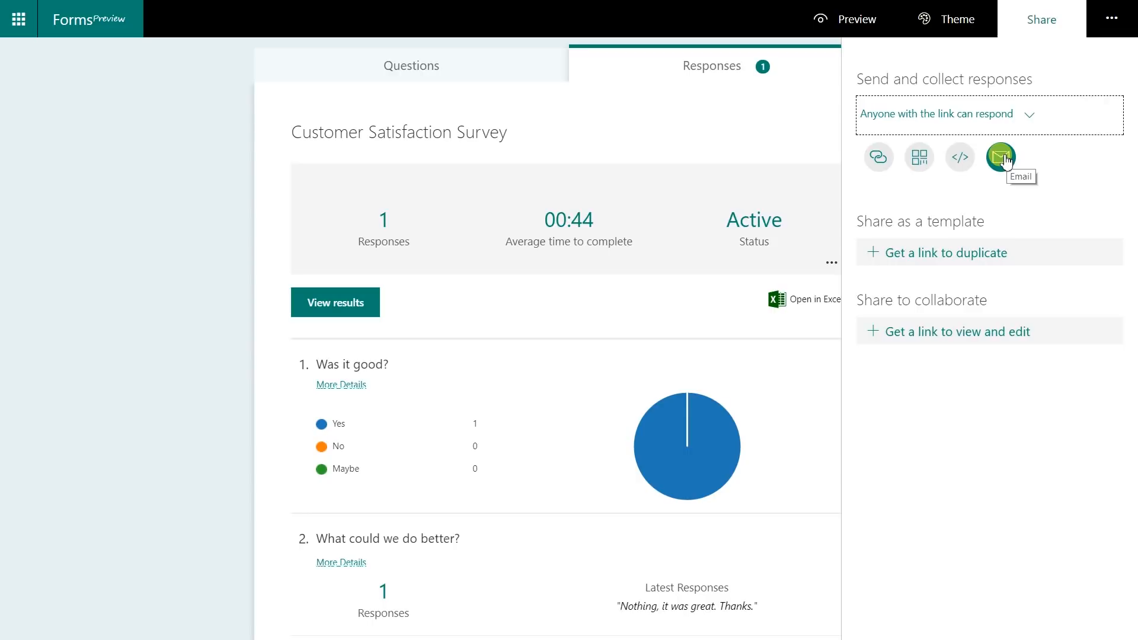
mouse_move(33, 37)
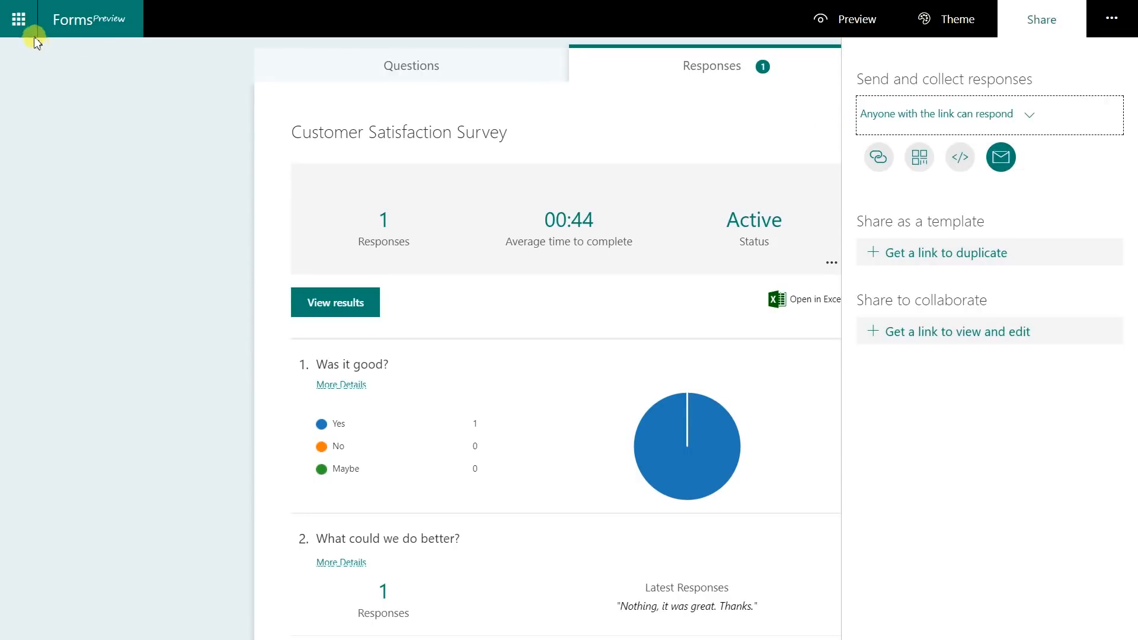
- Reopen Customer Satisfaction Survey from the My forms list via the app launcher
click(18, 19)
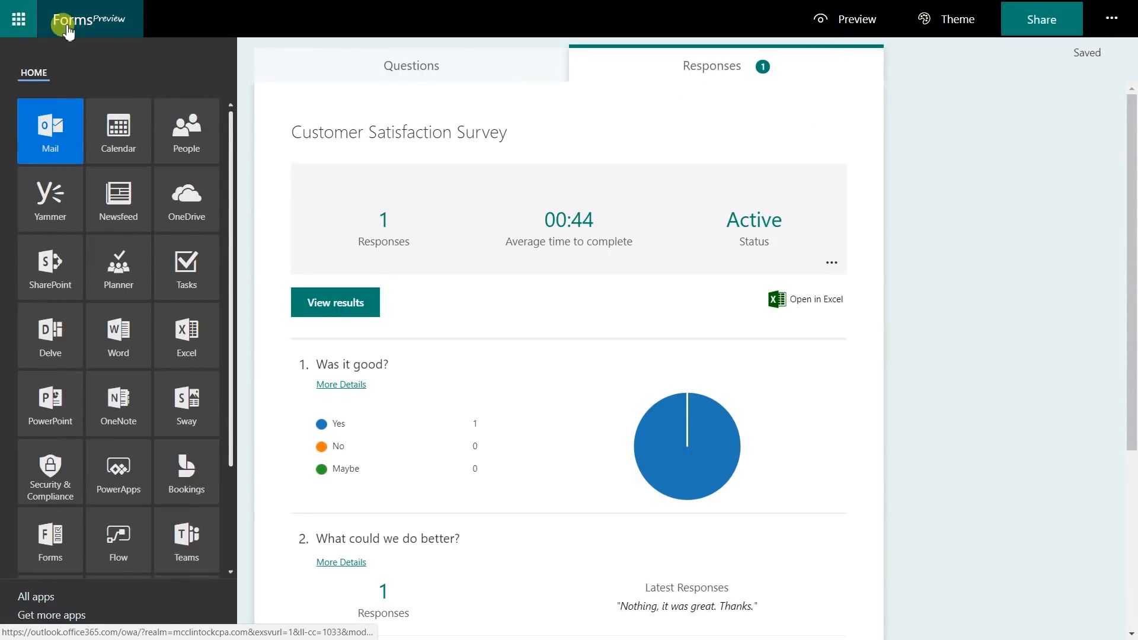
click(77, 18)
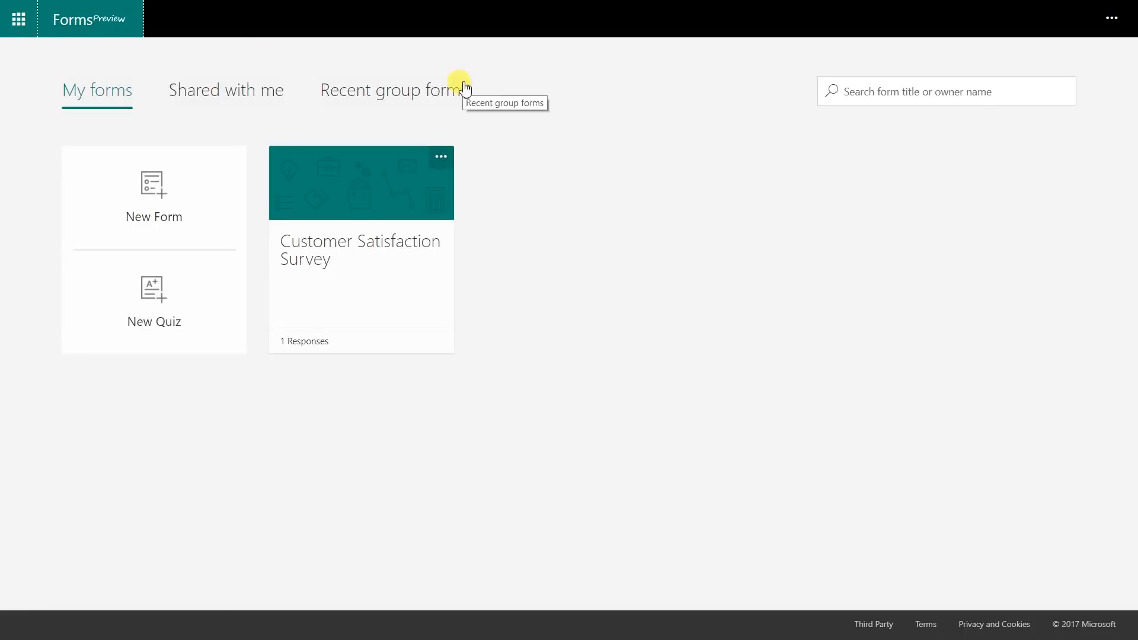
click(360, 182)
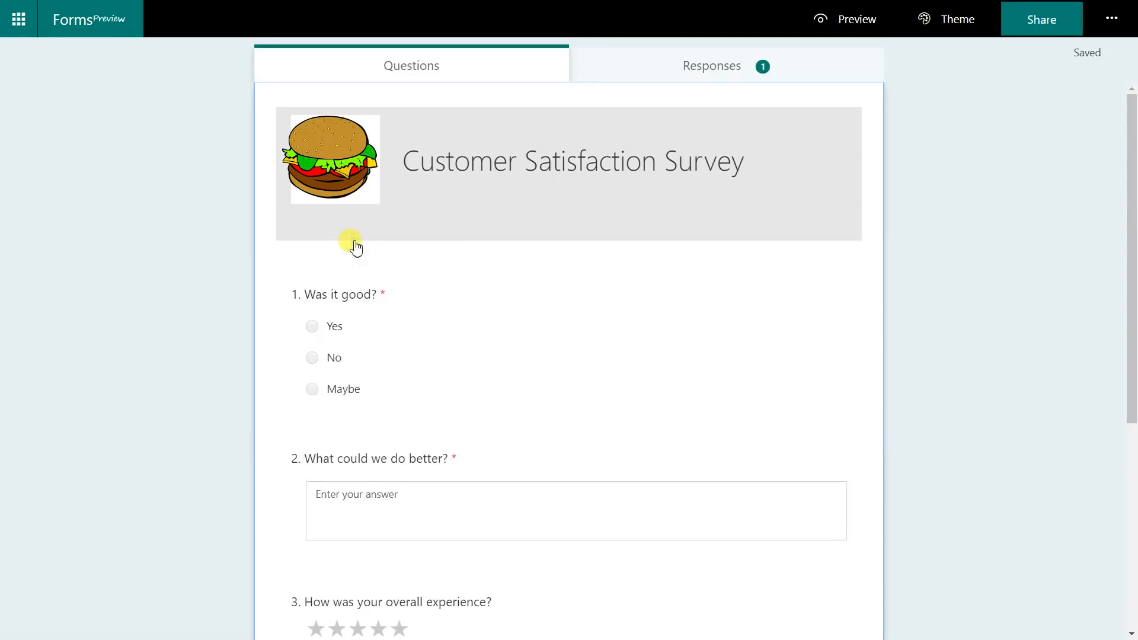
- Show the survey's sharing options again beside its questions
click(1041, 19)
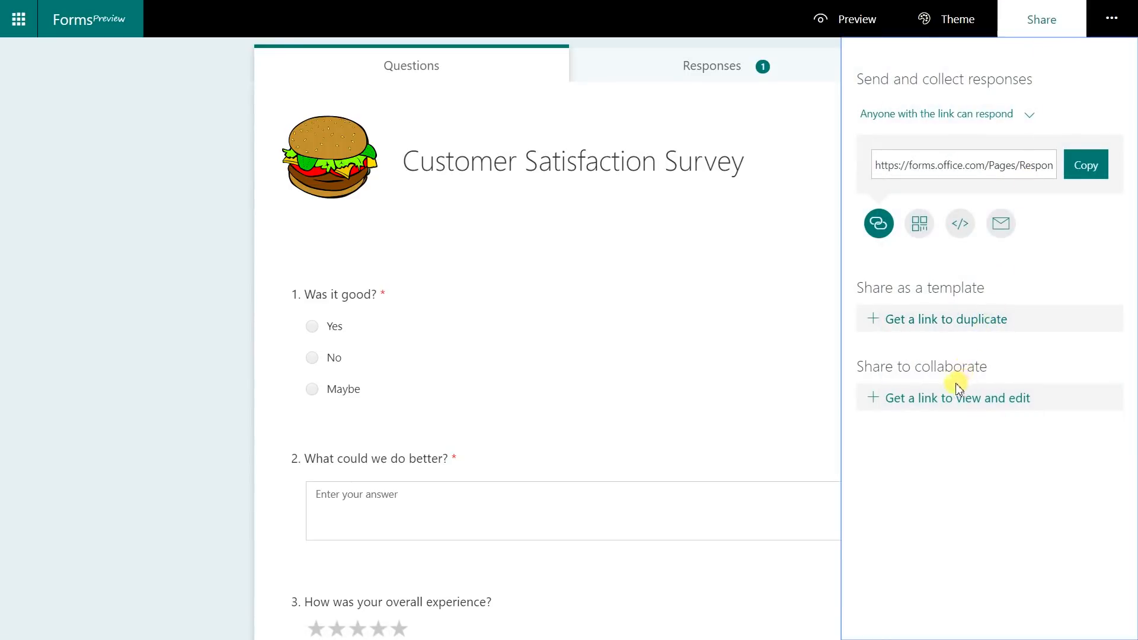
mouse_move(962, 401)
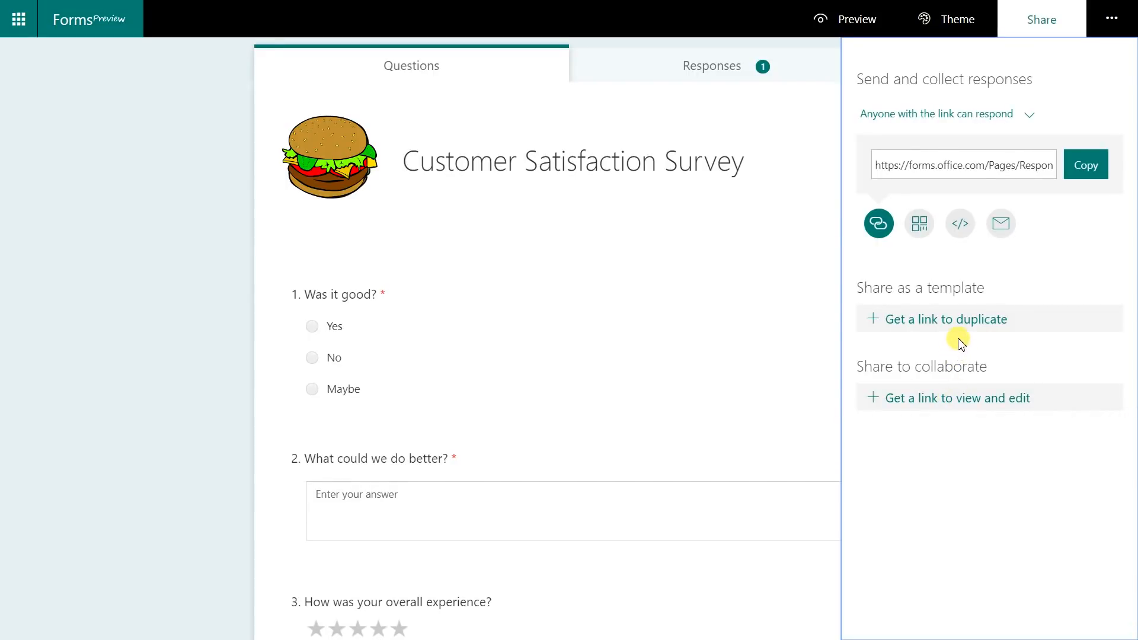
mouse_move(970, 325)
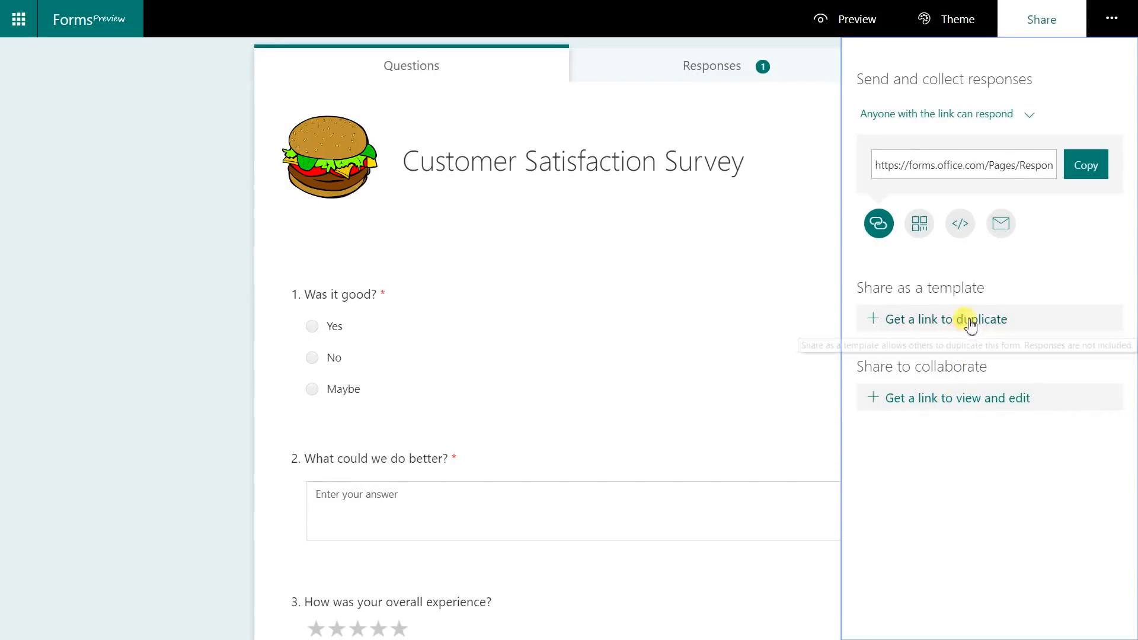
click(1110, 19)
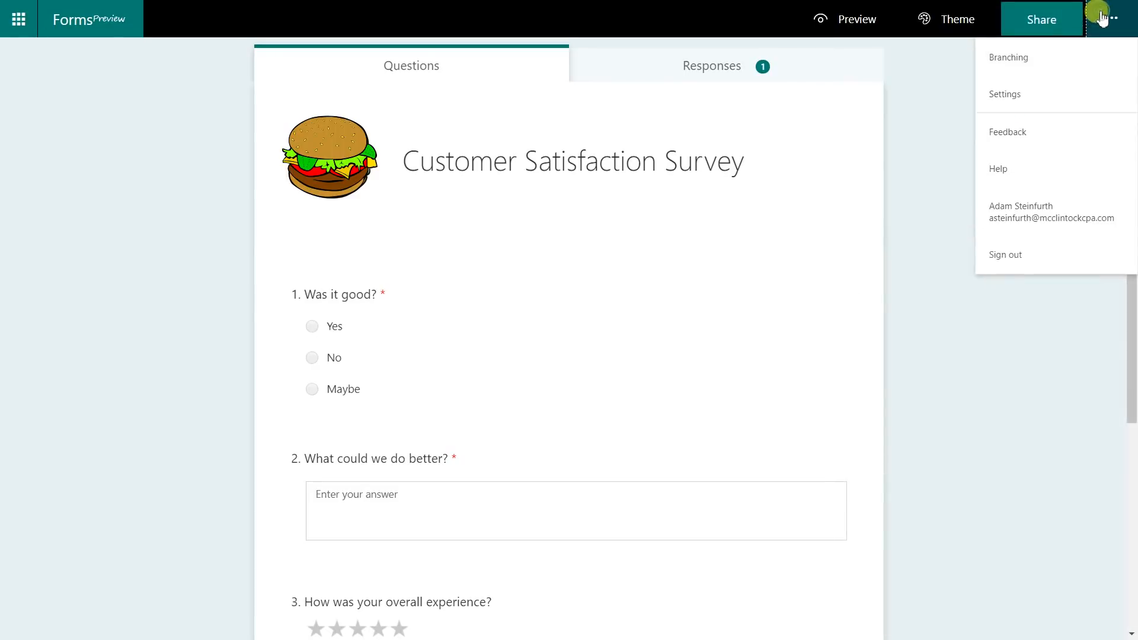
click(1040, 19)
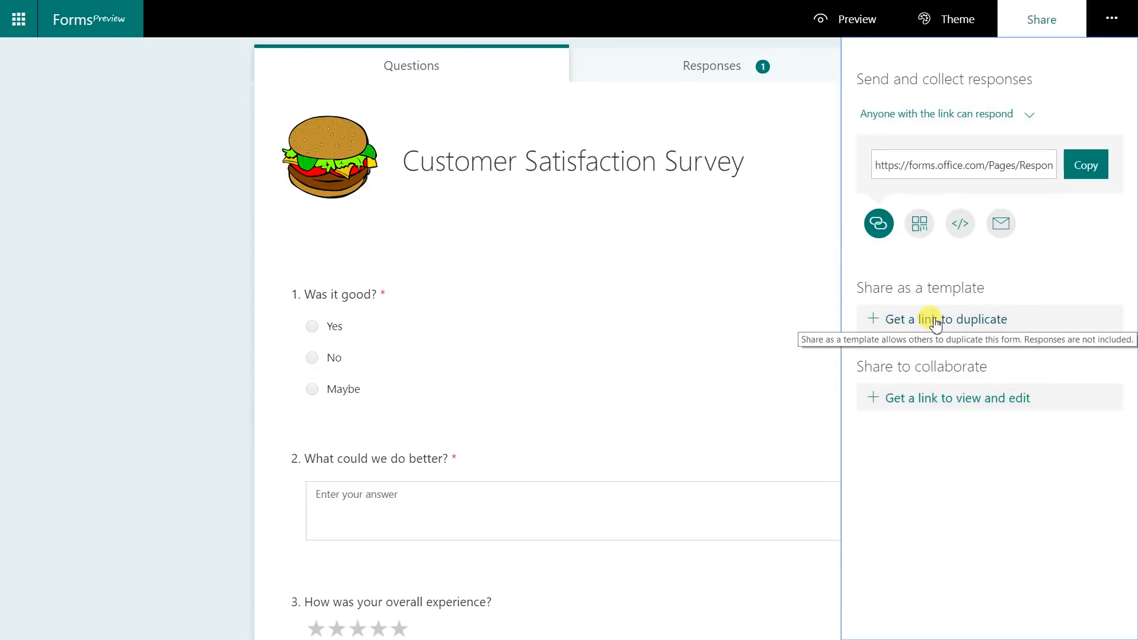